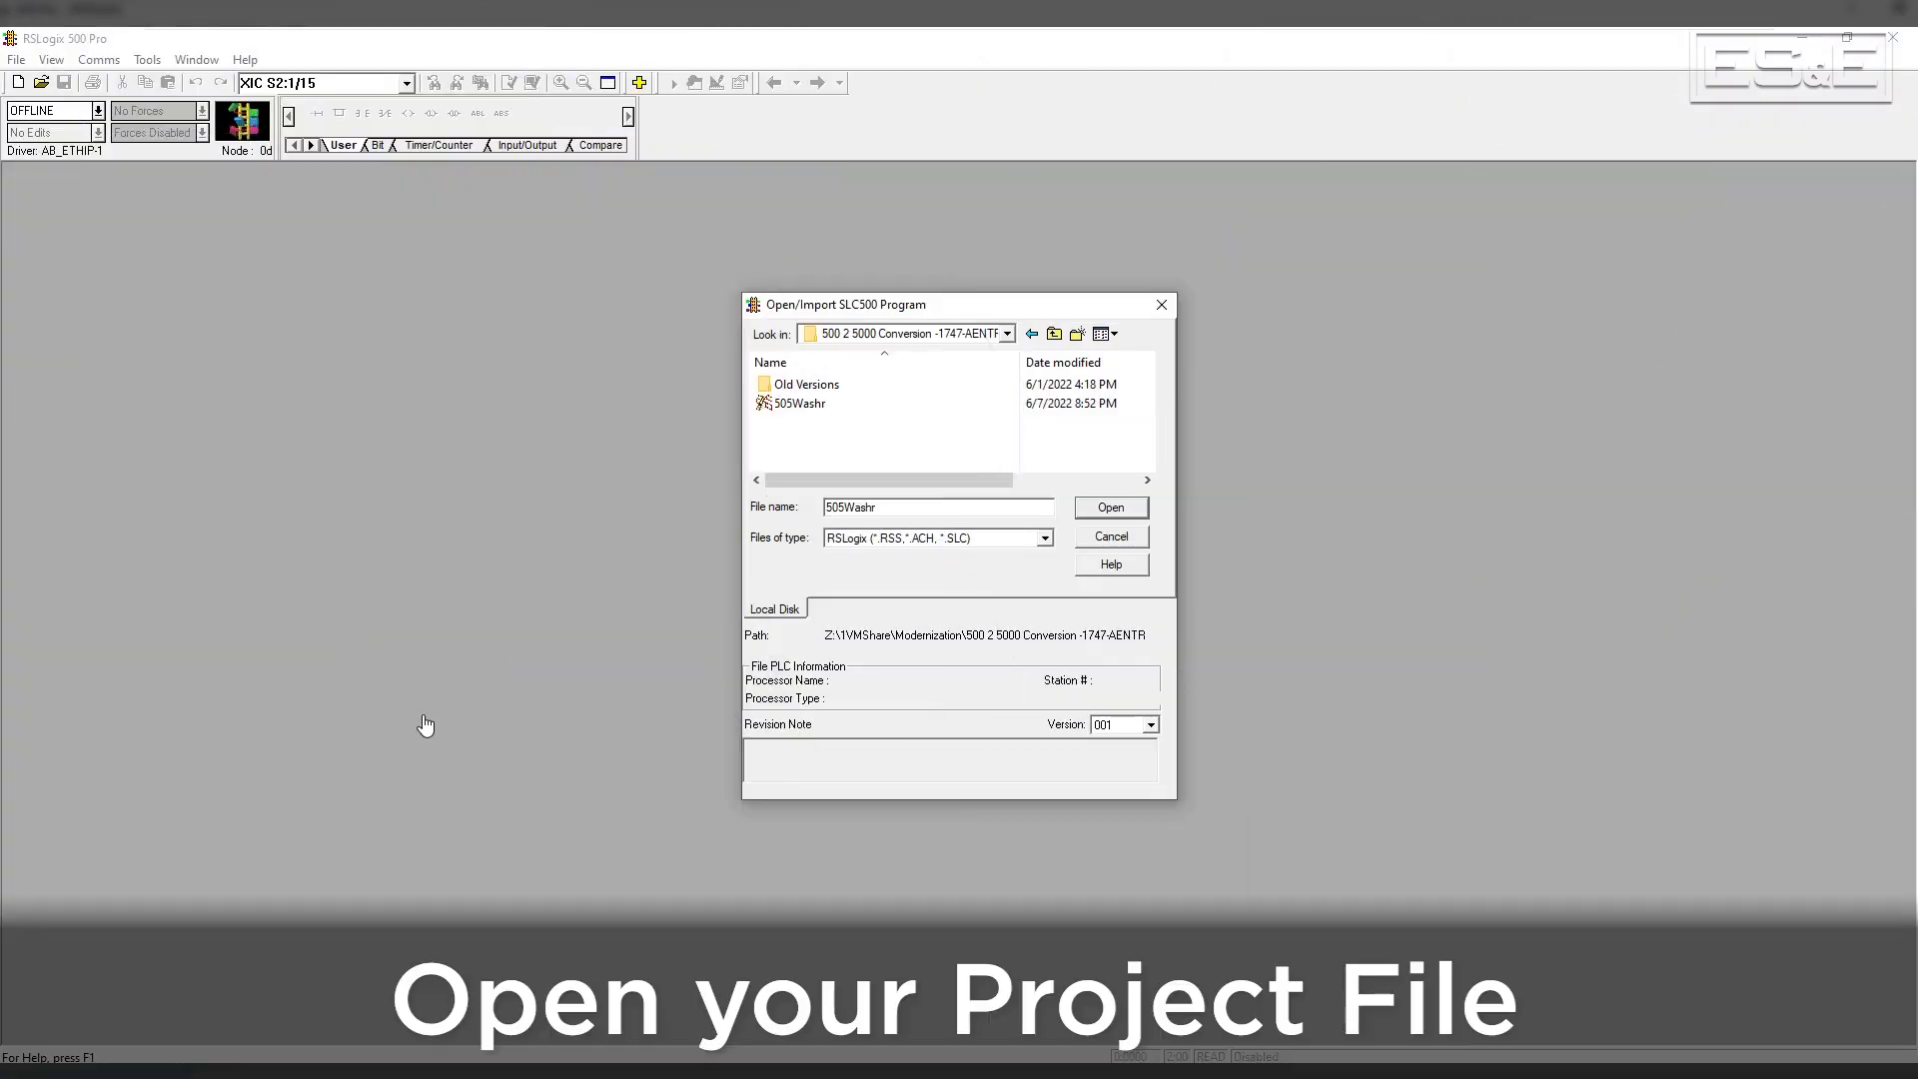
Open the 505Washr program from the 500 2 5000 Conversion folder
click(799, 403)
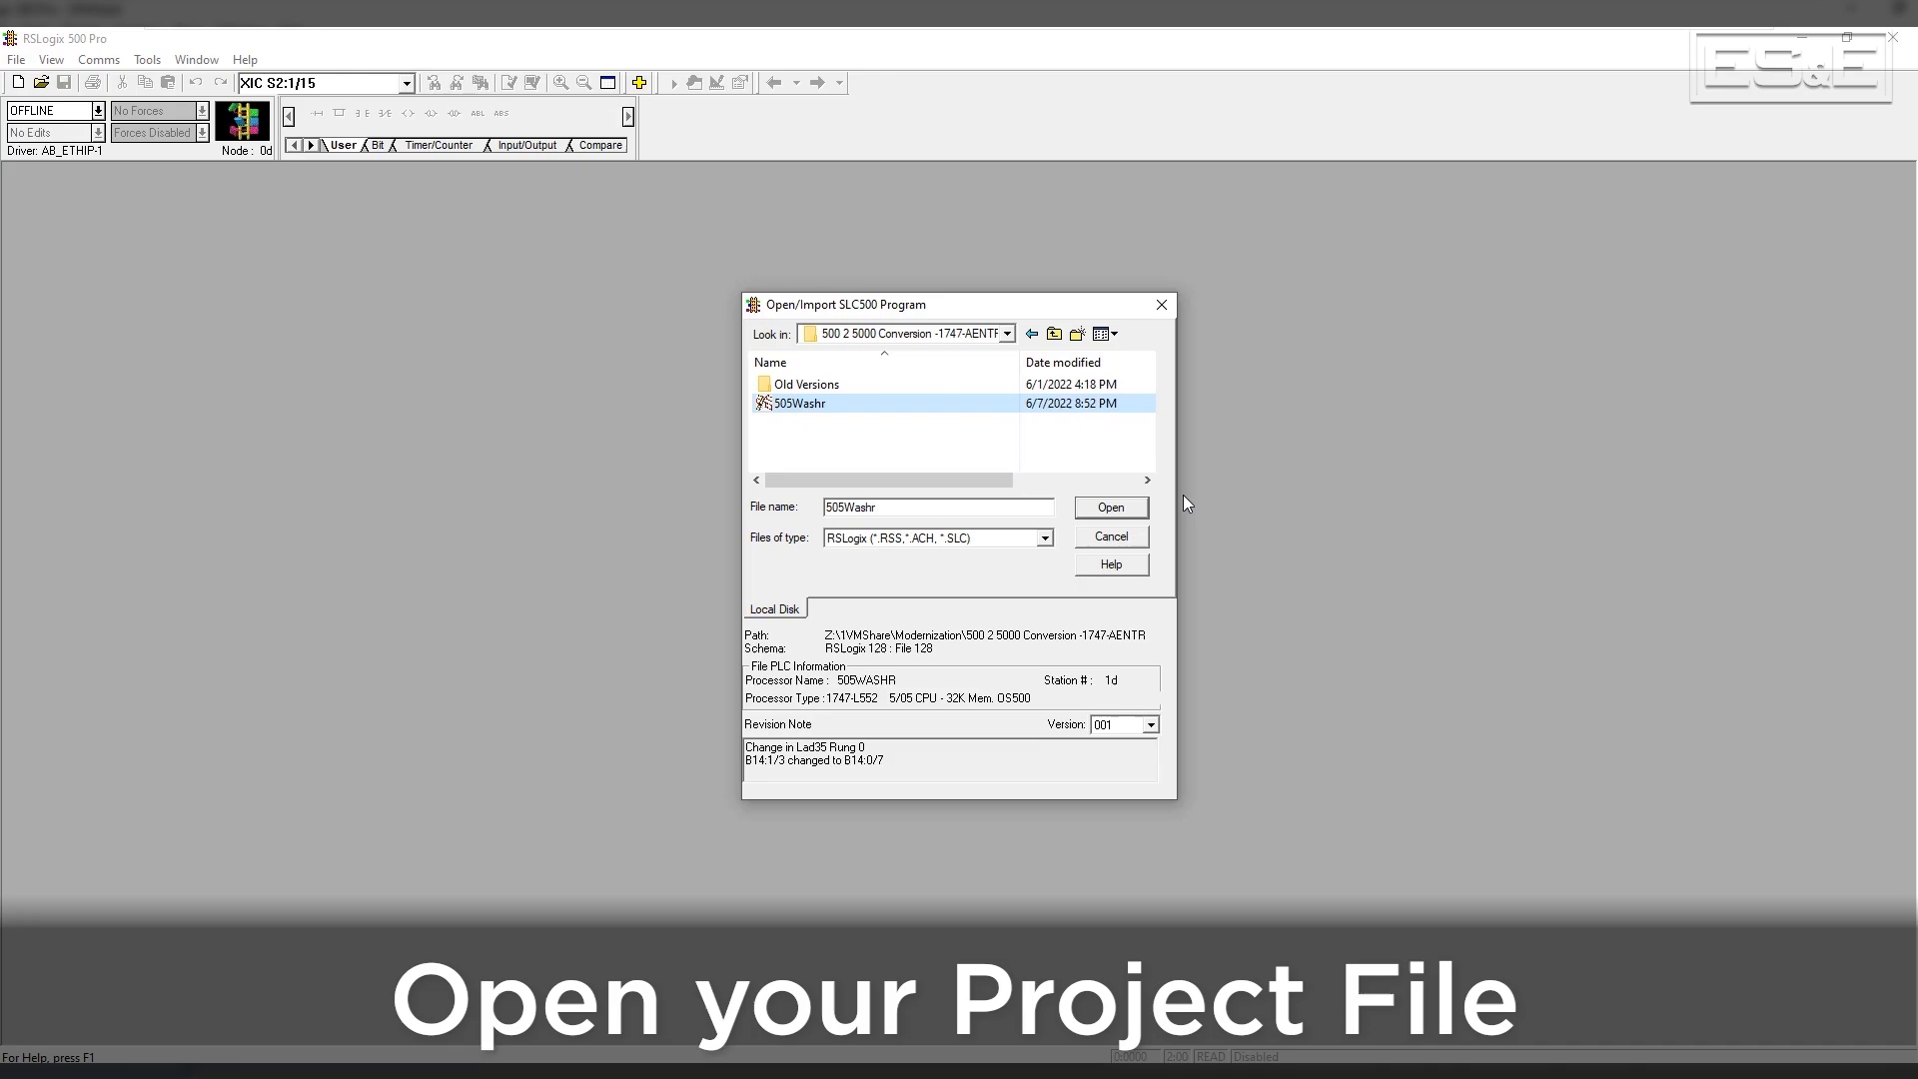
click(1108, 506)
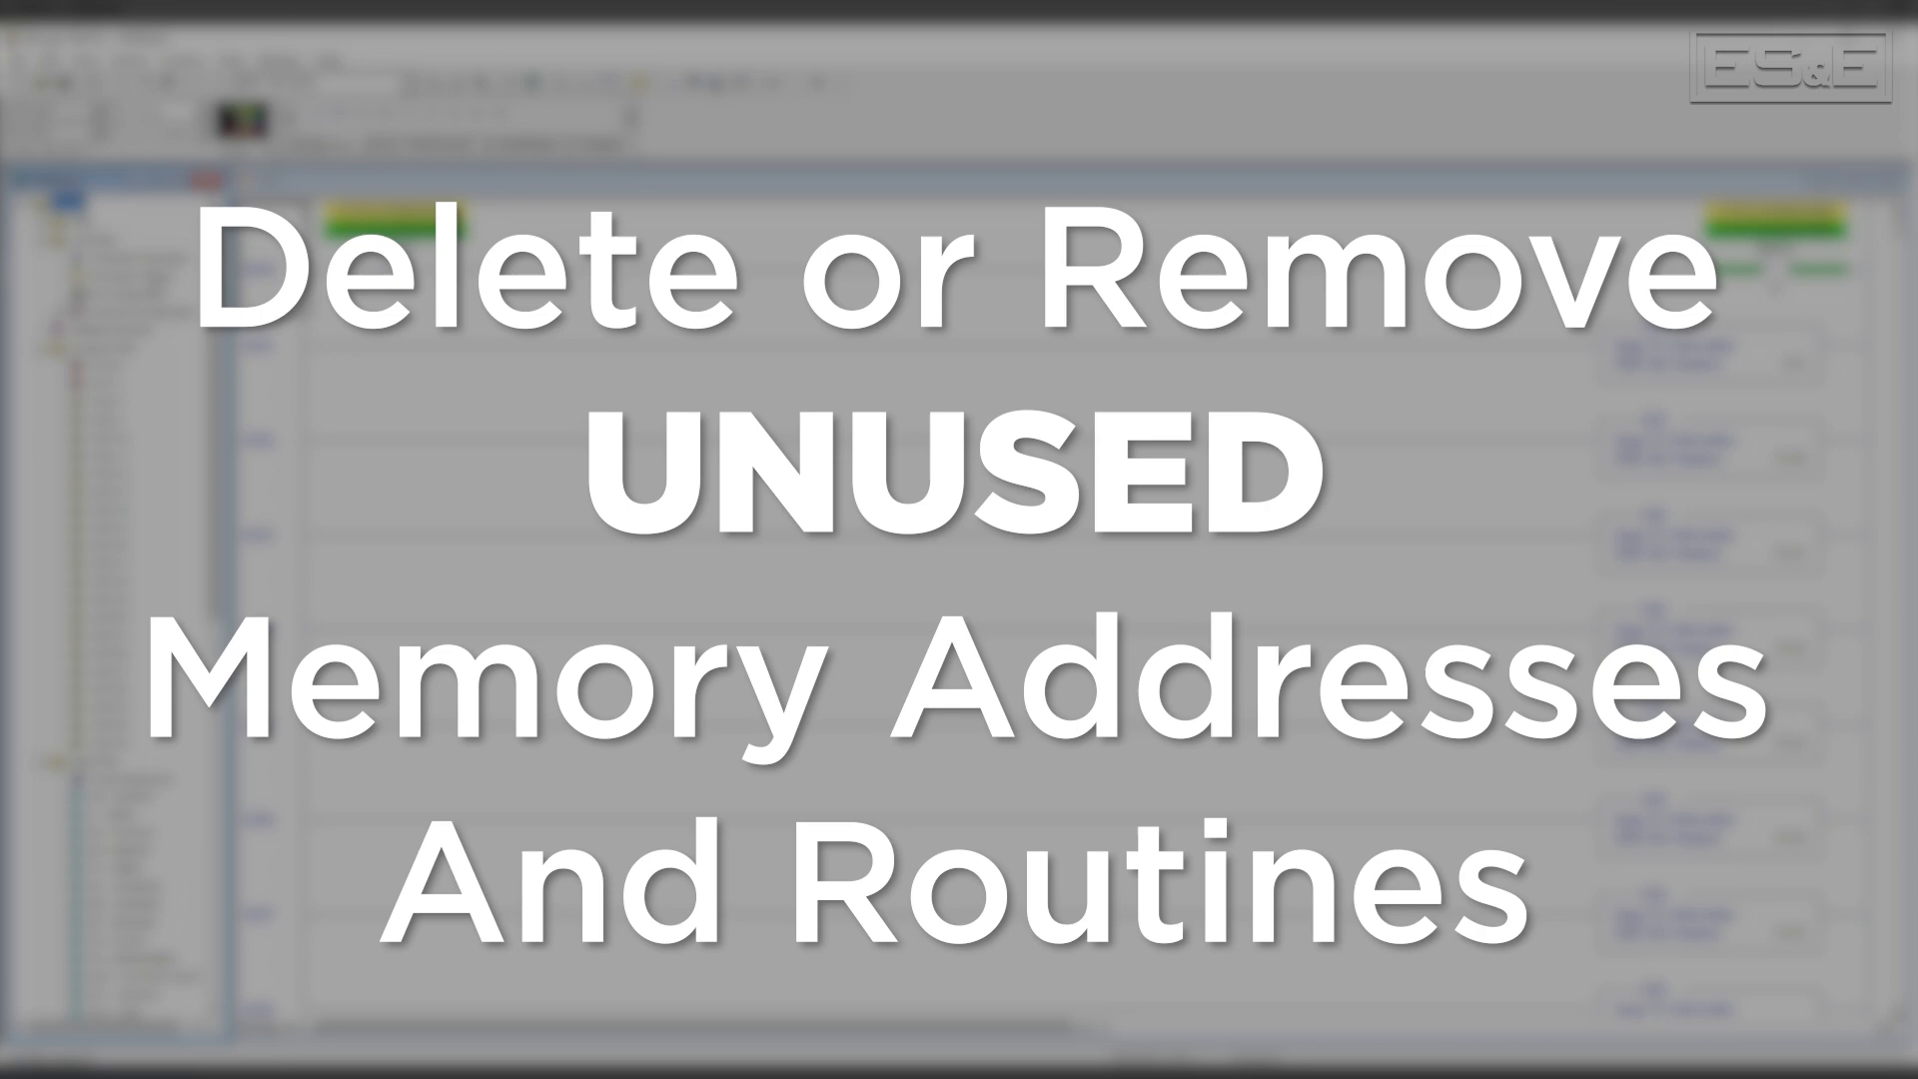
Save 505Washr as a Logix Designer .ACD file with Create Alias Tag checked
click(17, 59)
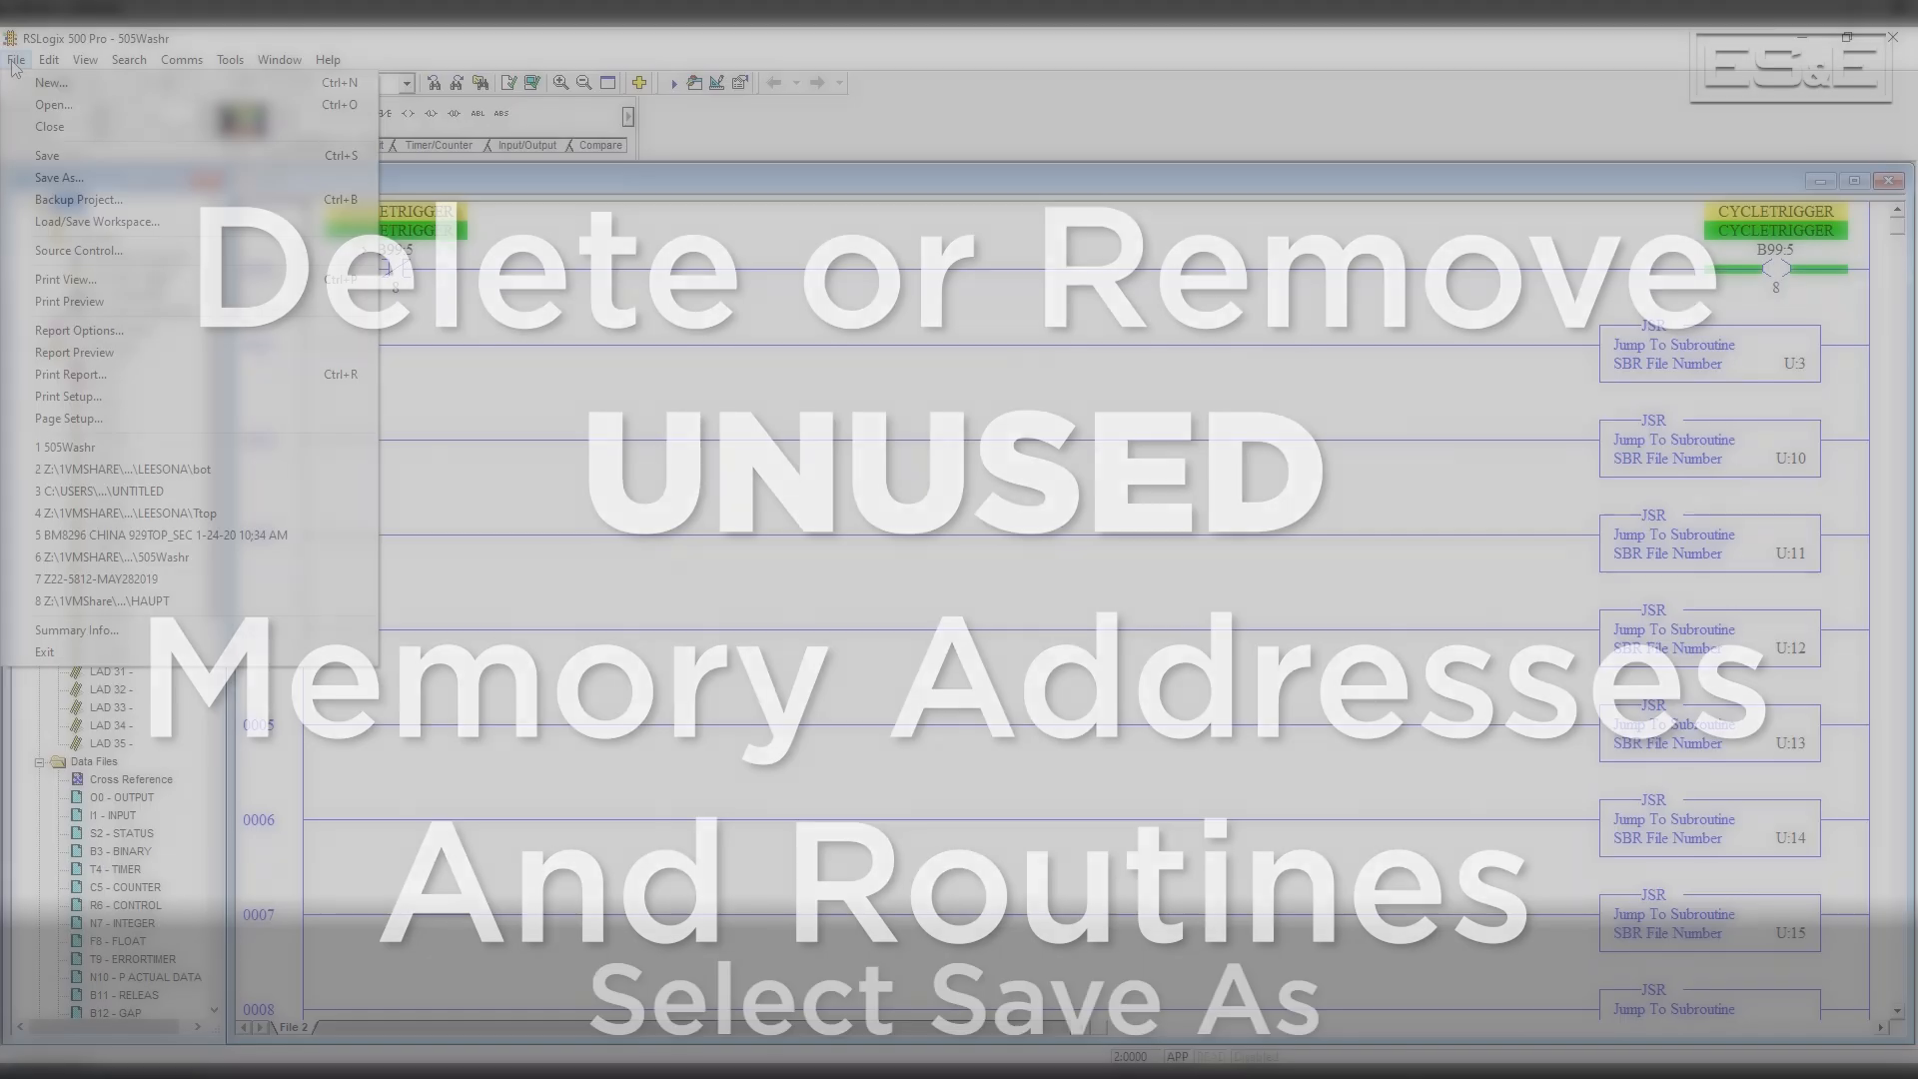
click(58, 178)
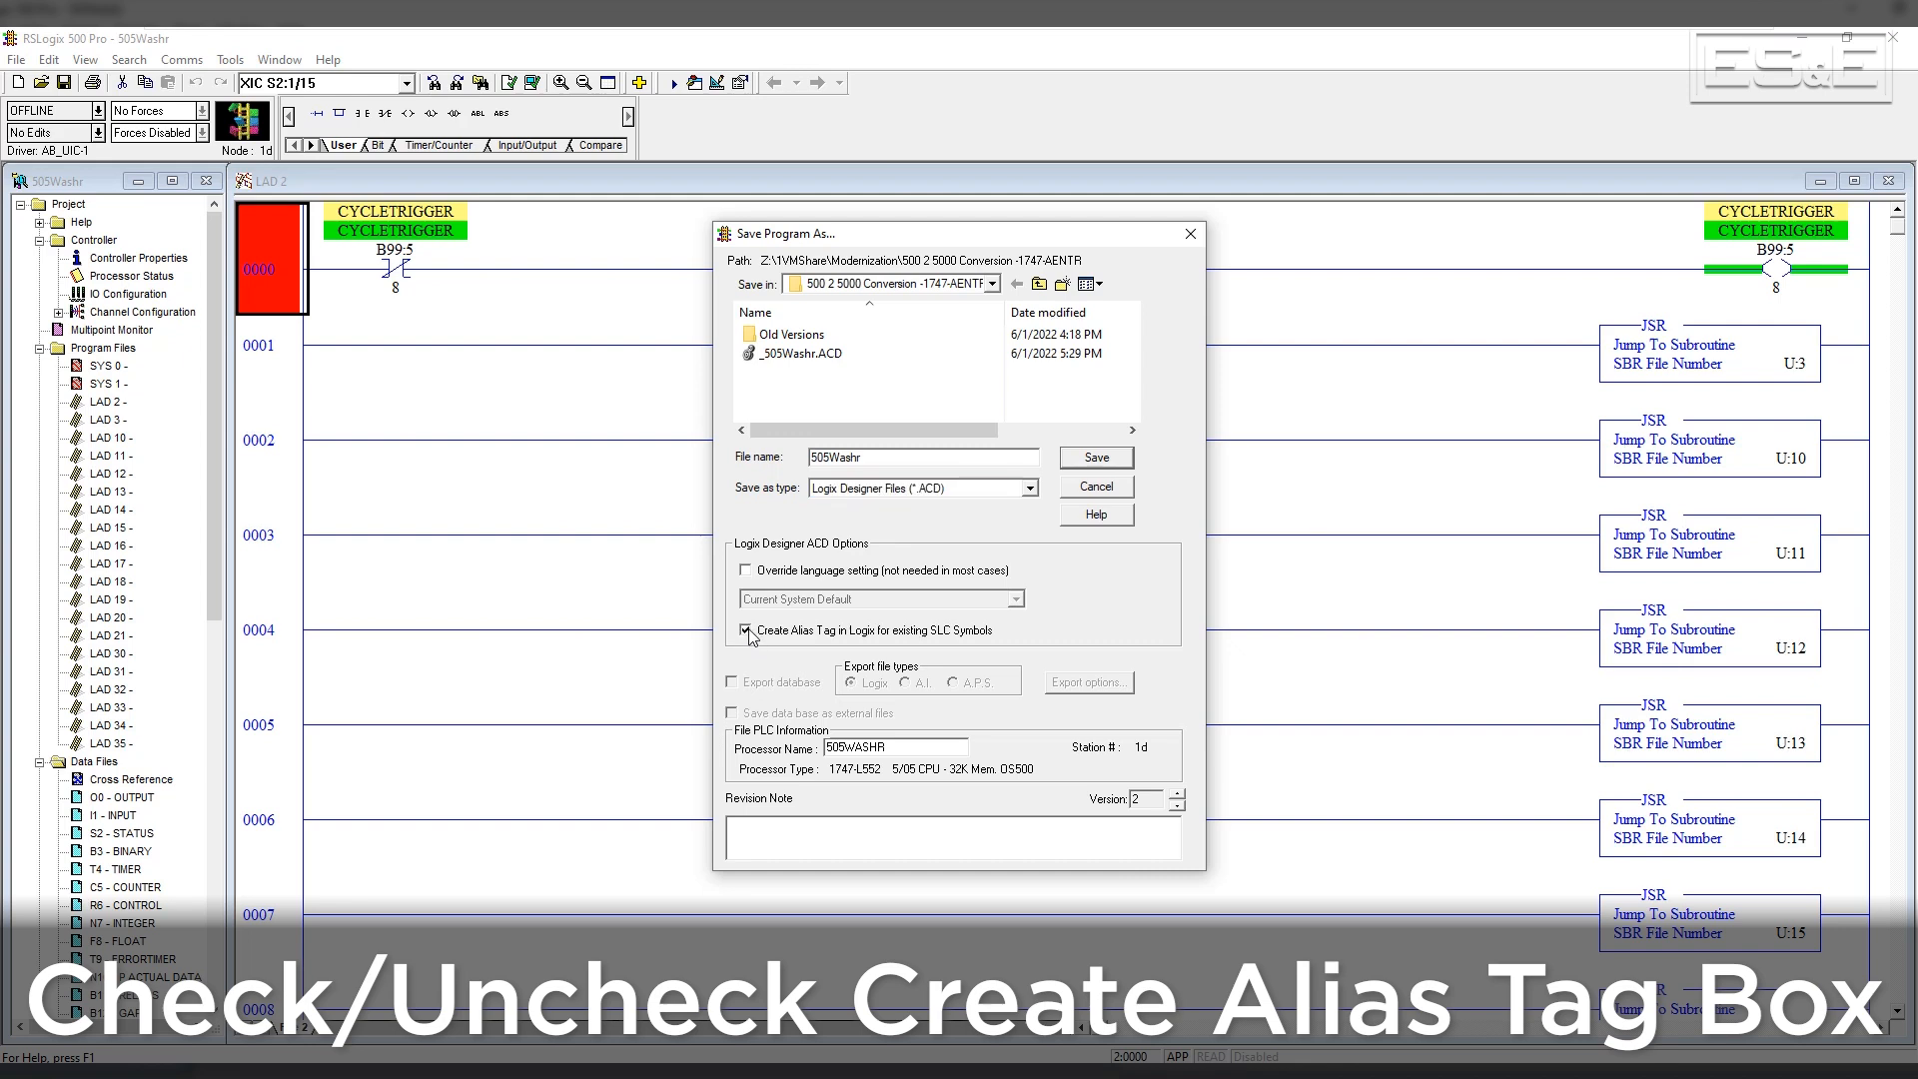
click(745, 630)
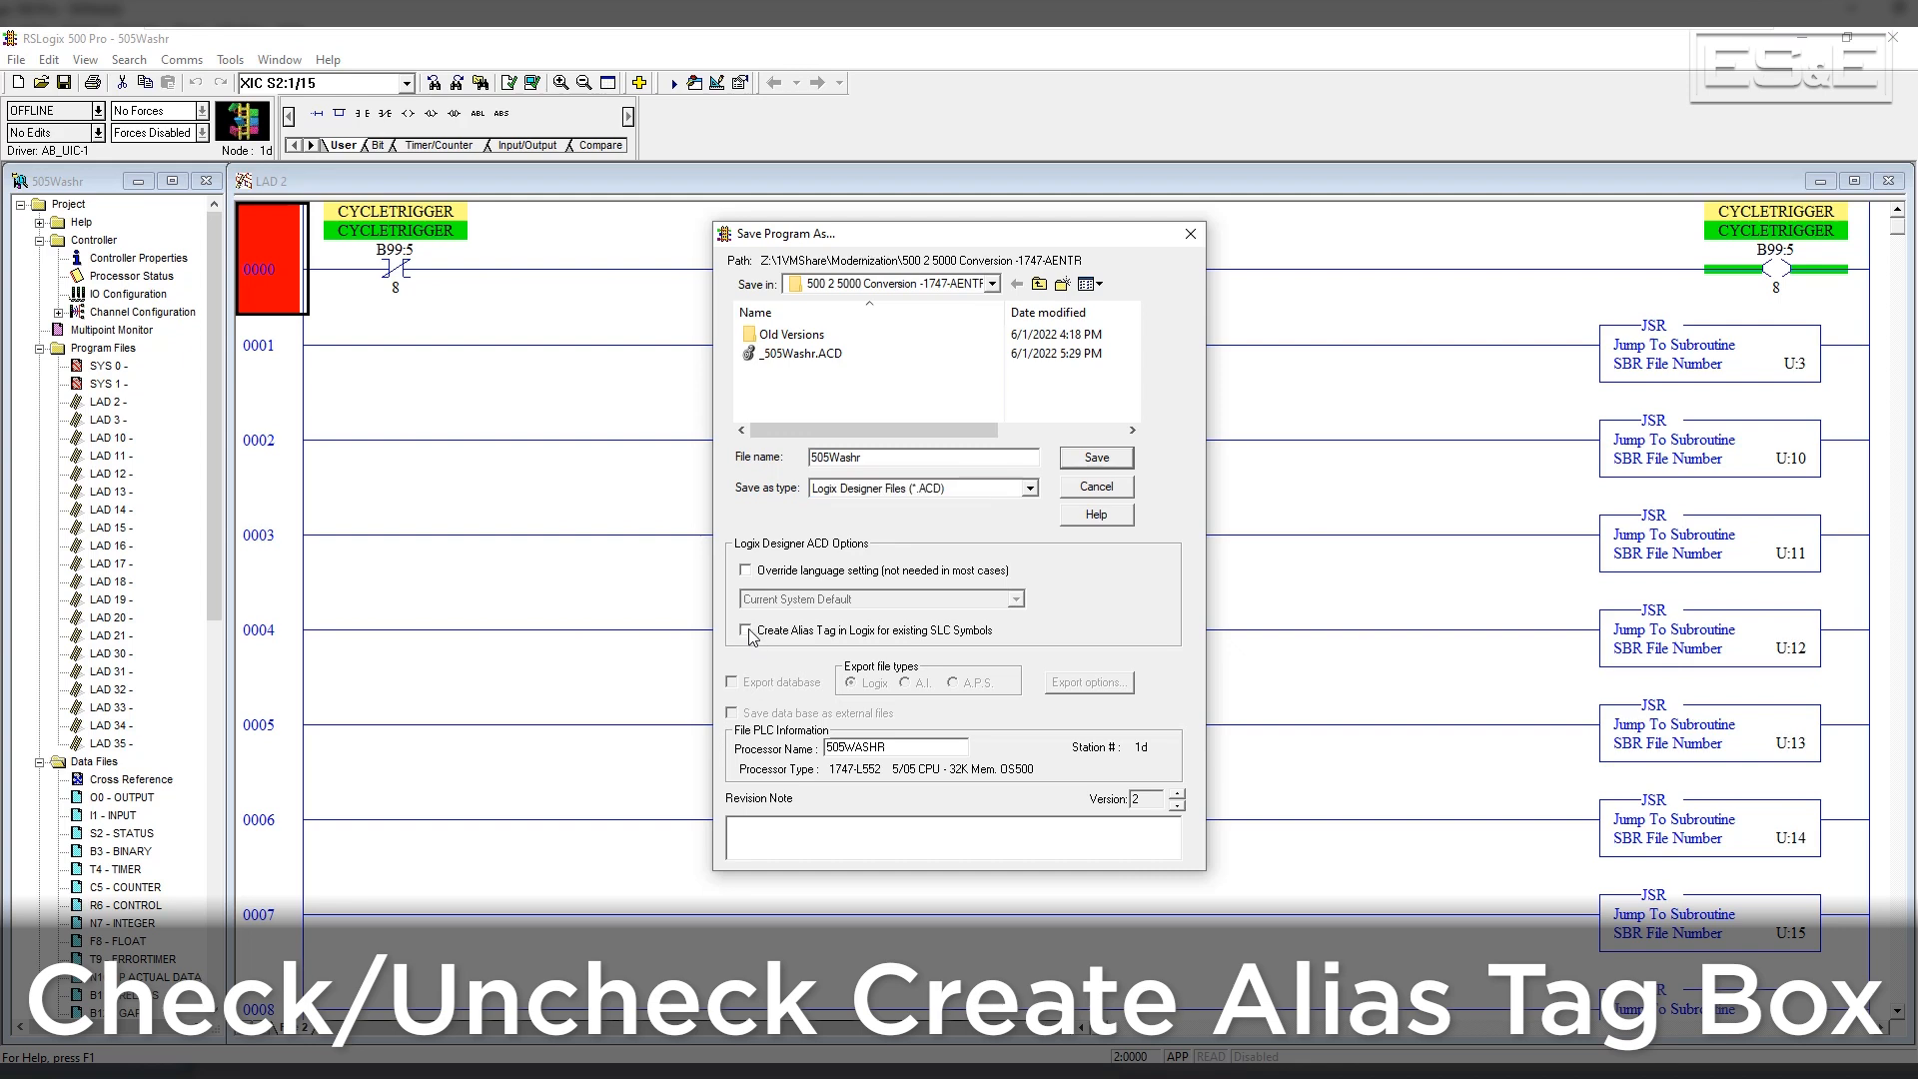
click(745, 631)
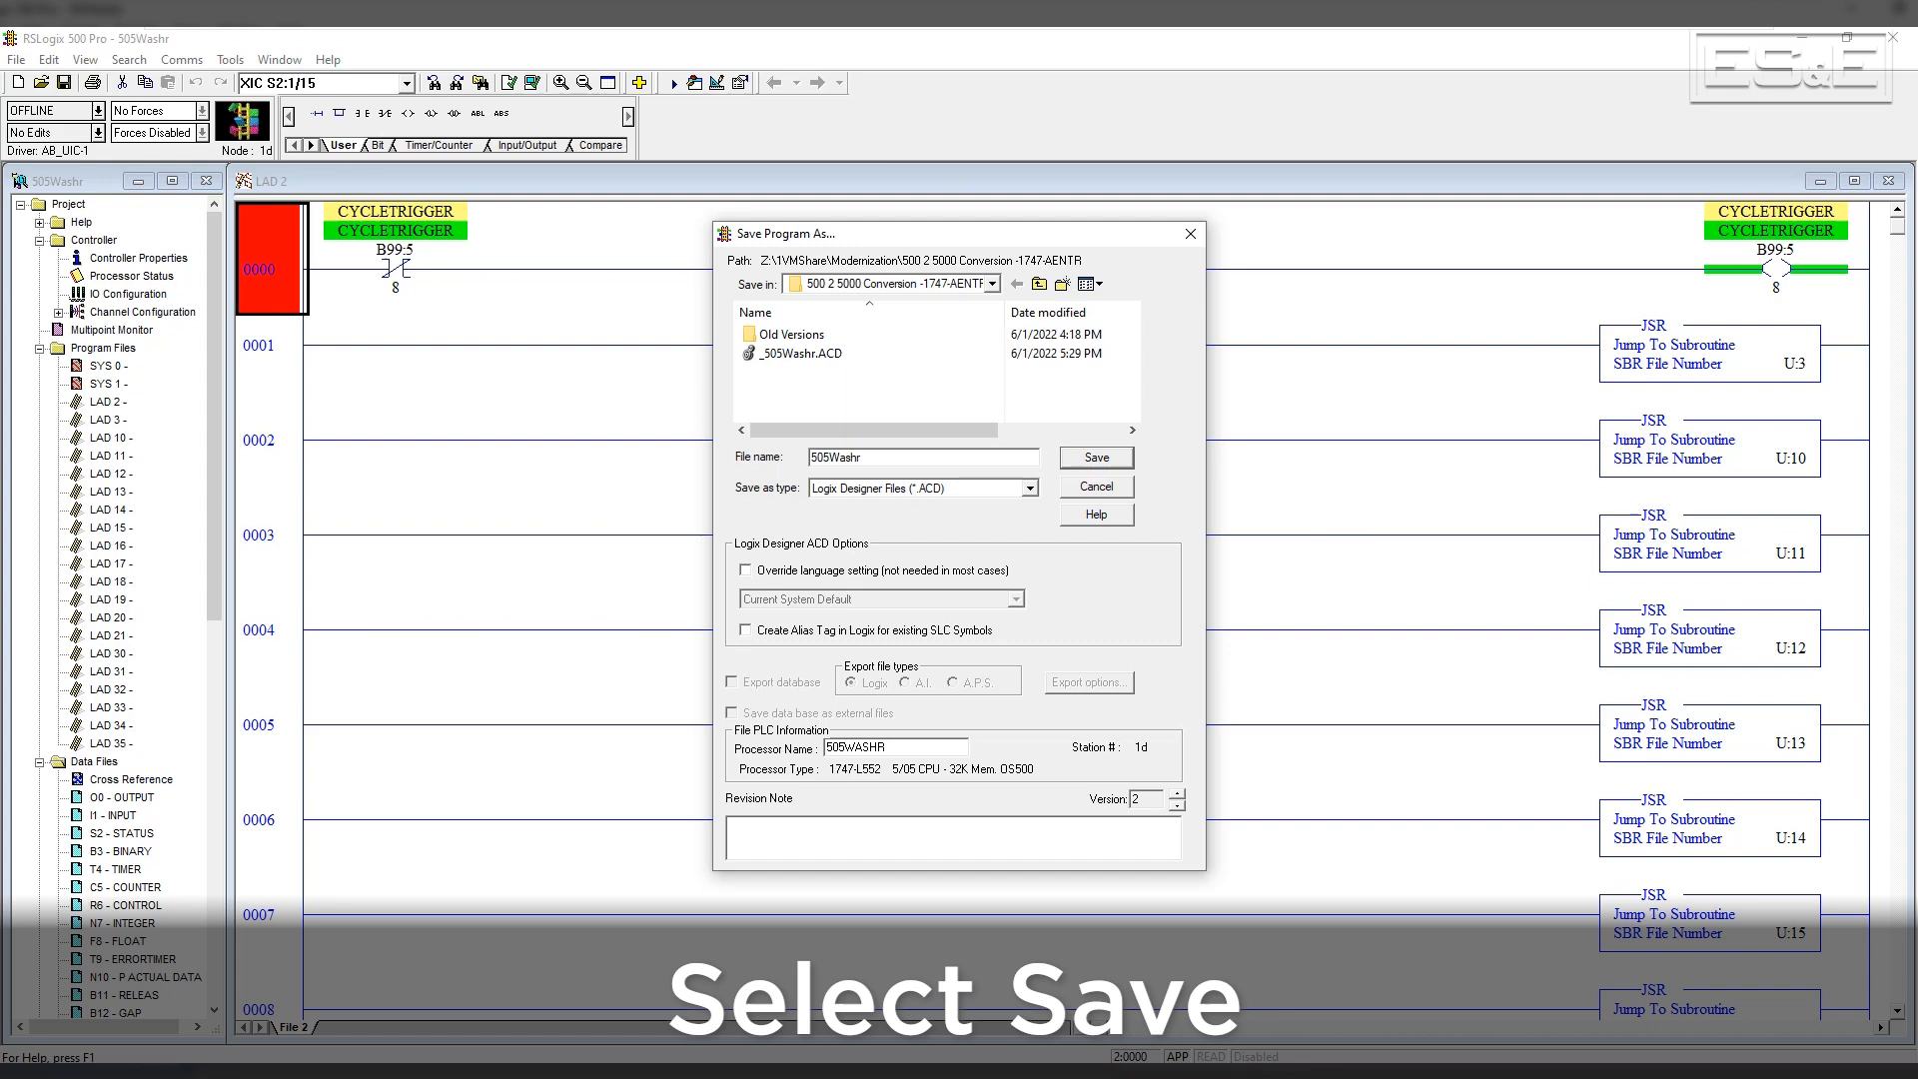
click(745, 631)
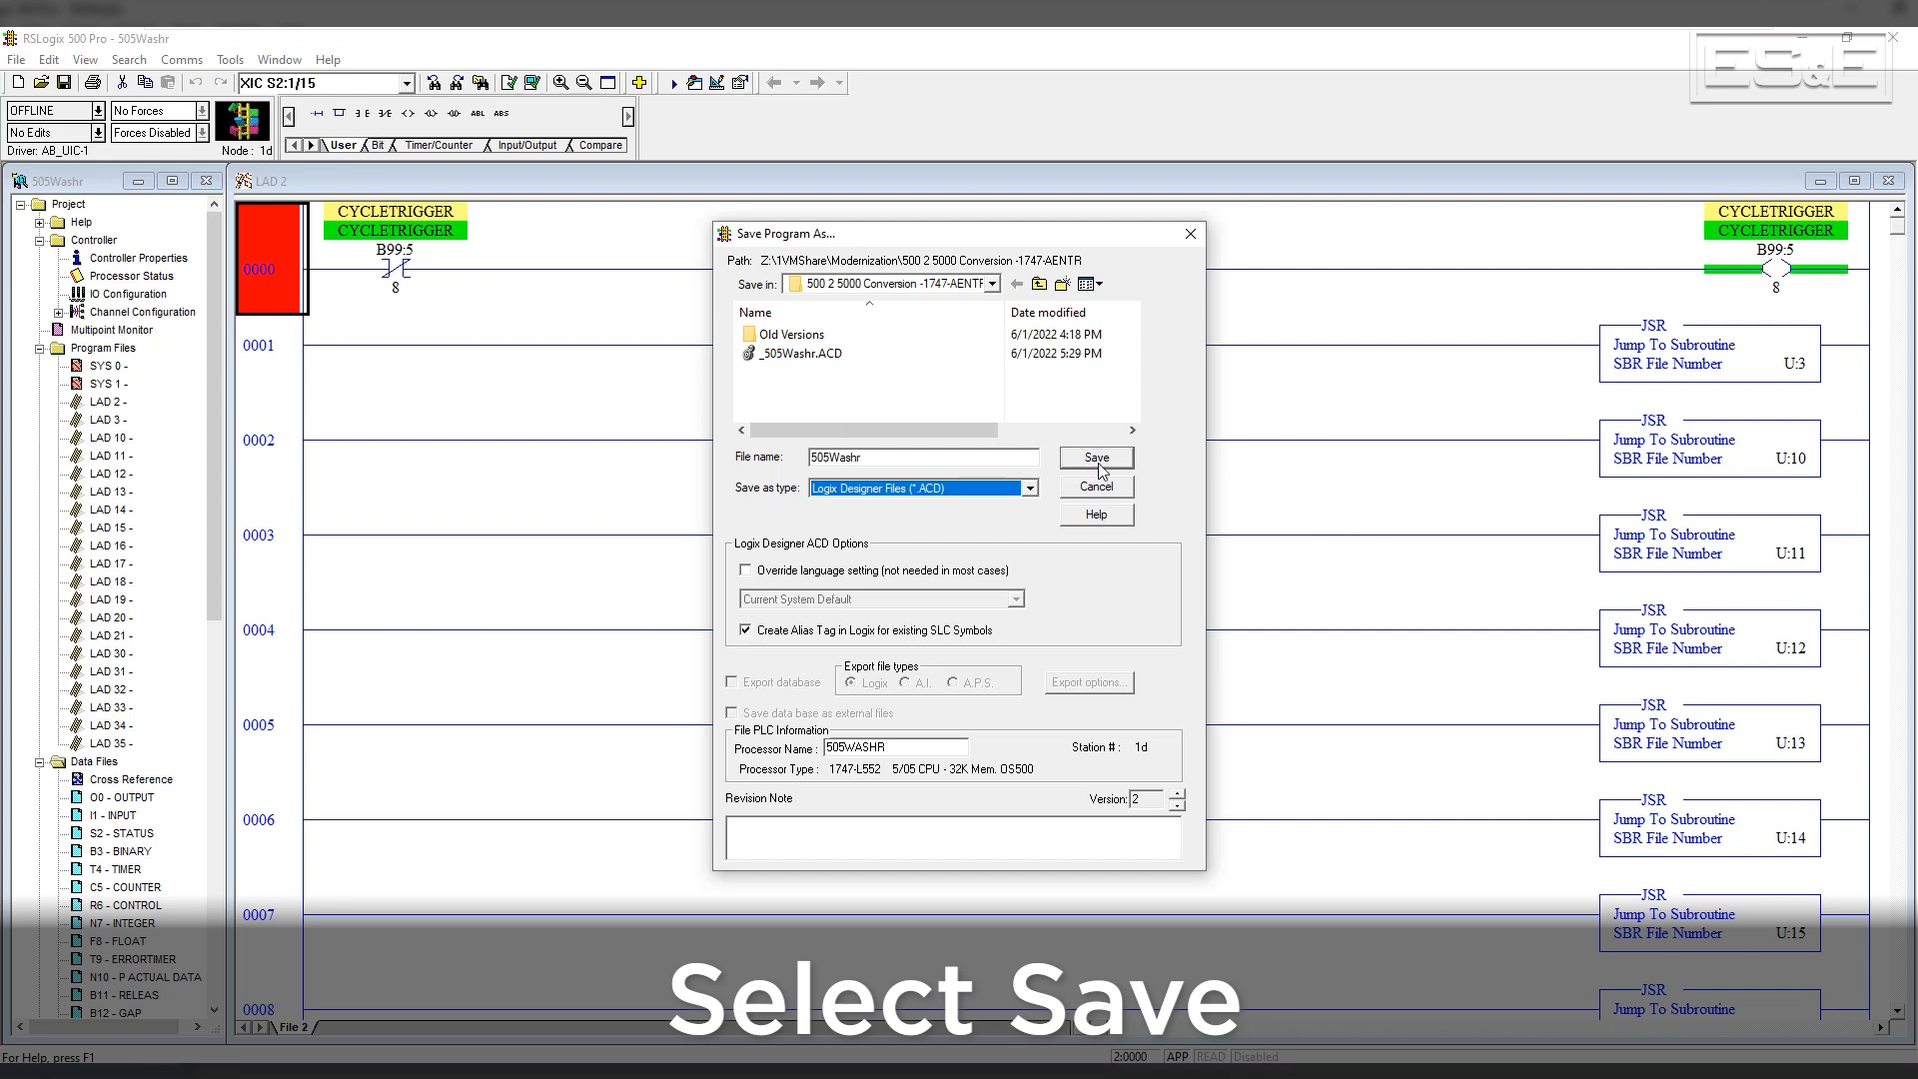
click(1094, 457)
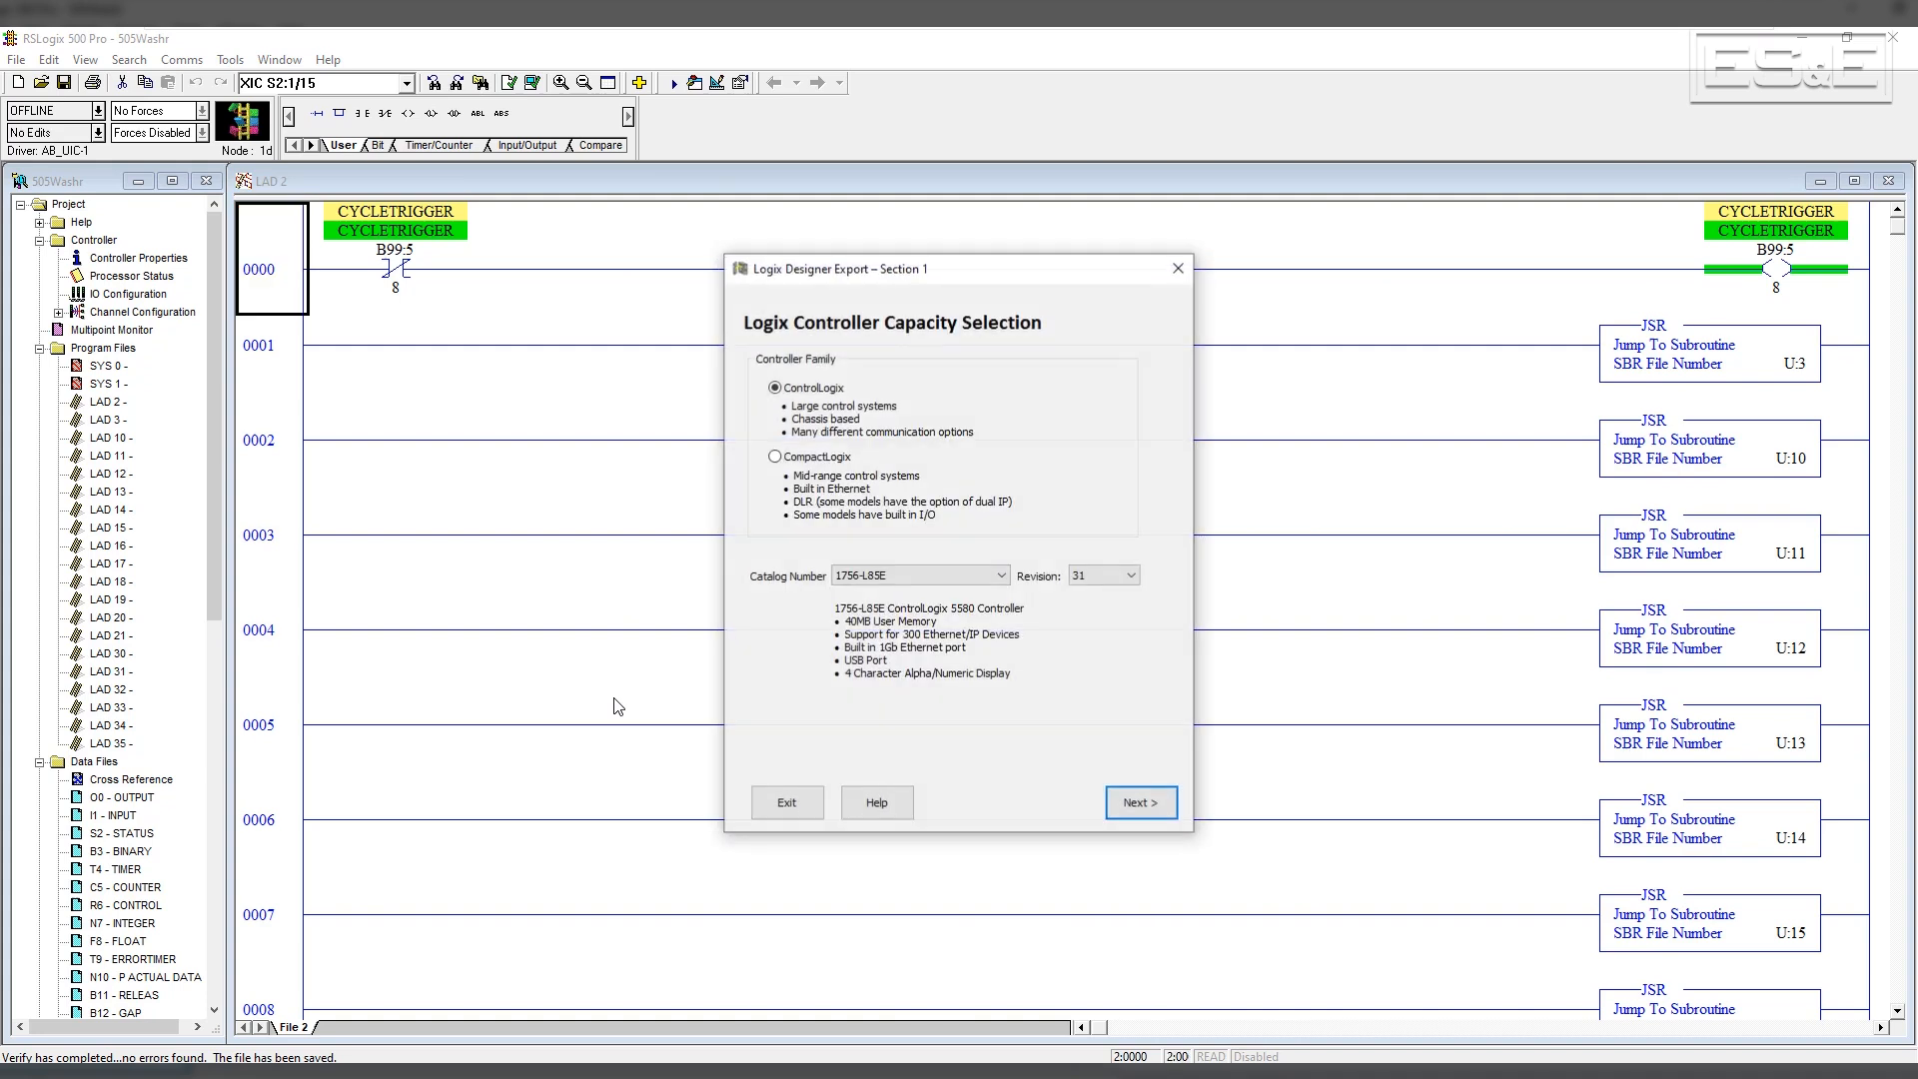
Choose CompactLogix 5069-L330ER at firmware revision 31 and continue
click(774, 457)
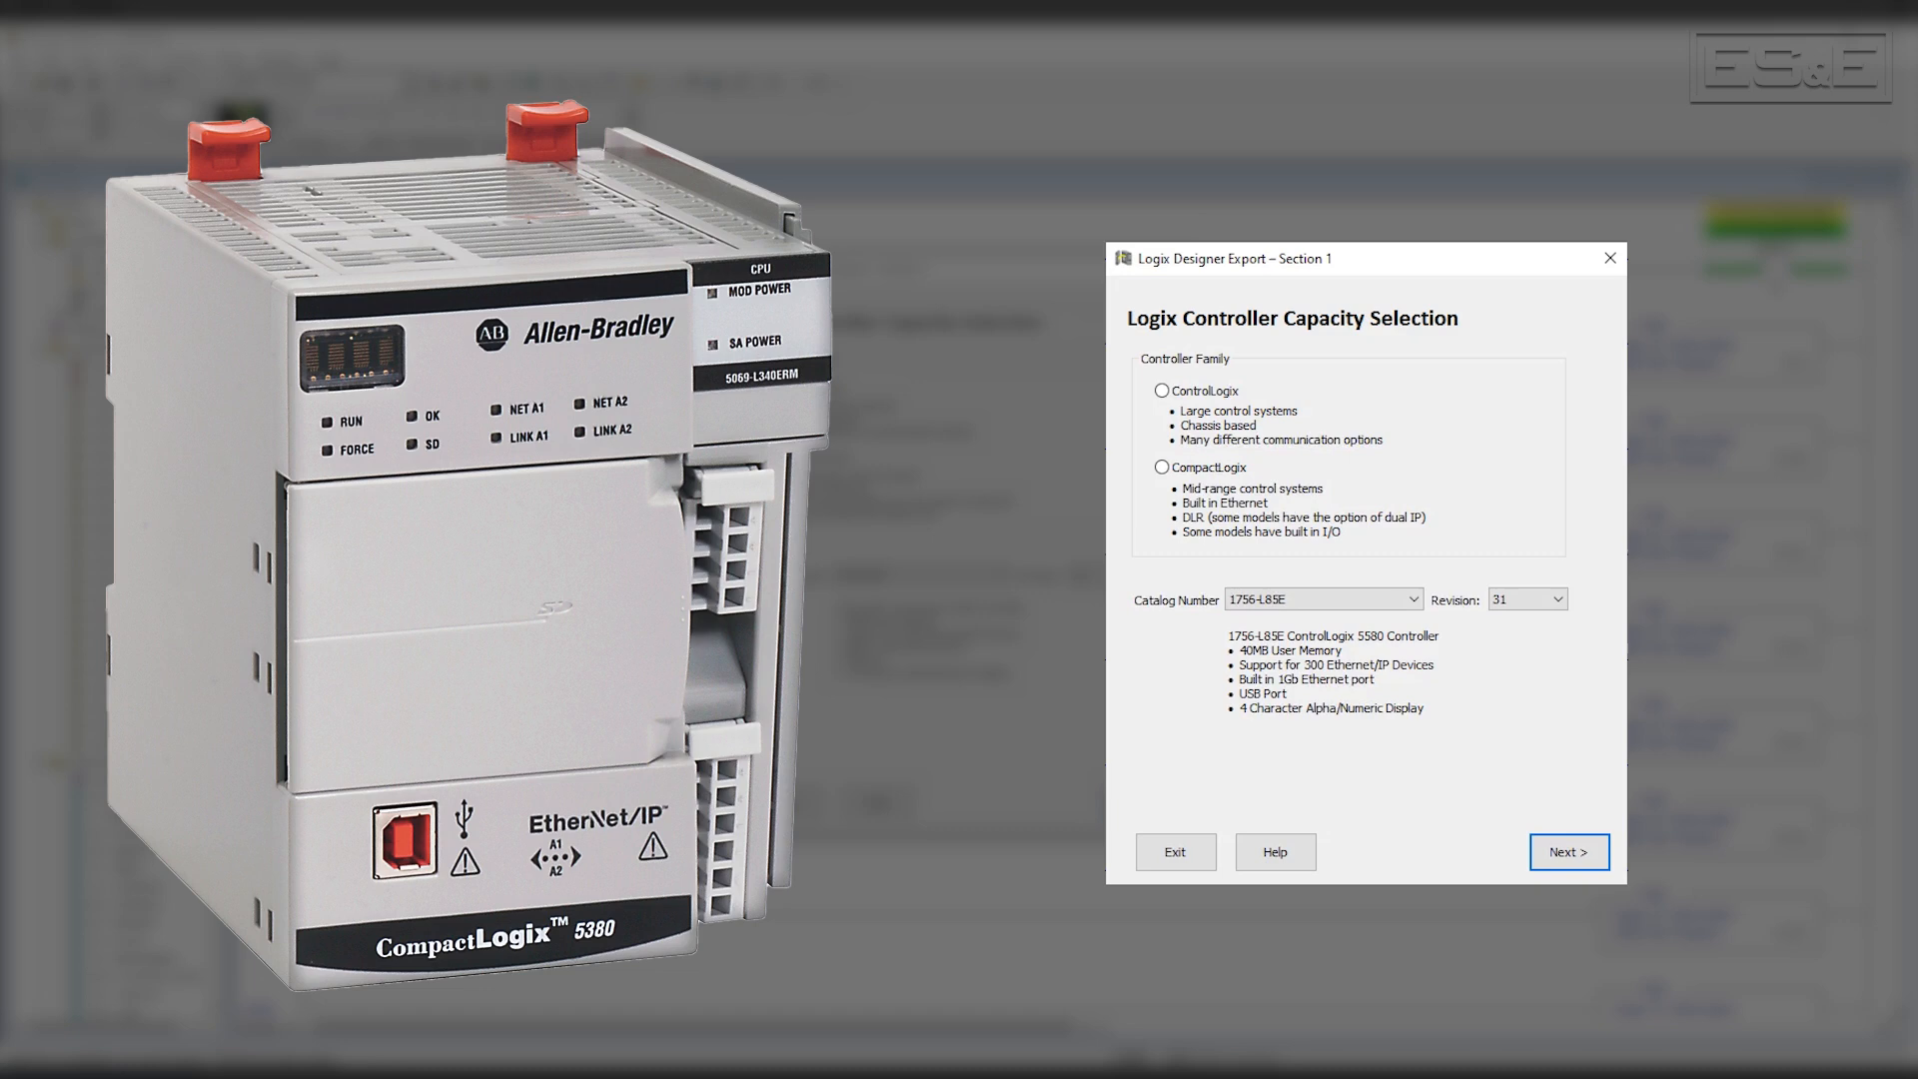
click(1167, 495)
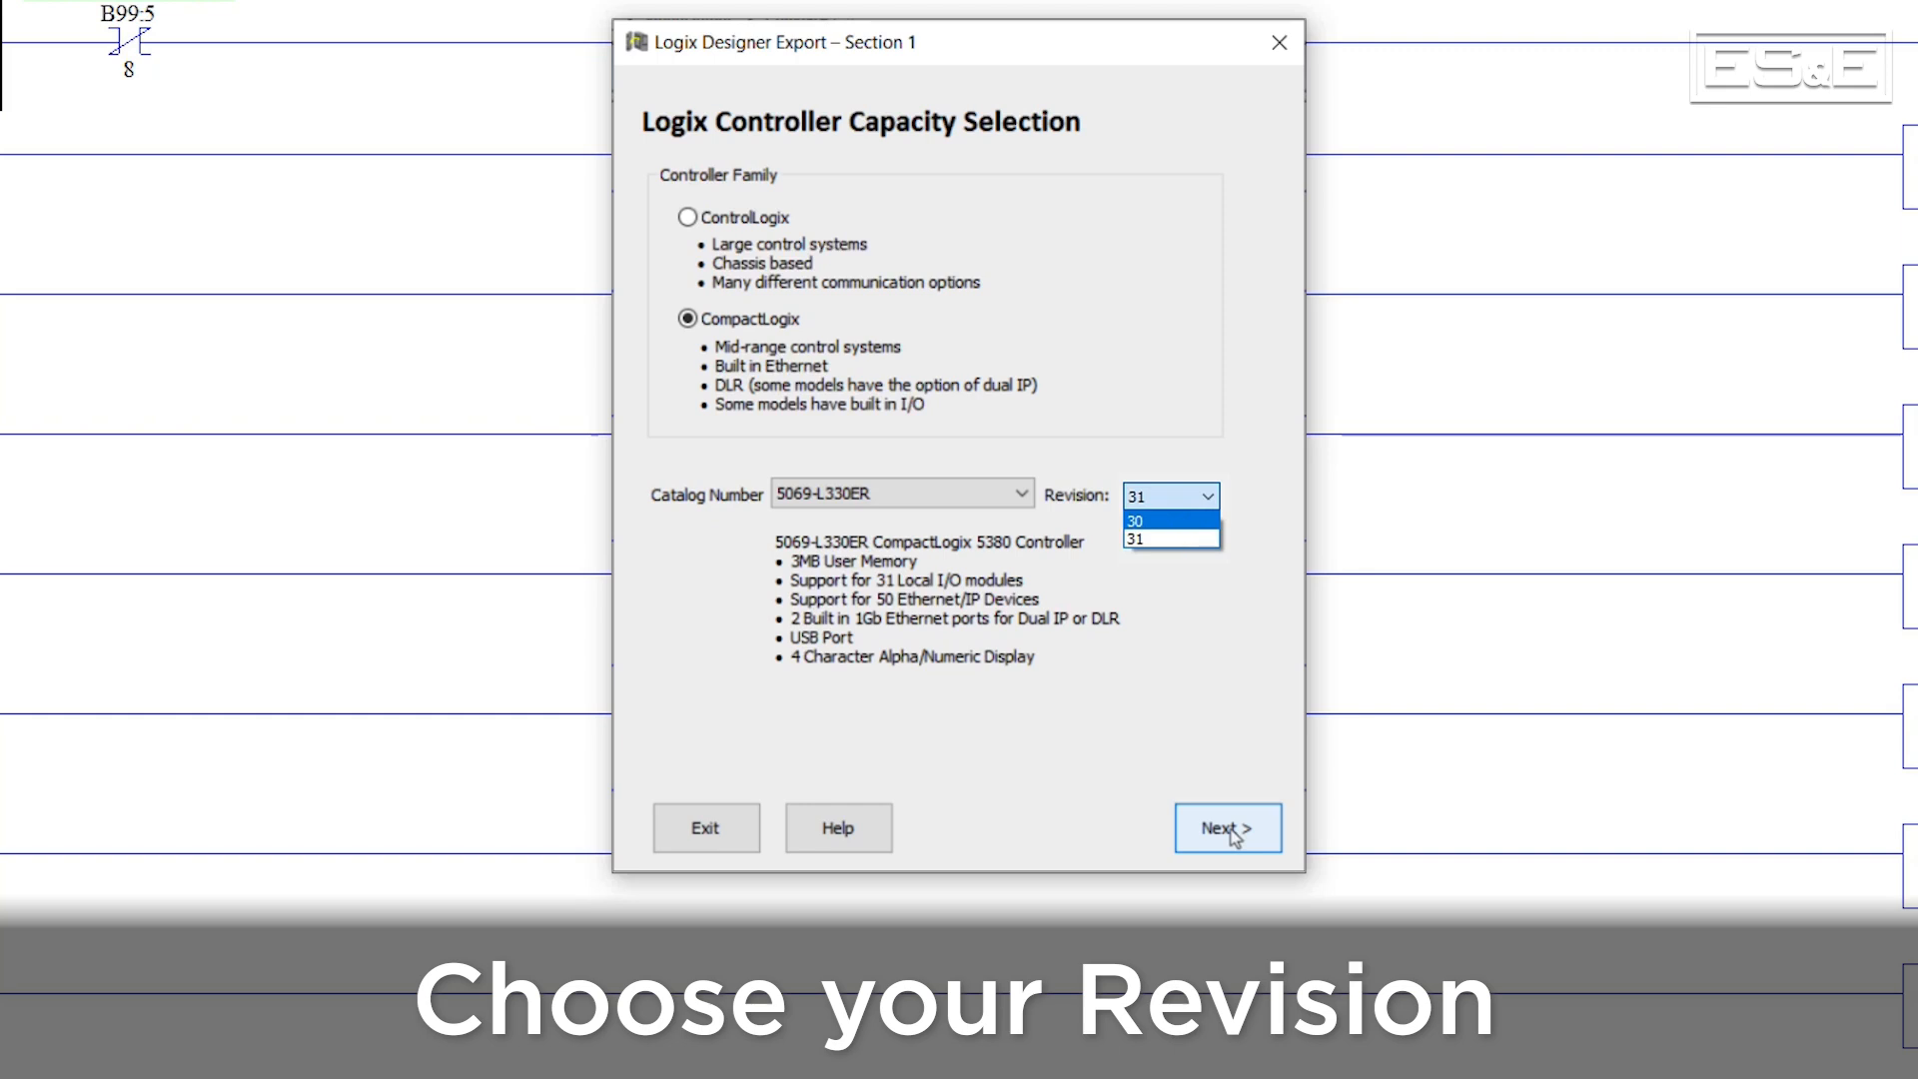
click(1226, 828)
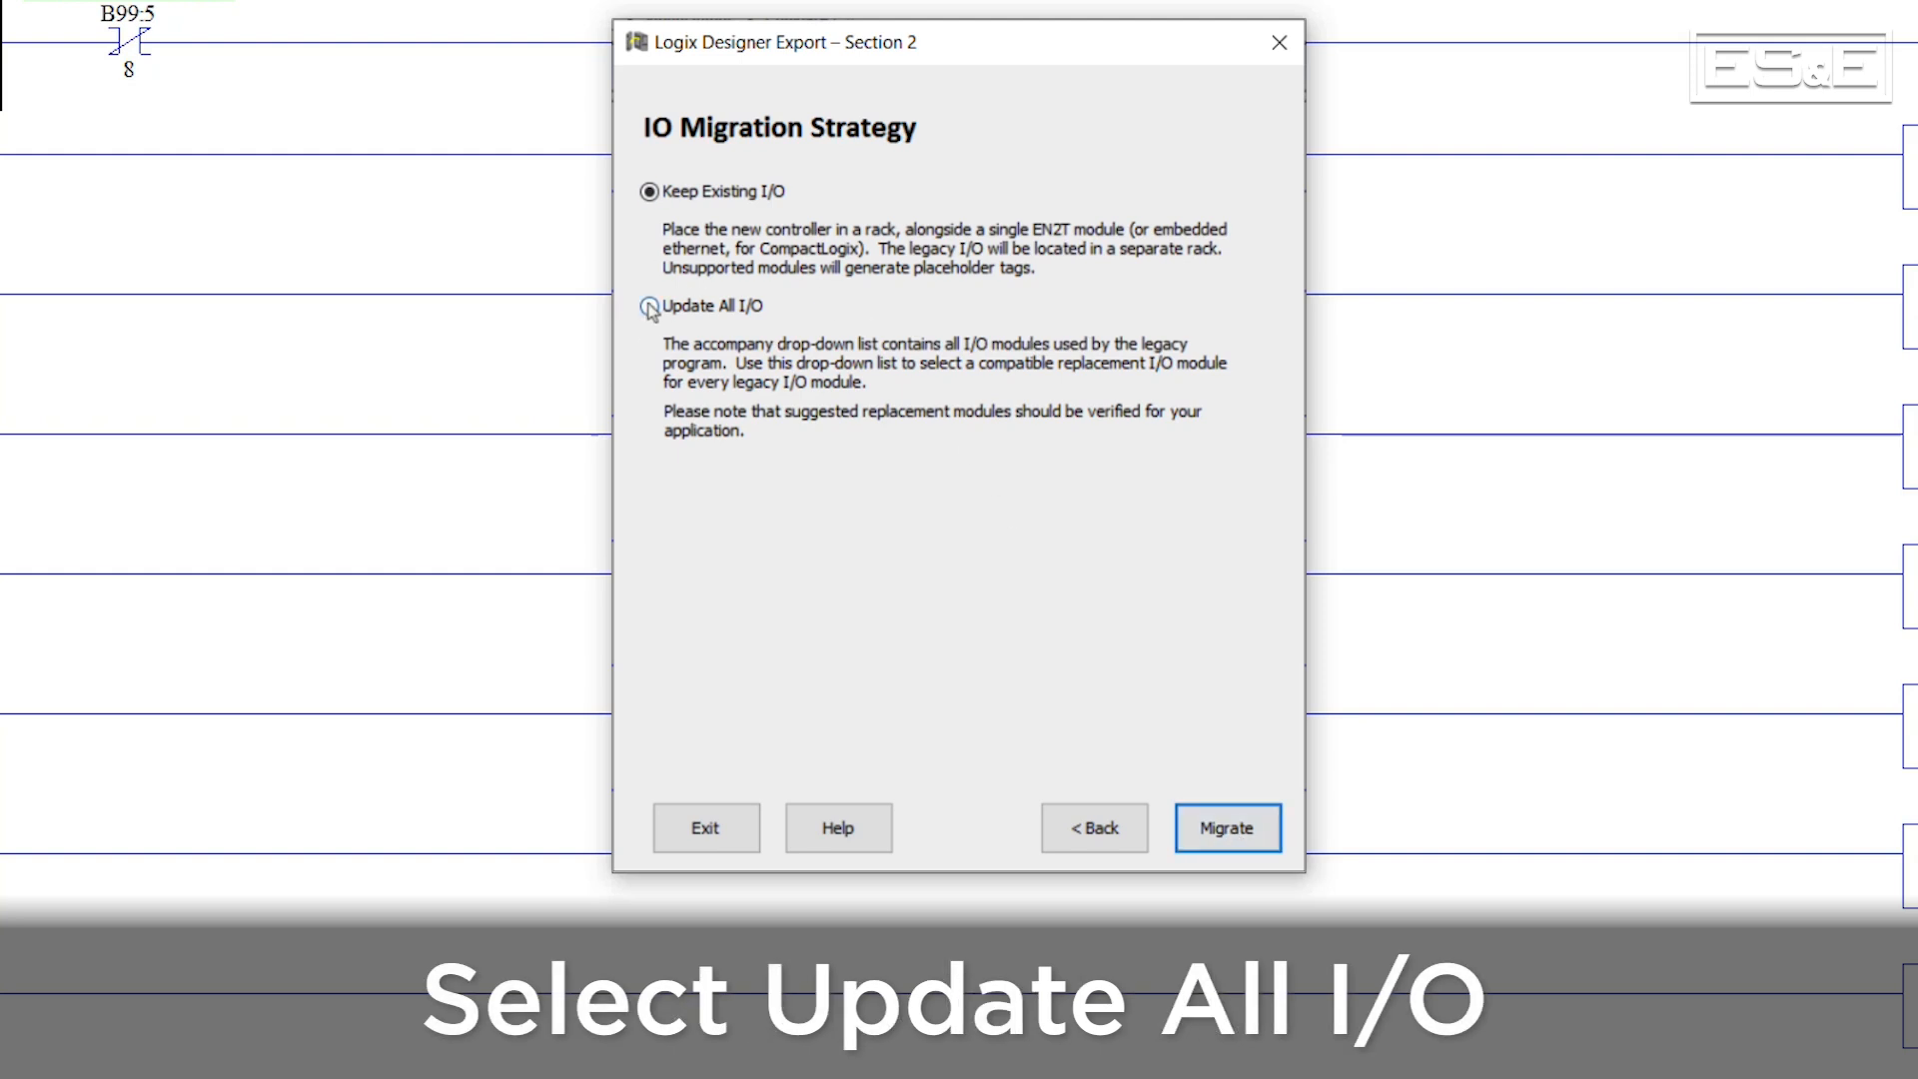
Update all I/O, pick a 1746-NIO4V replacement, keep modules local, and migrate
click(648, 305)
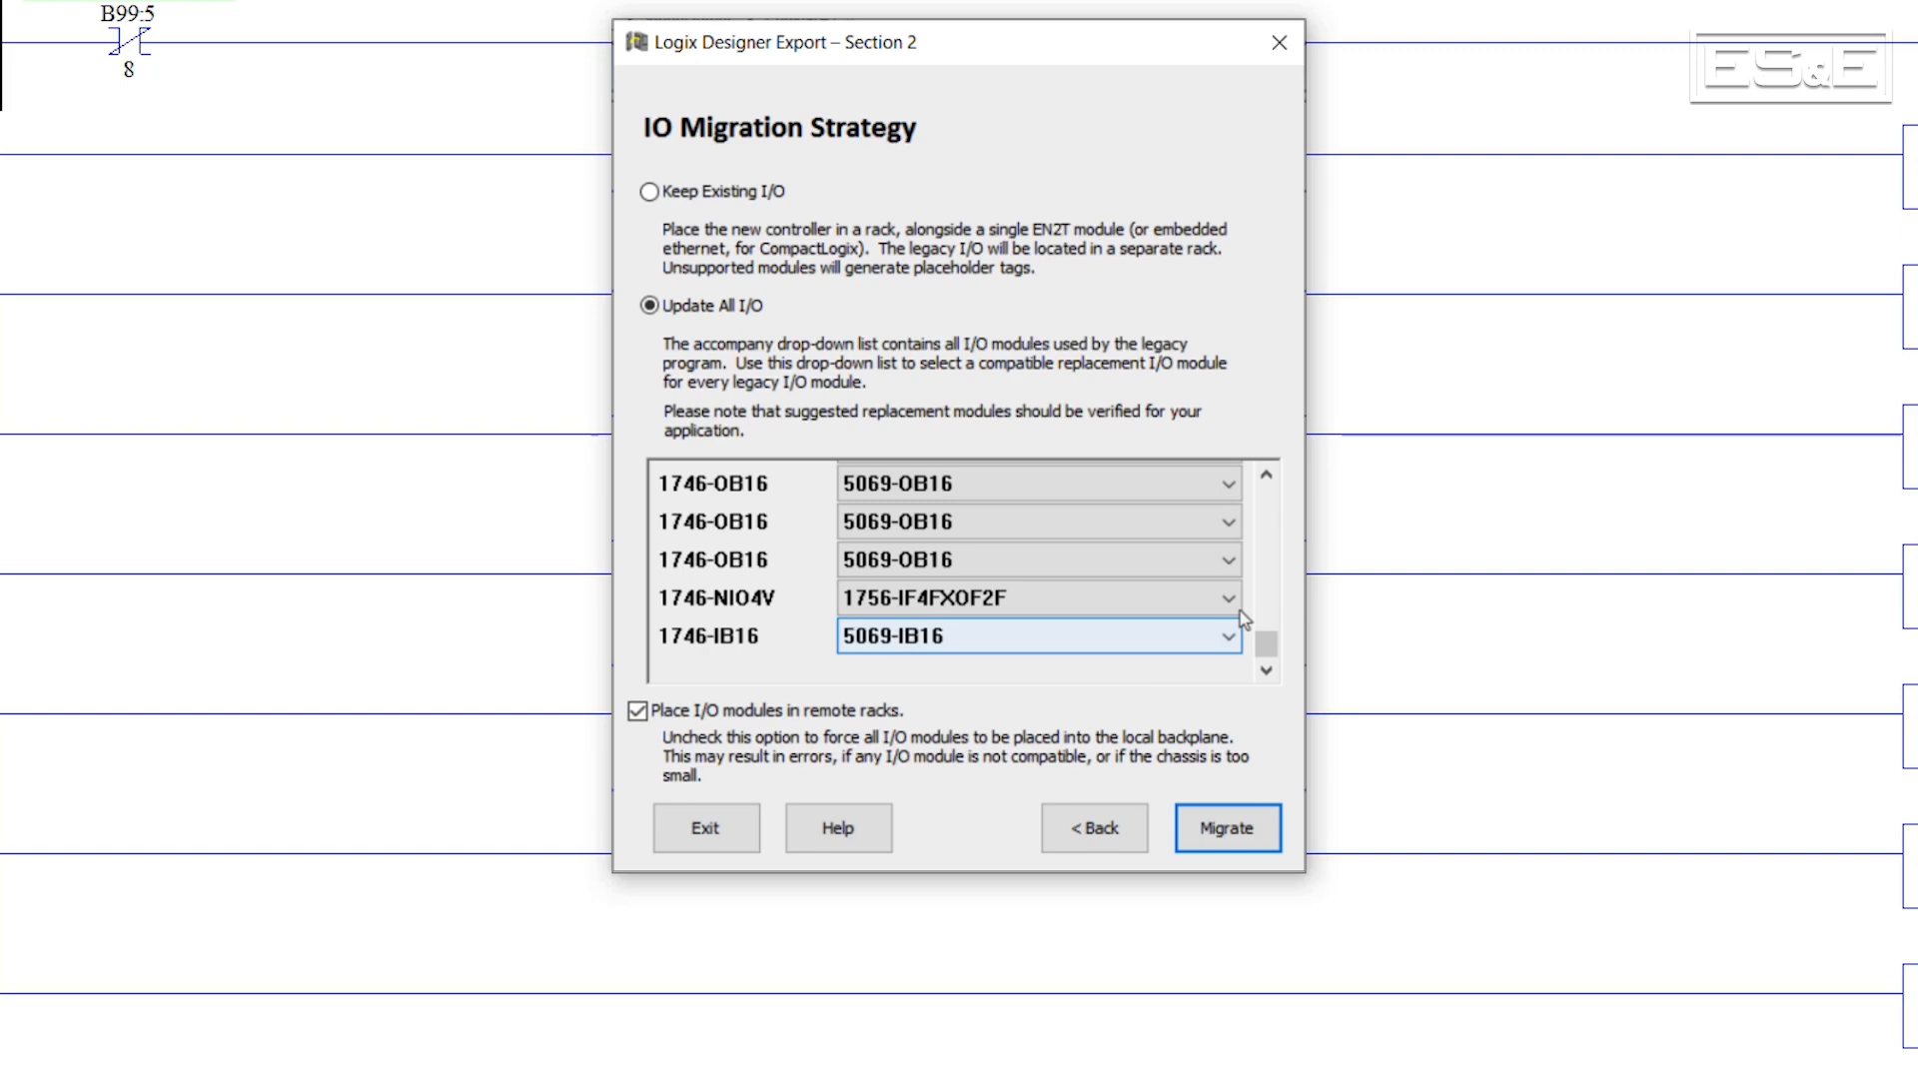
click(1225, 598)
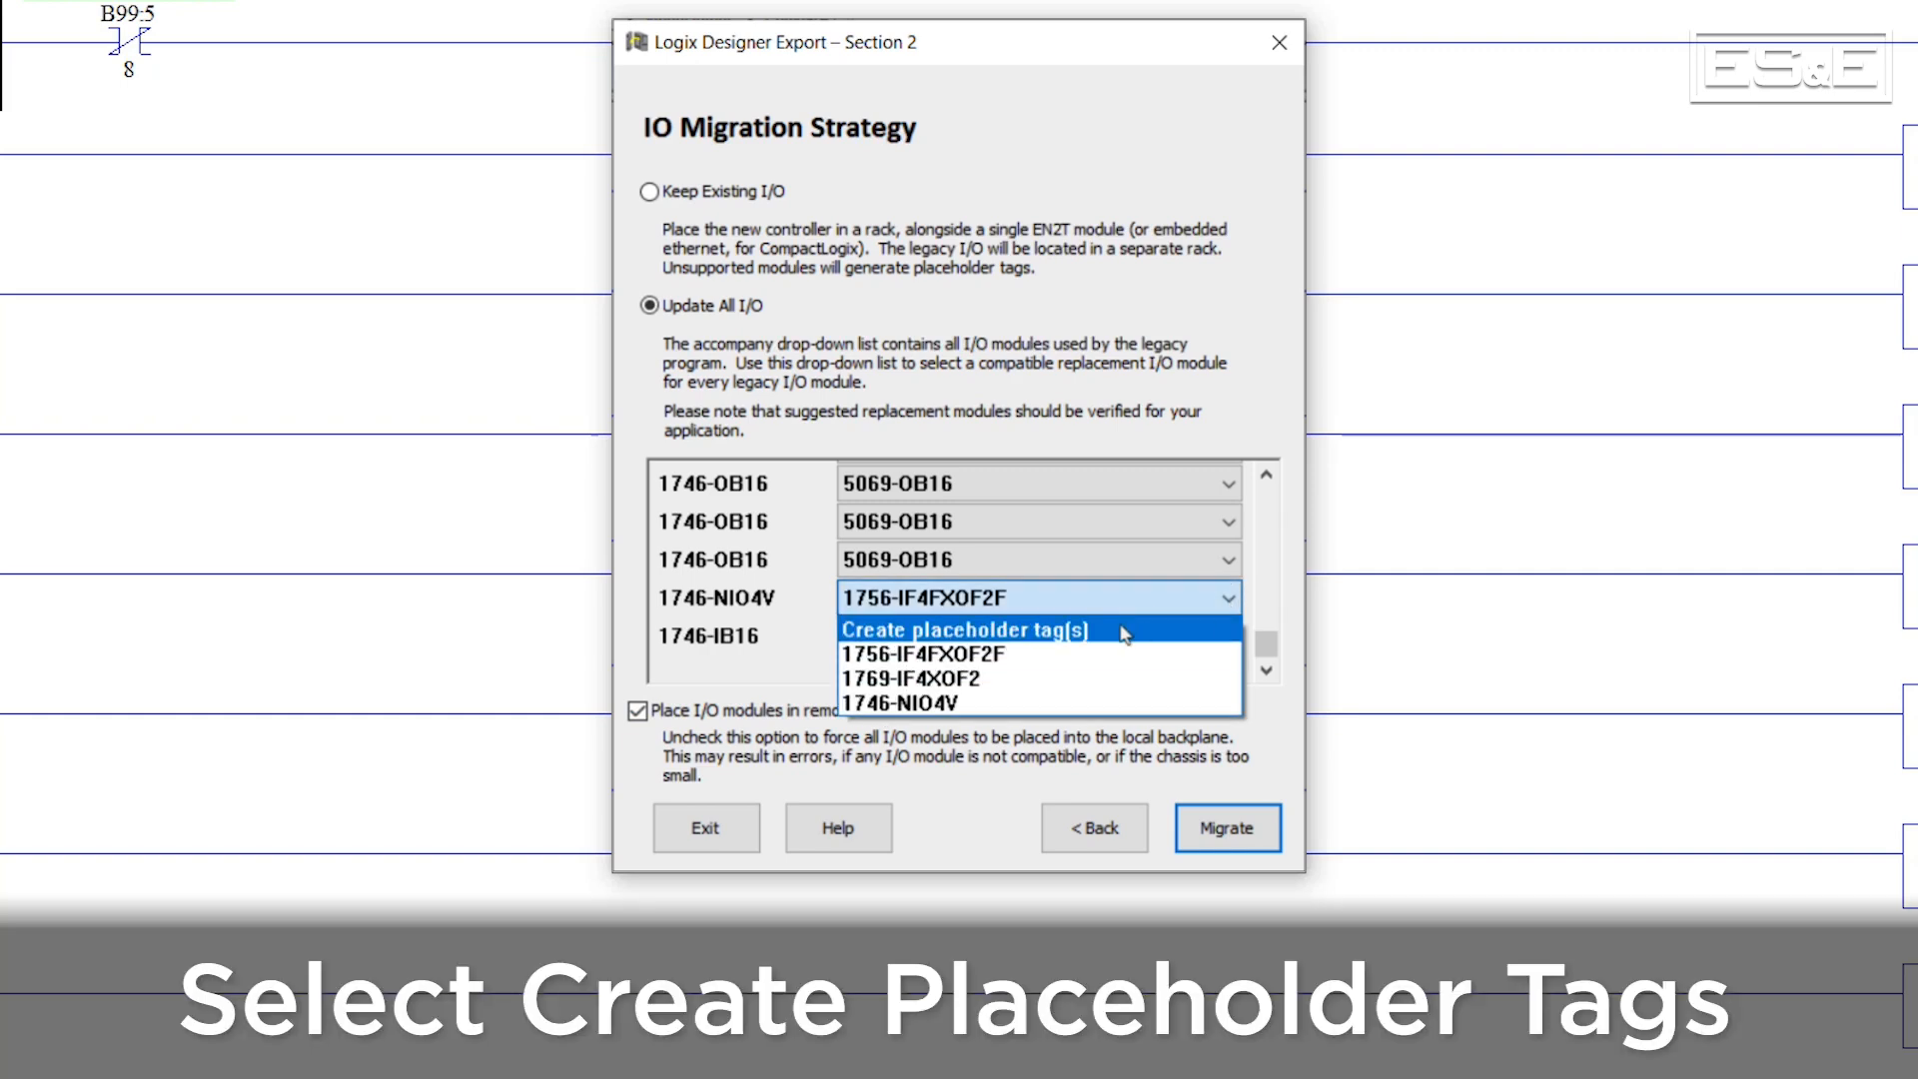
click(961, 628)
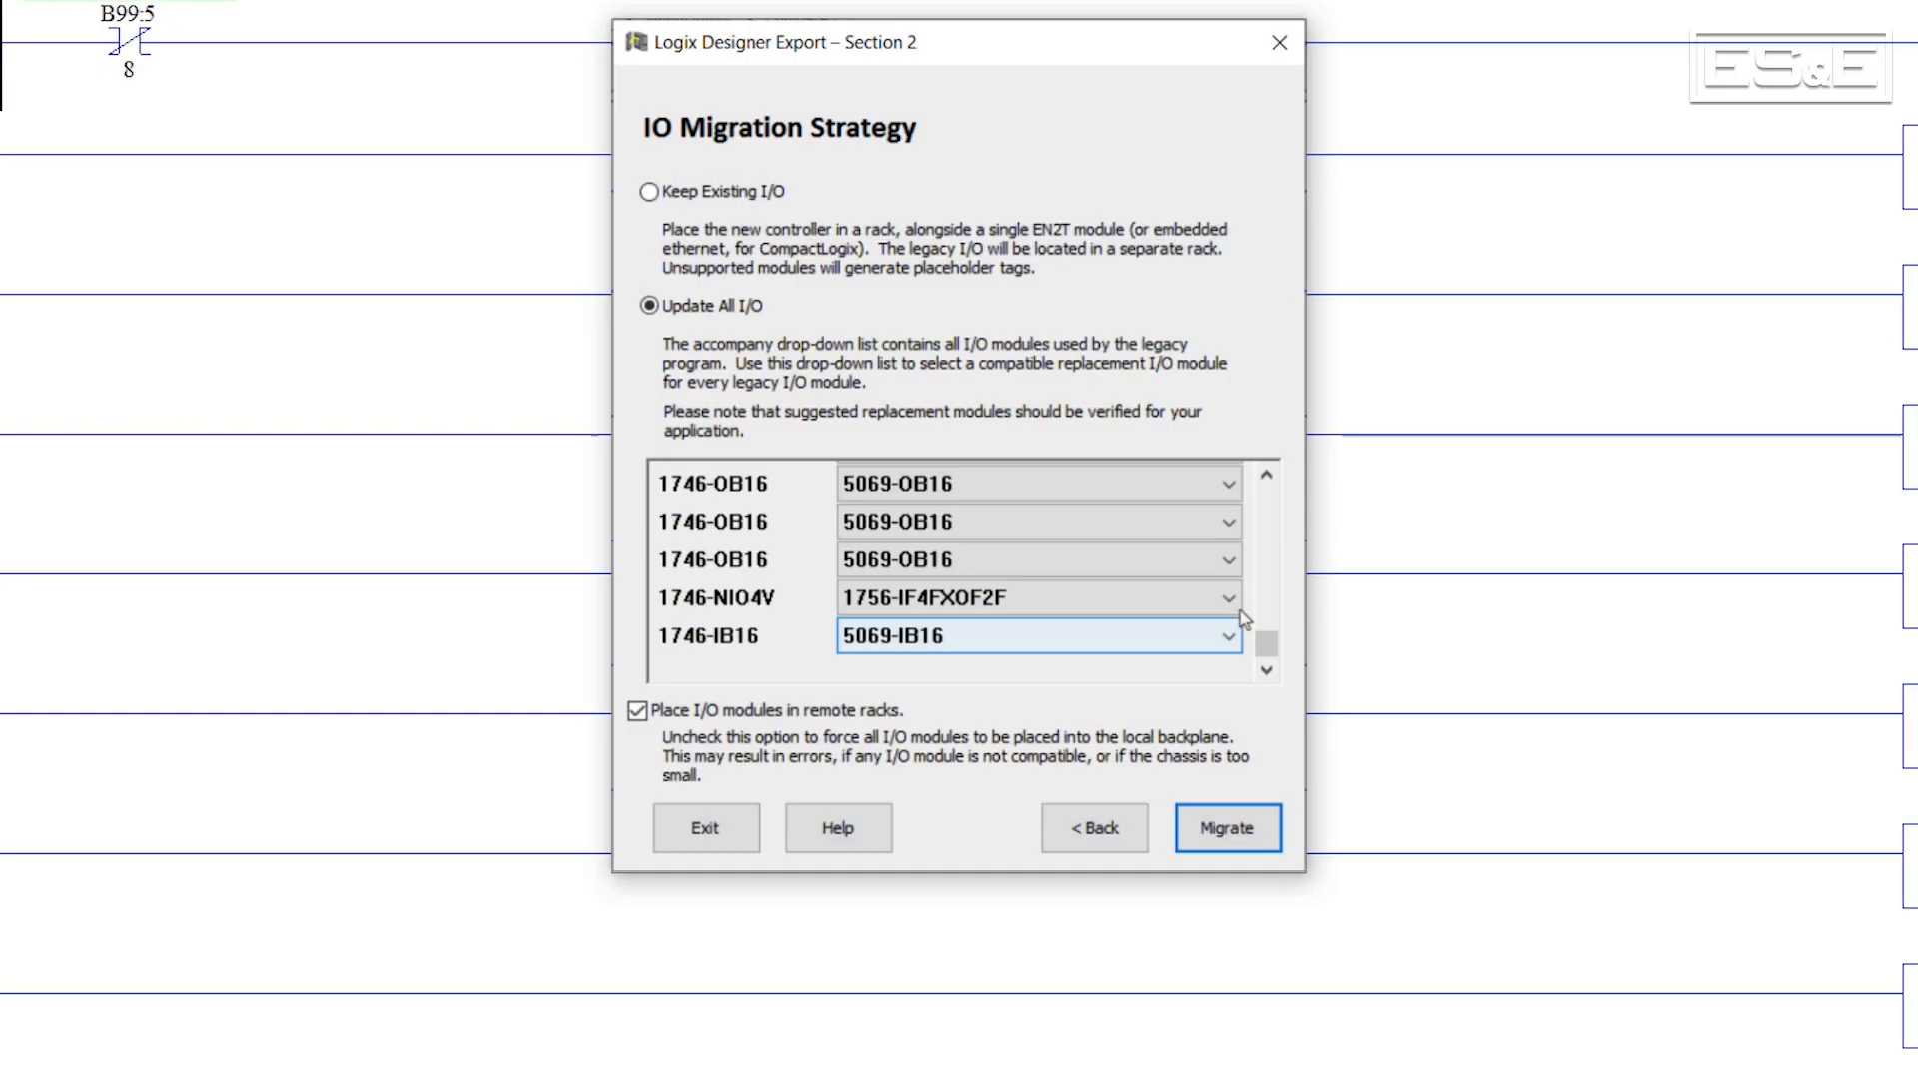
click(637, 711)
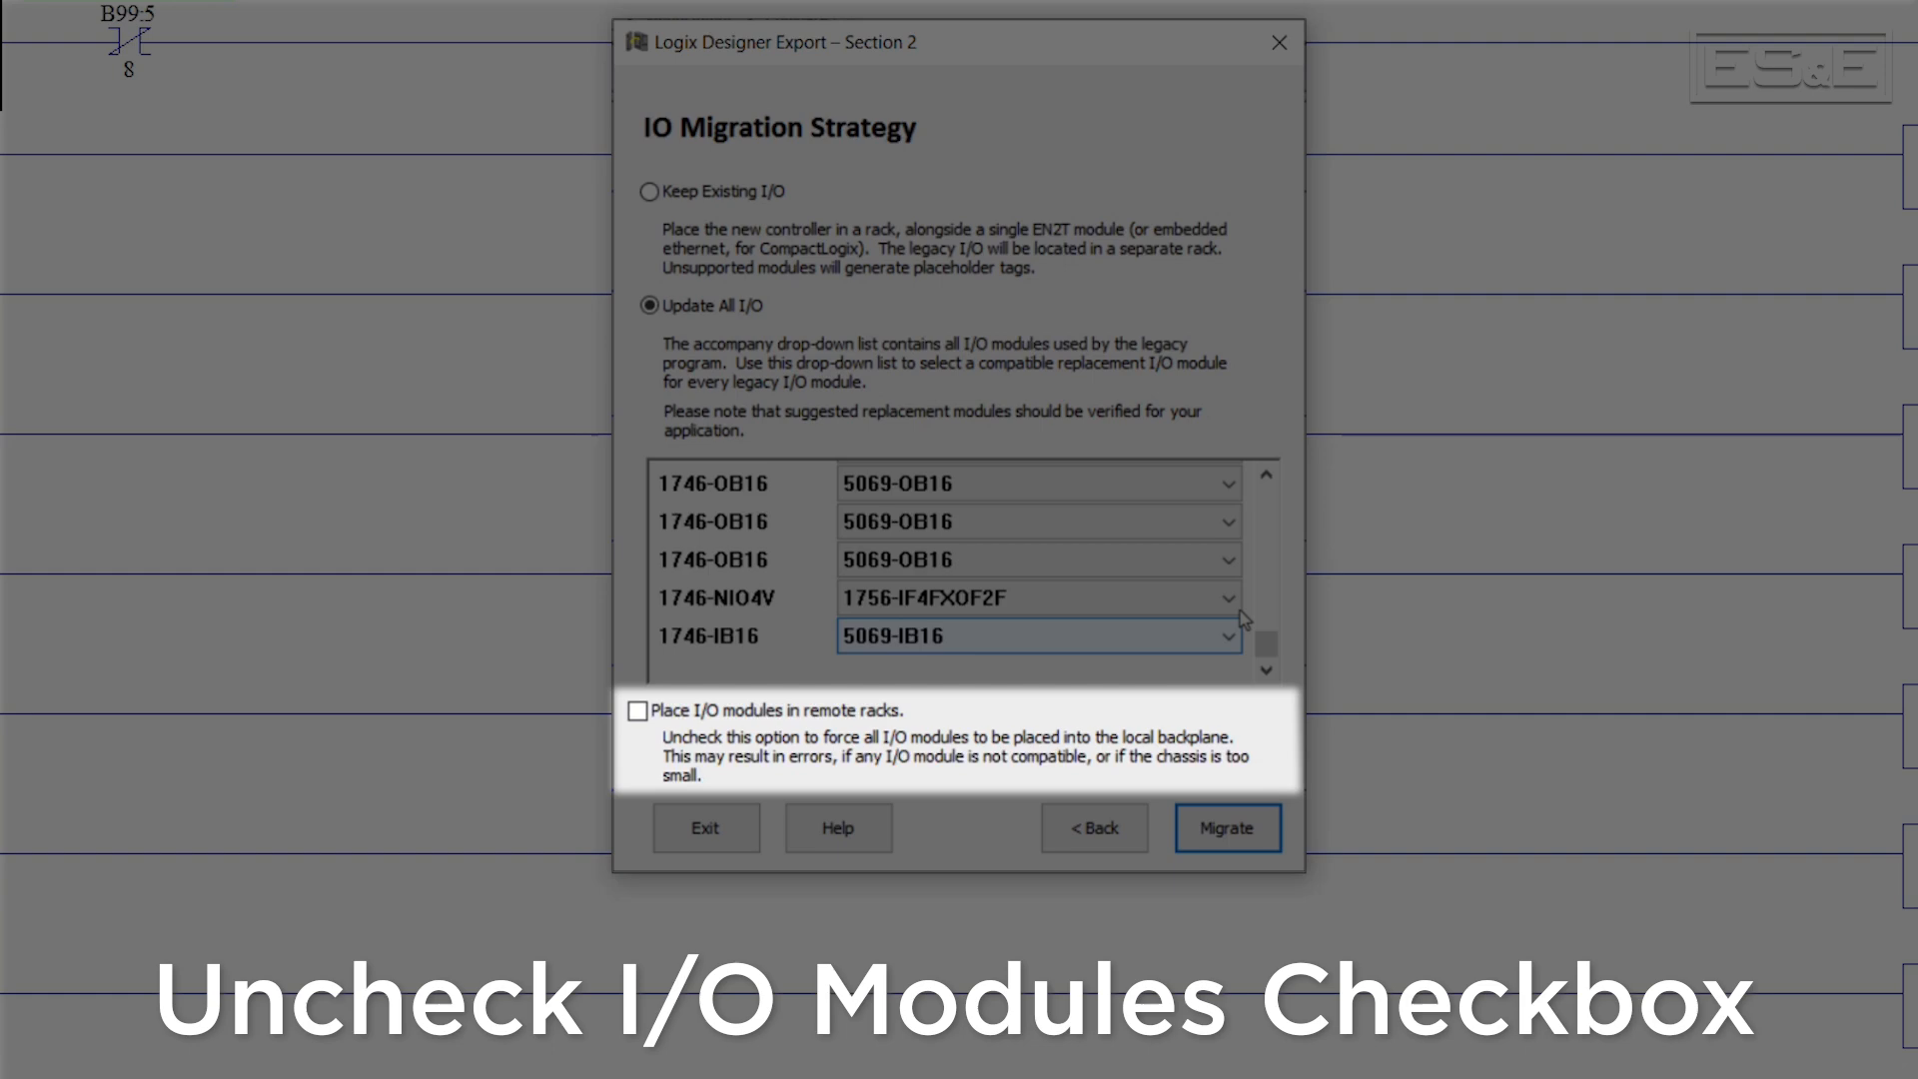
click(1224, 827)
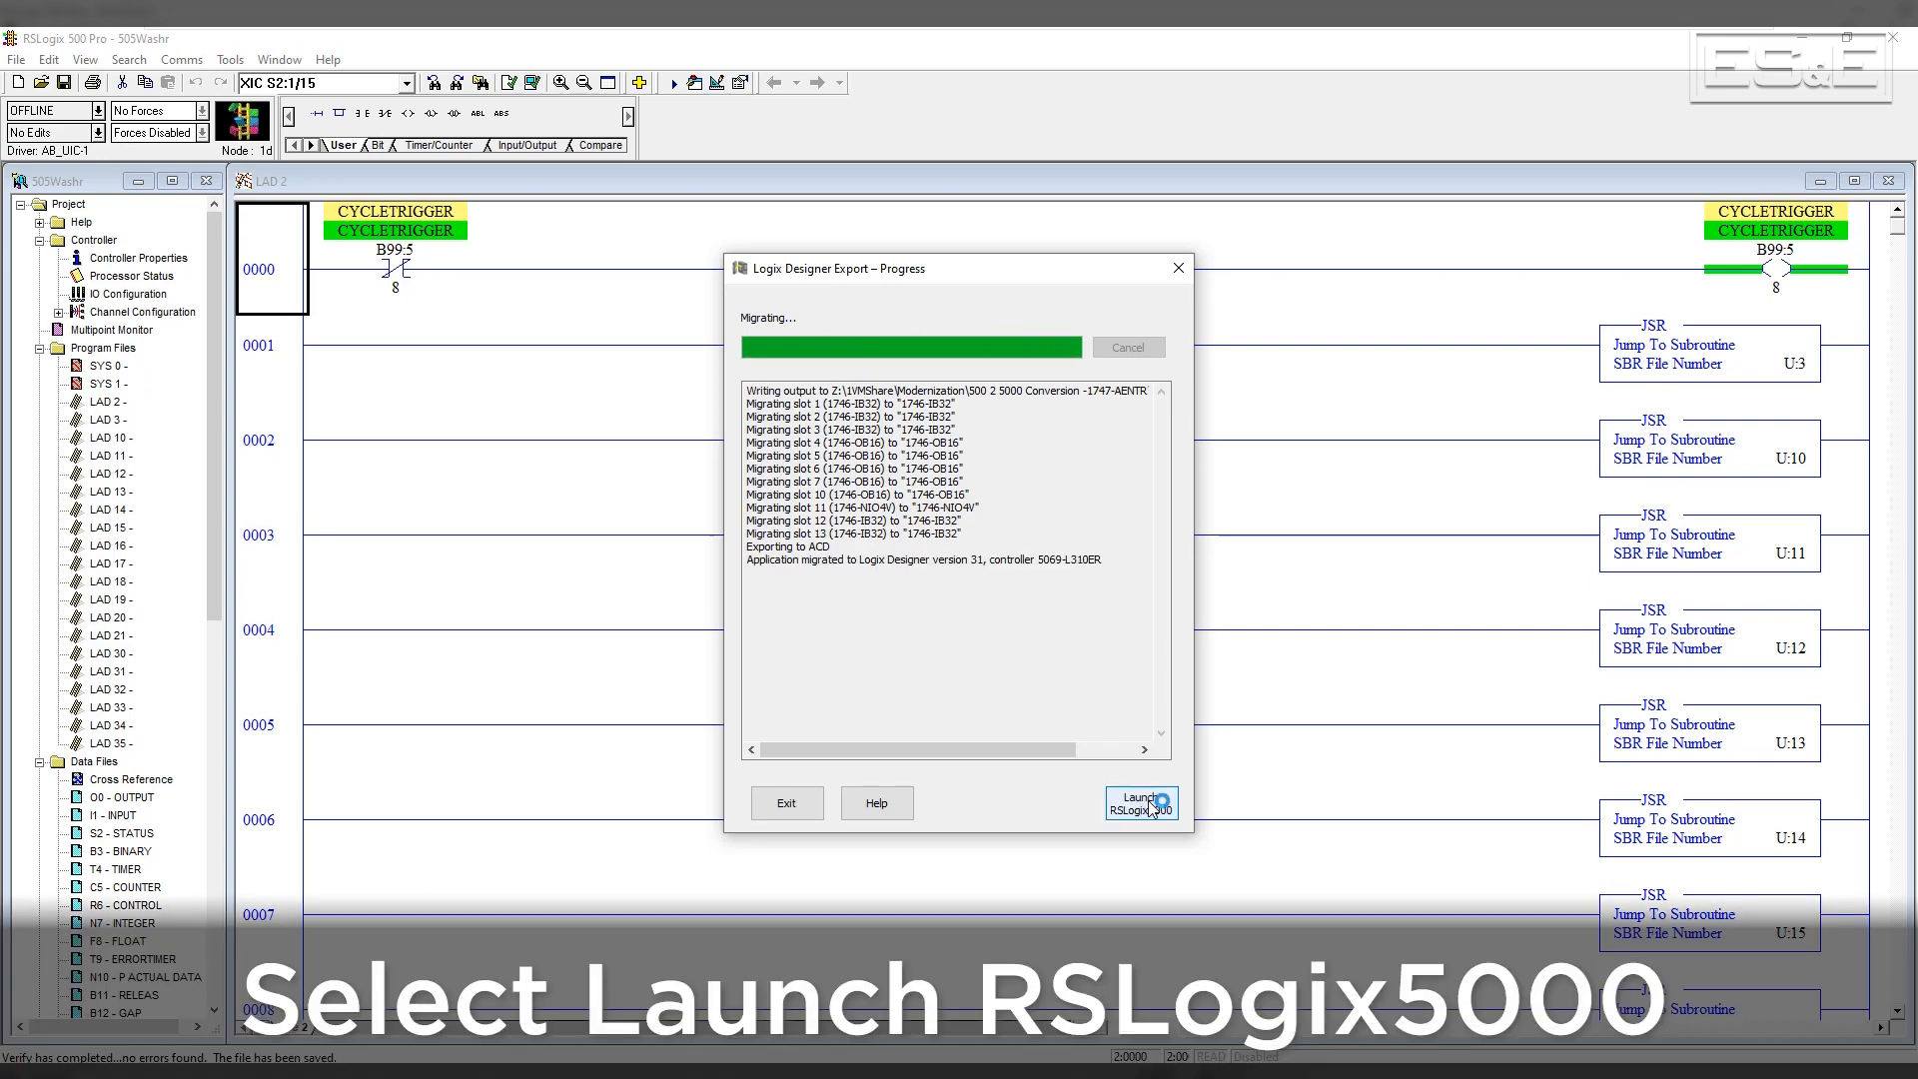
Launch RSLogix 5000 from the export dialog to open _505WASHR
click(1138, 802)
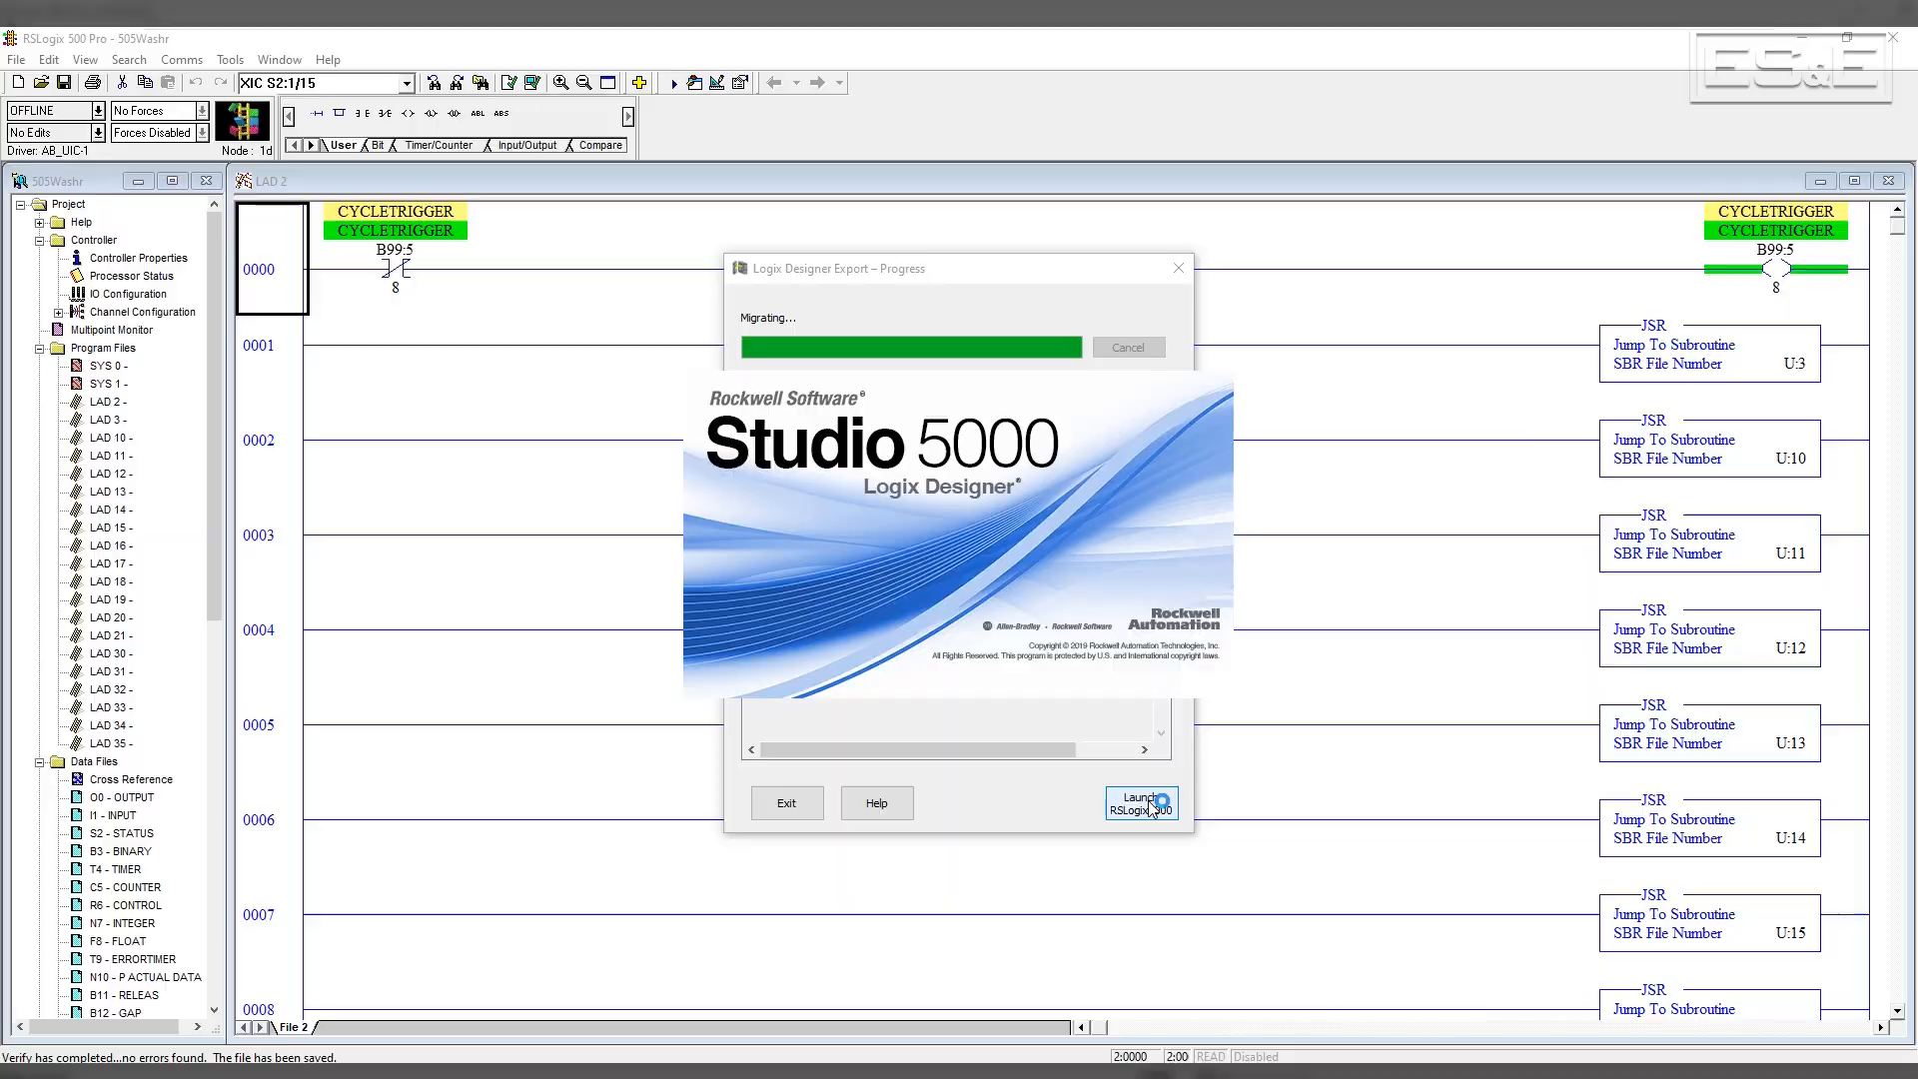
click(1139, 802)
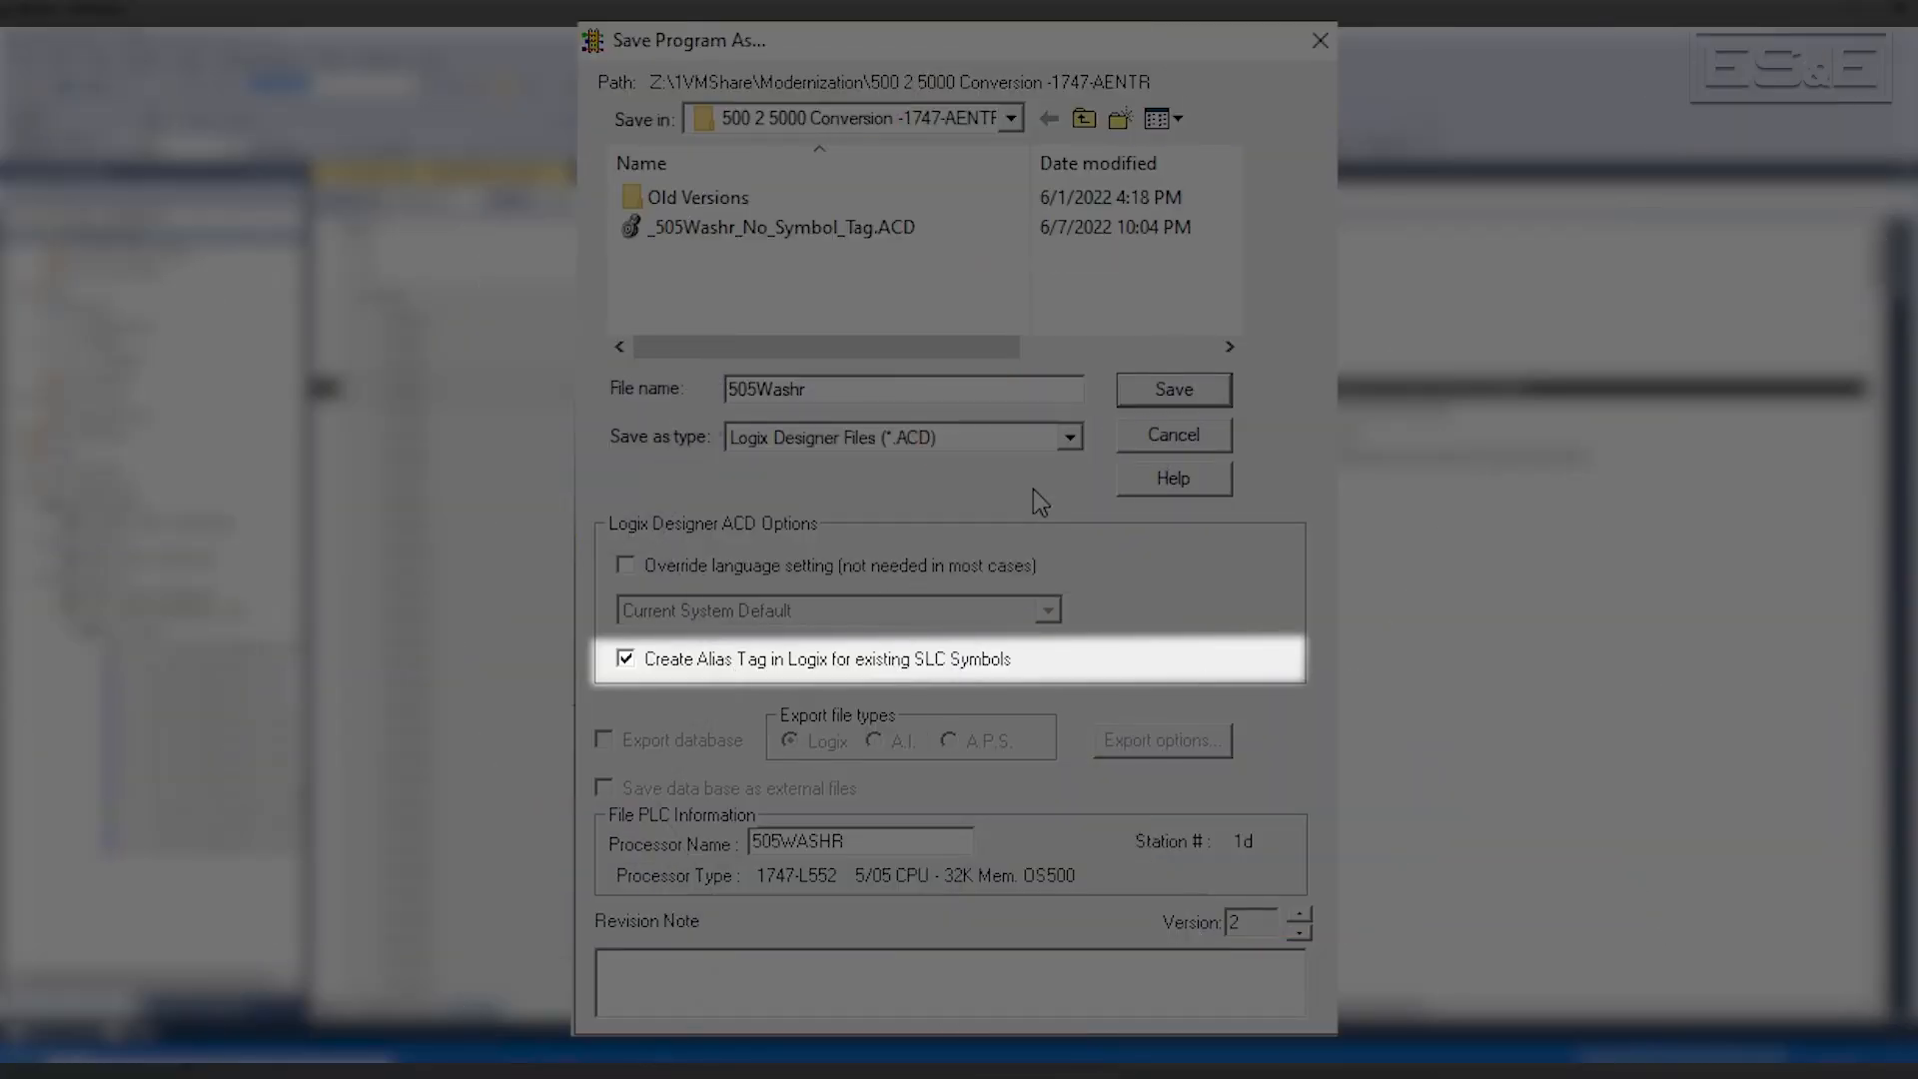
click(1169, 388)
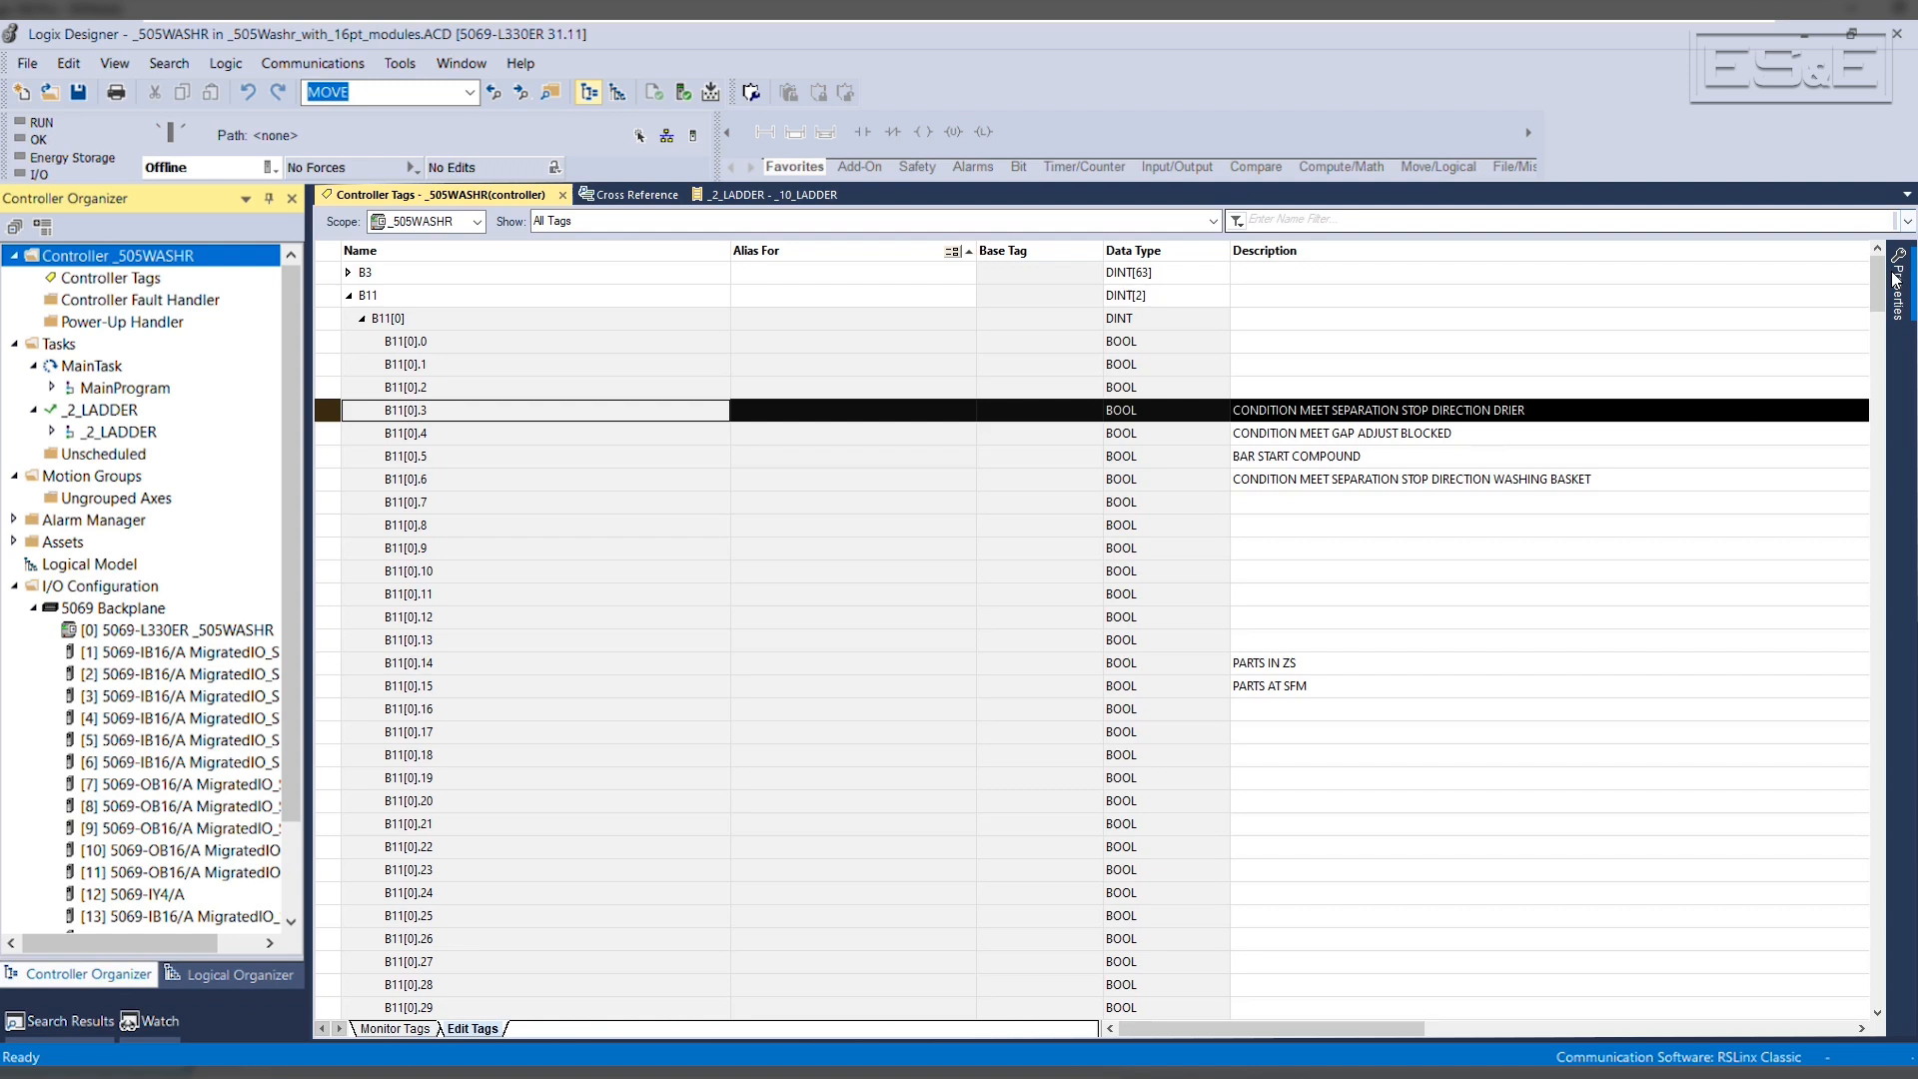
scroll(down, 3)
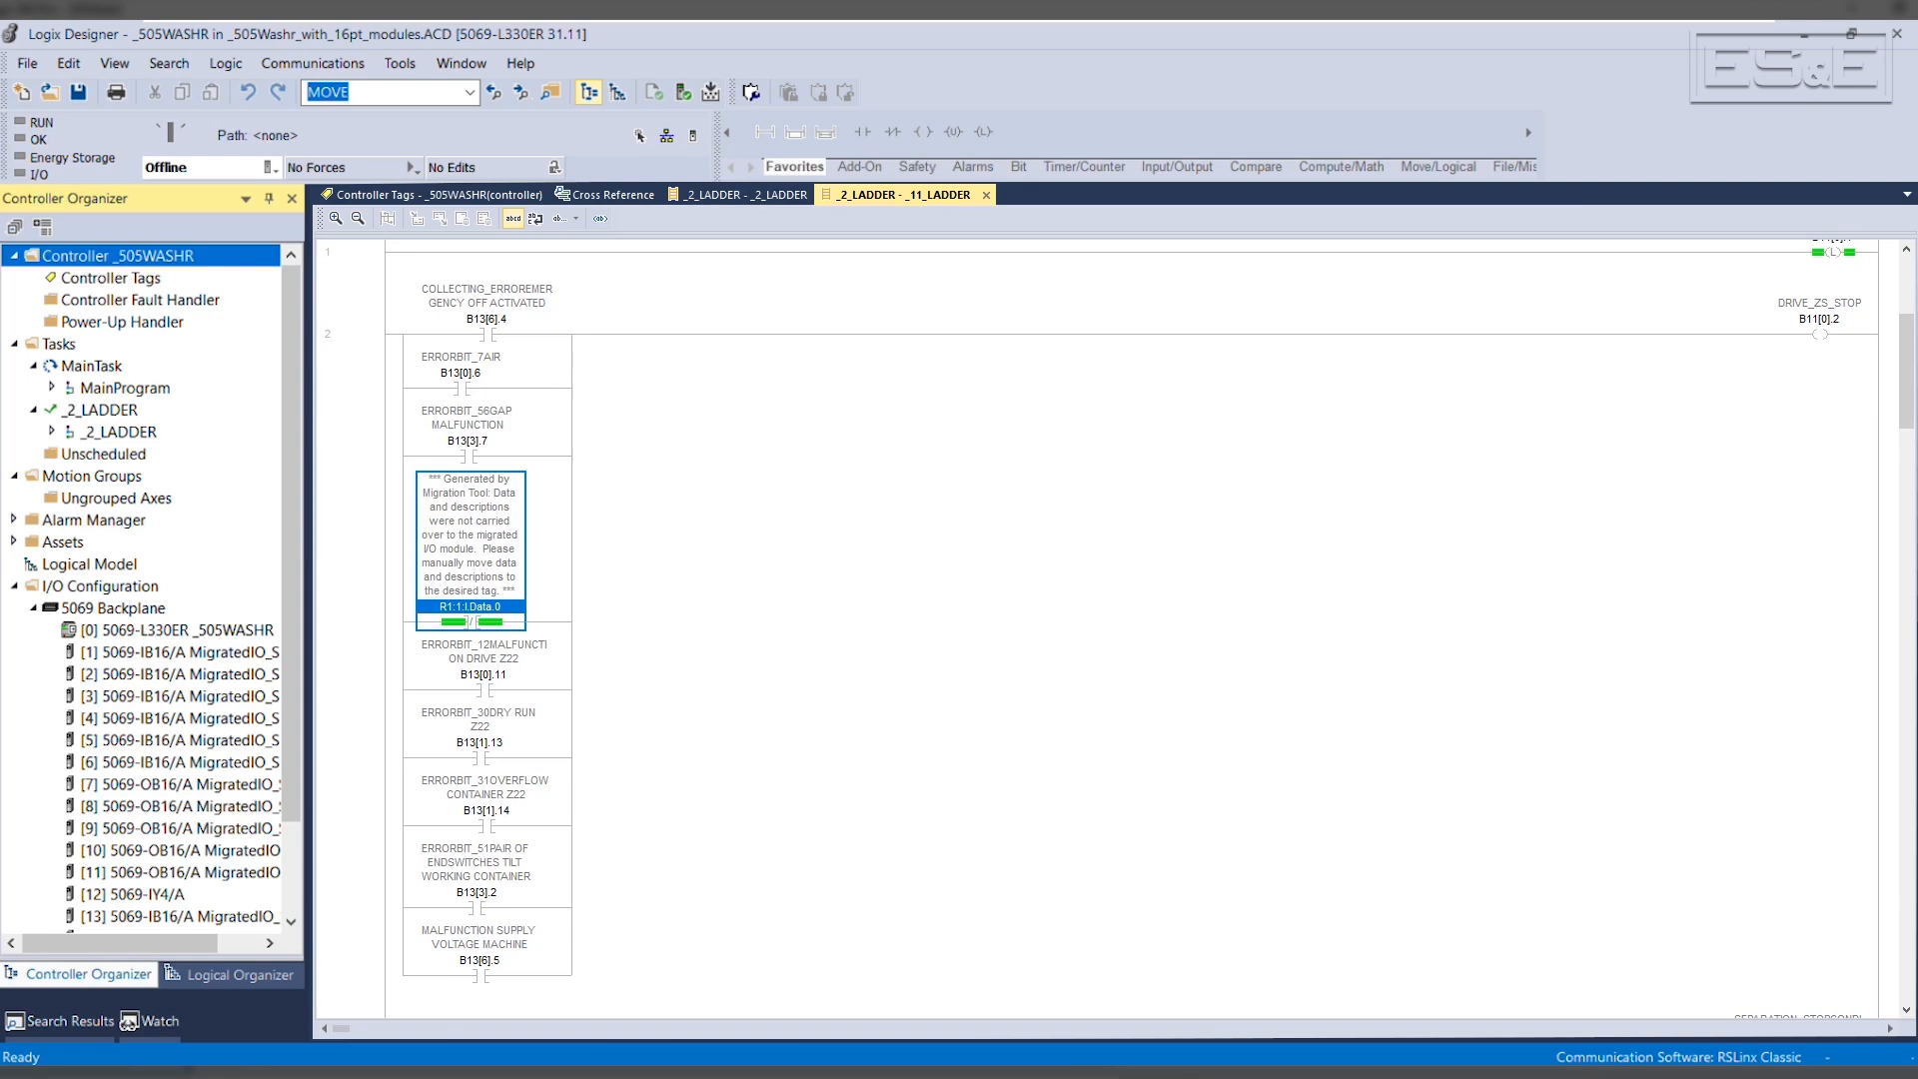
Expand I1_LegacyValuesAndDescriptions and enter '_24K3CONTROL ON' as R1:1:I.Data.0's description
click(429, 195)
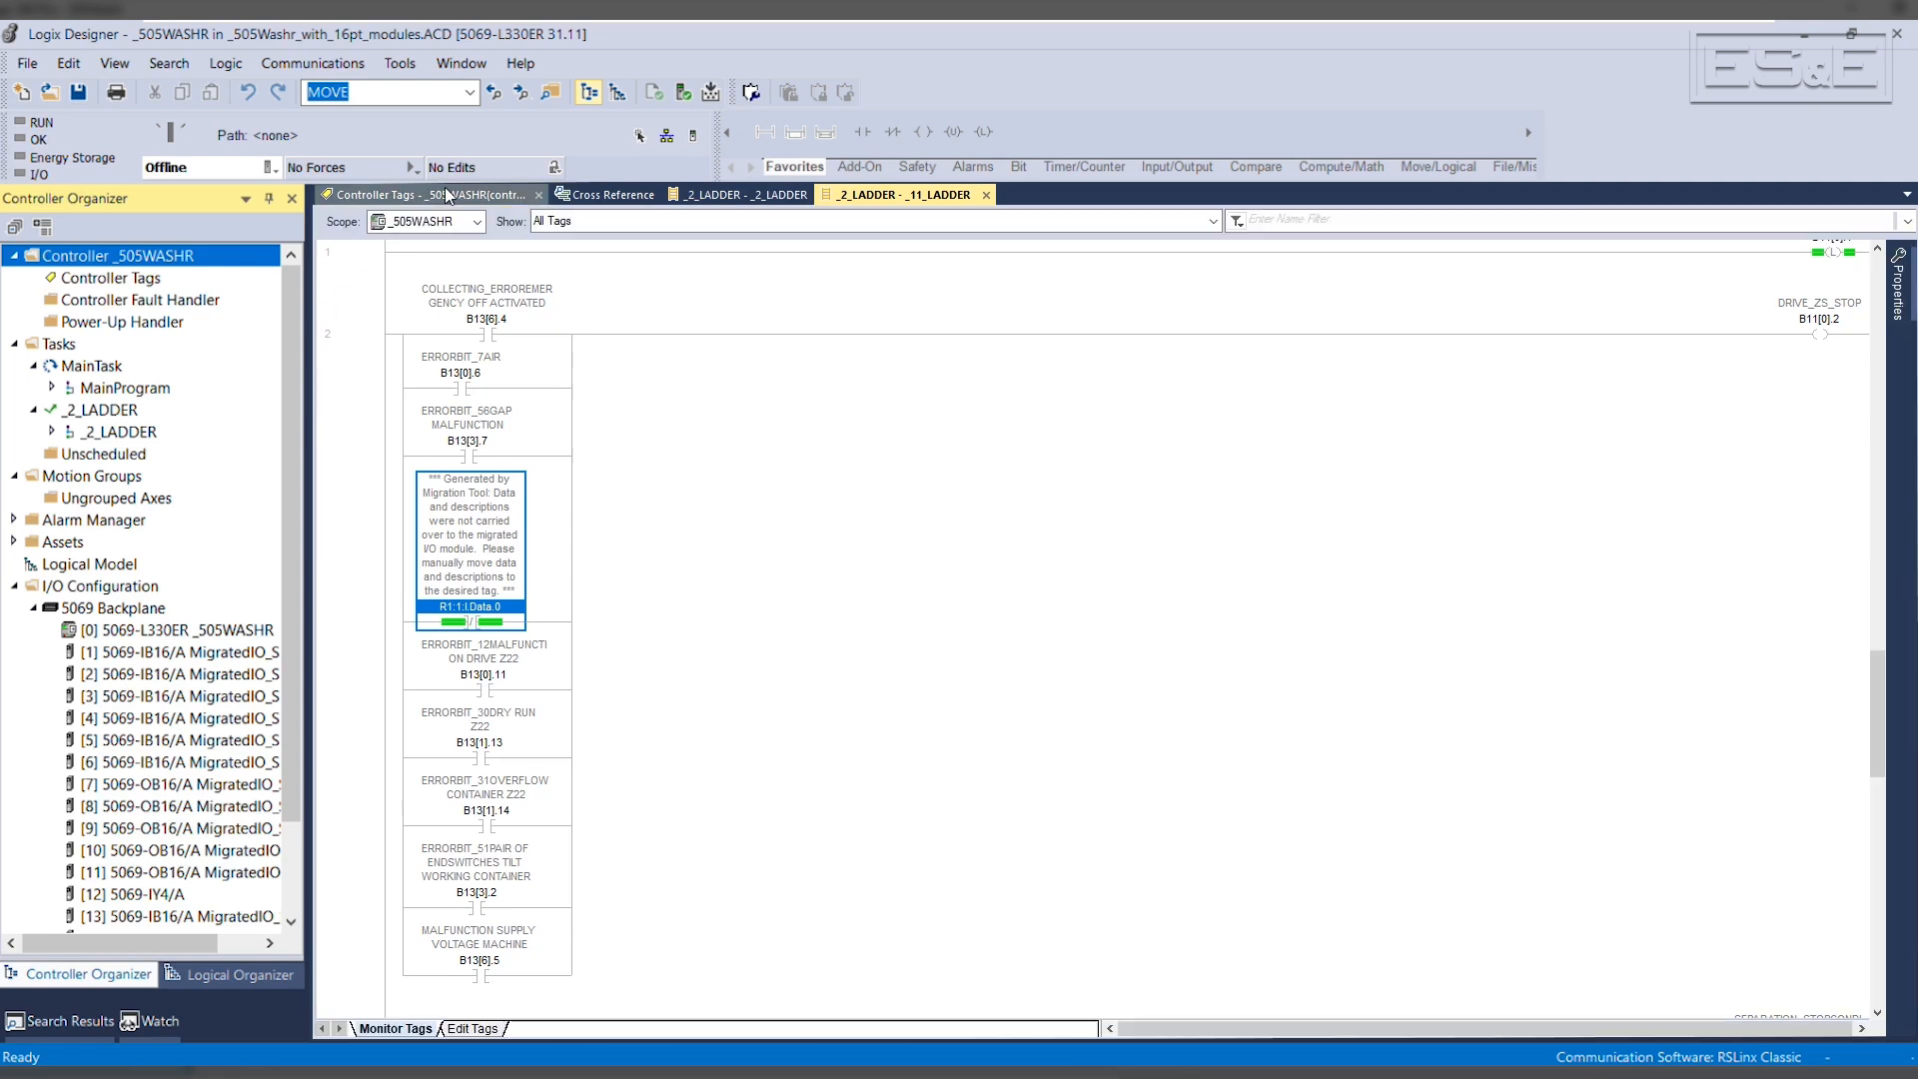
click(393, 192)
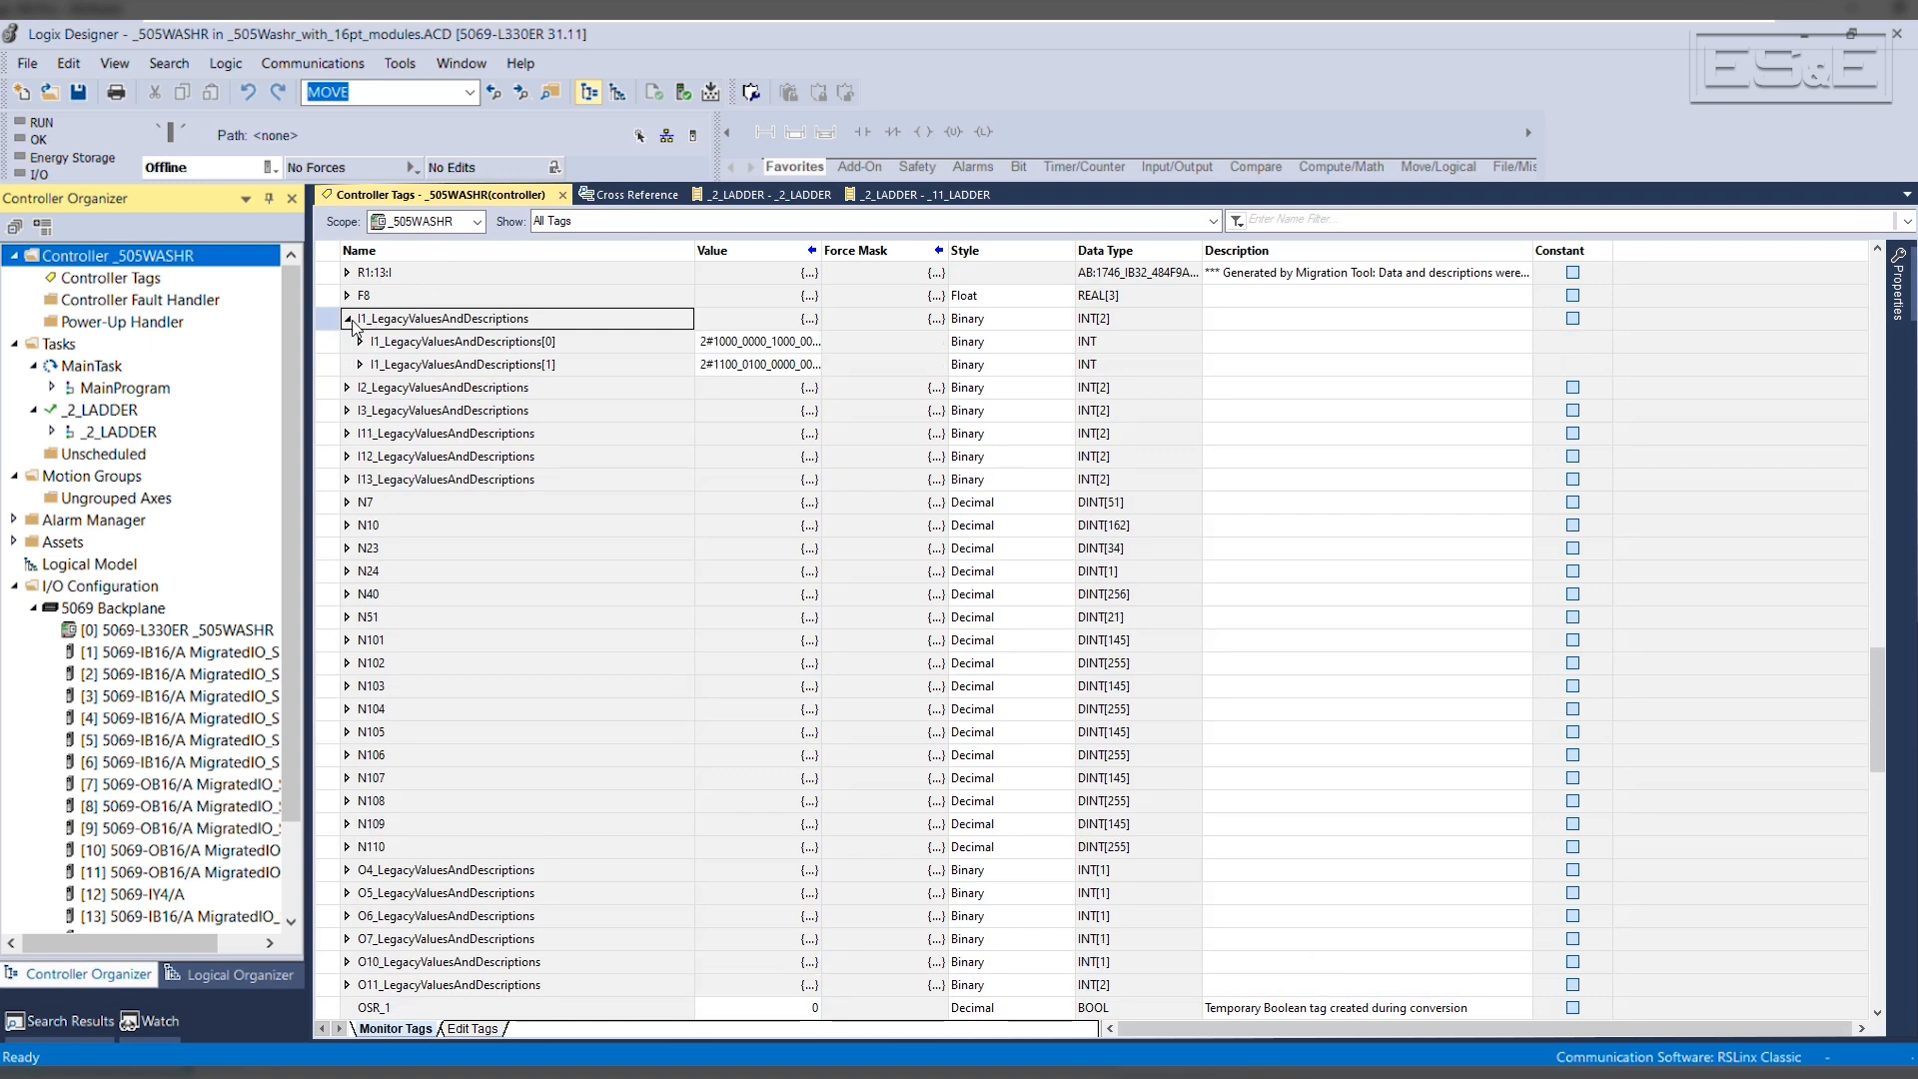
click(358, 342)
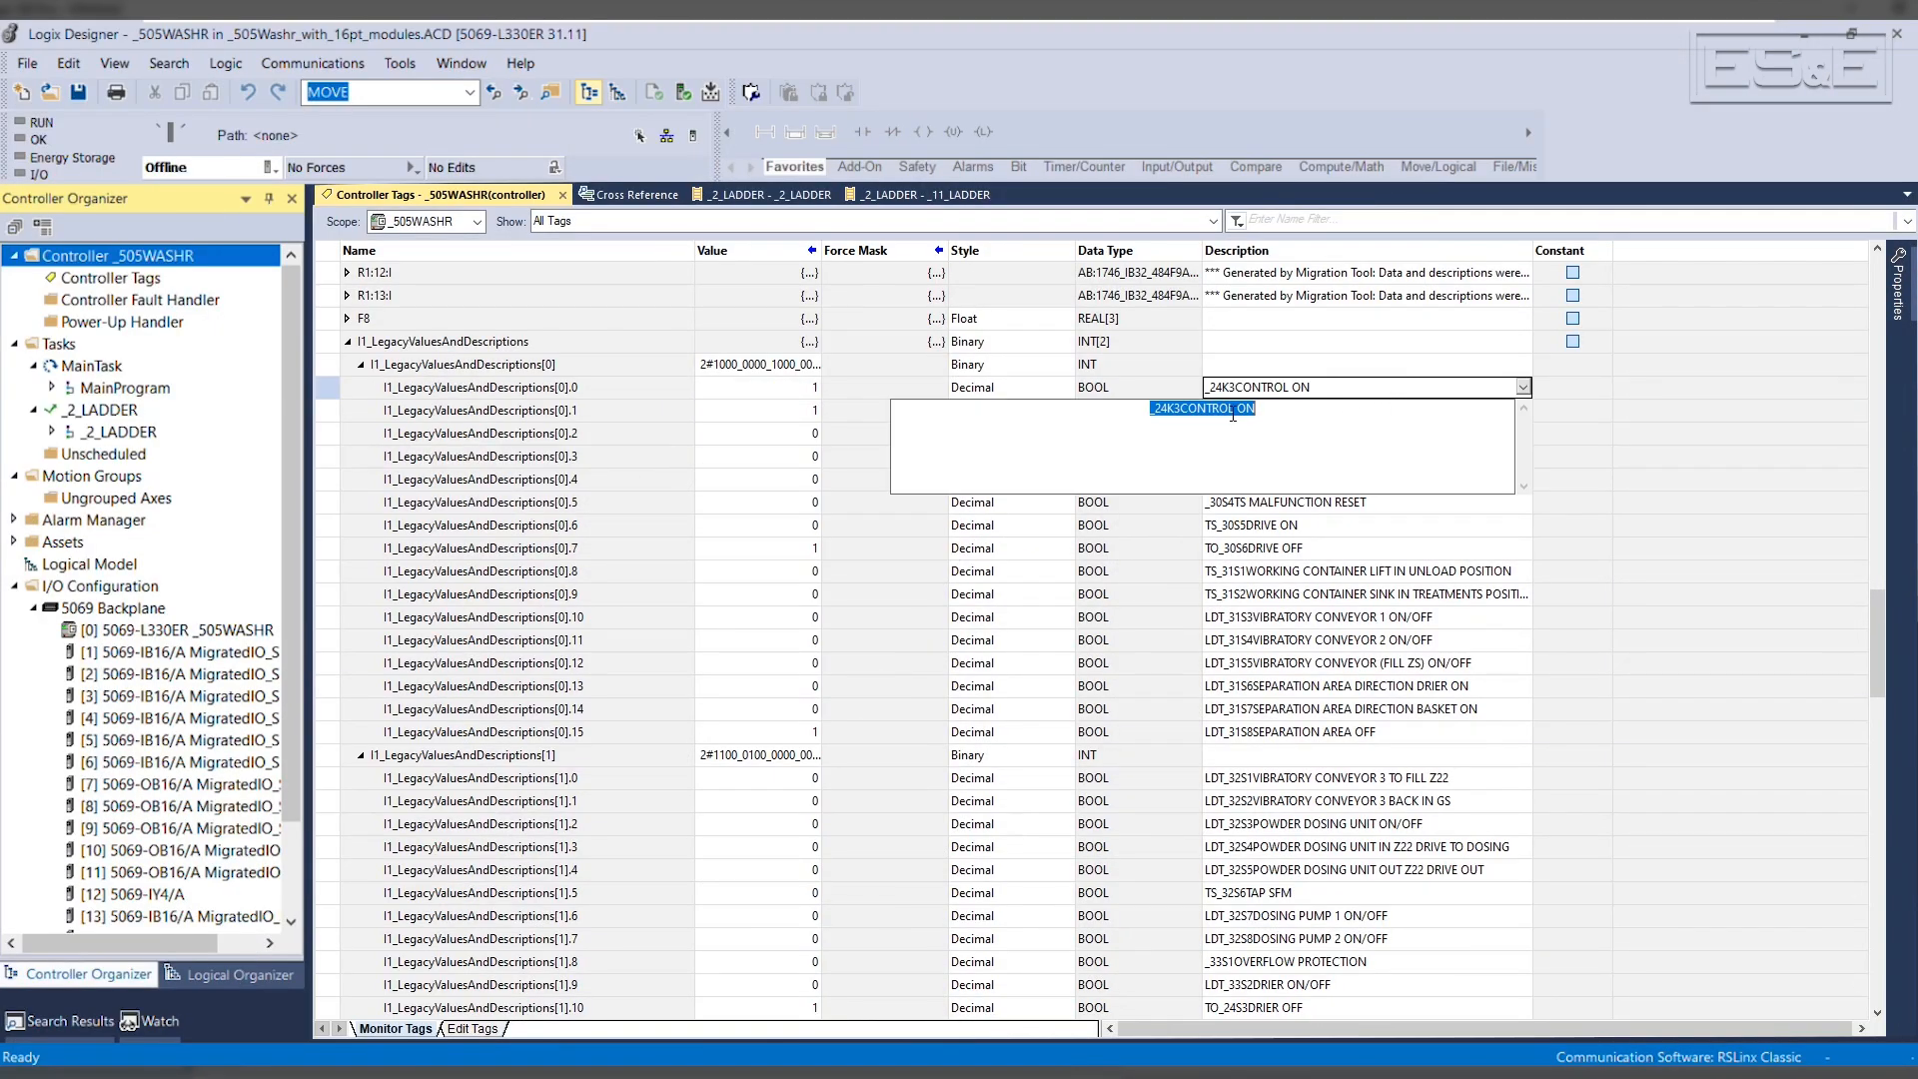
scroll(down, 3)
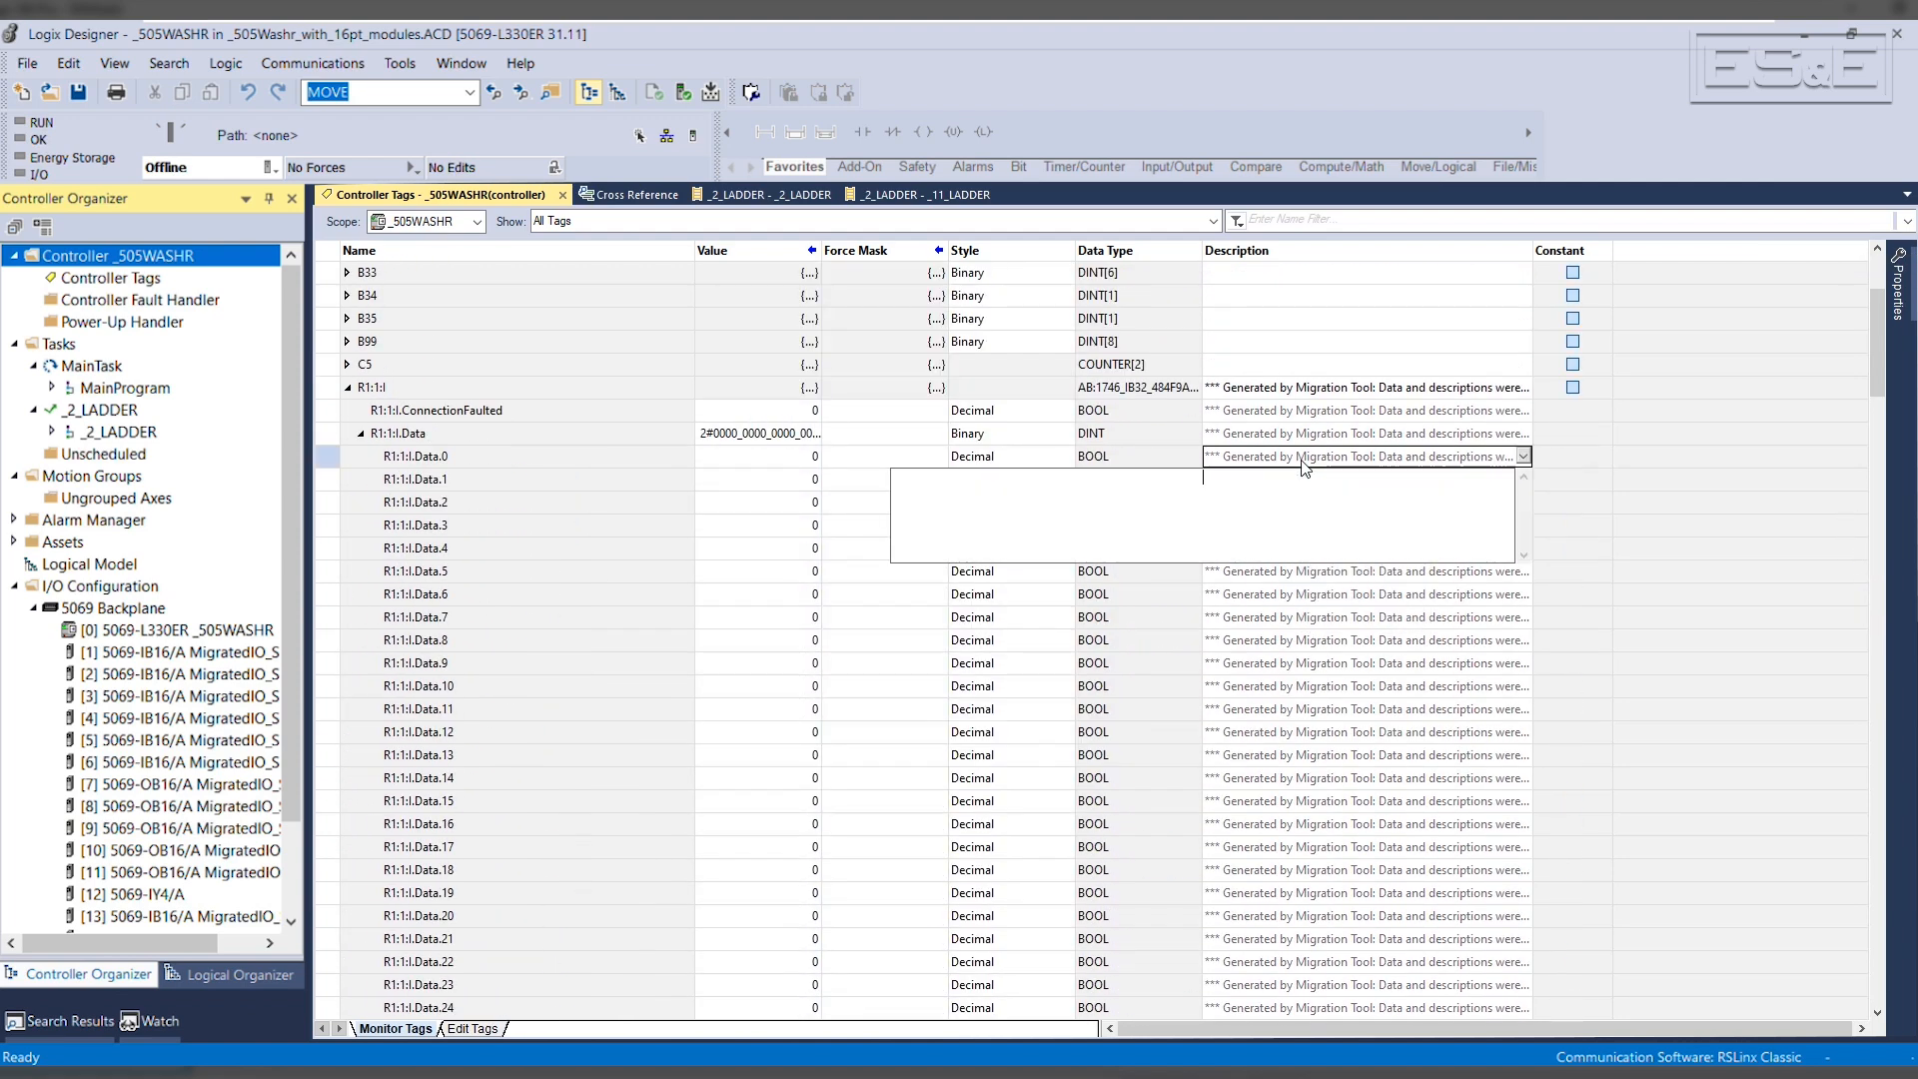
text(_24K3CONTROL ON)
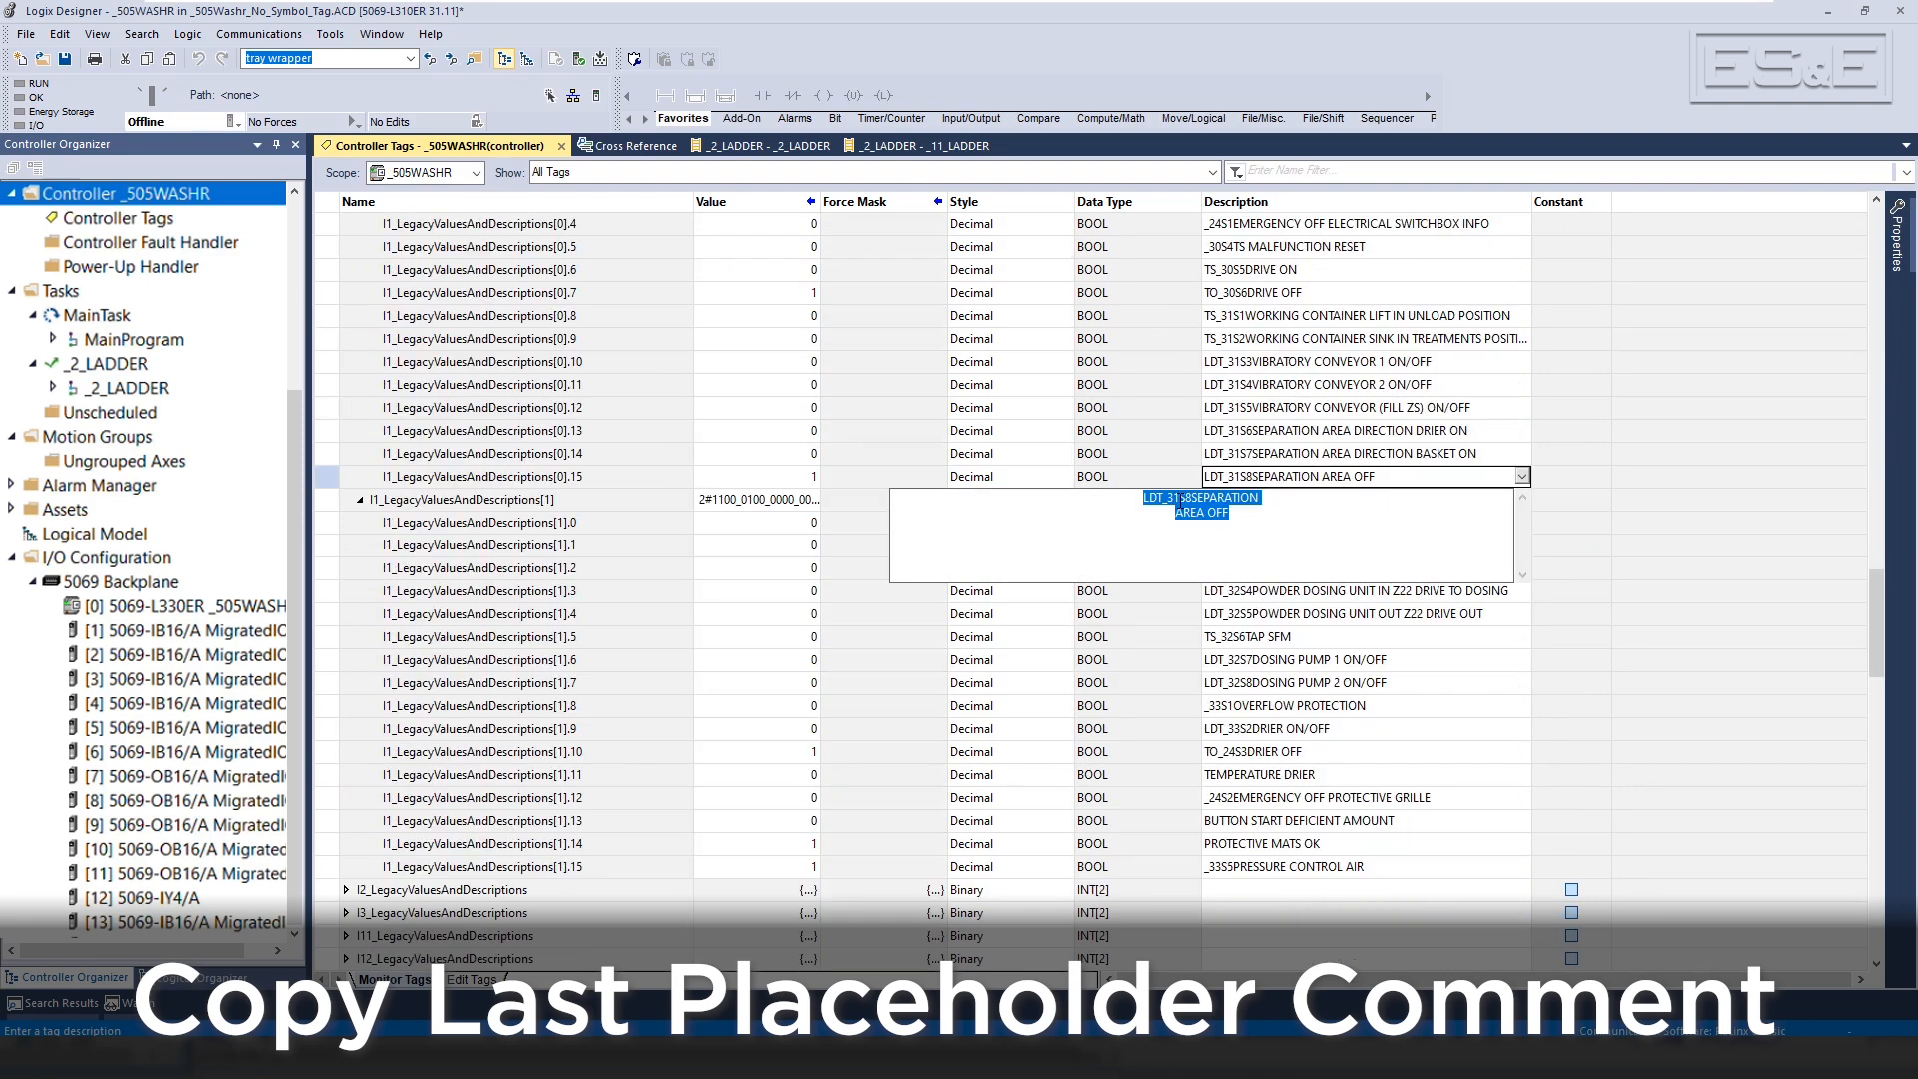
Paste 'LDT_31S8SEPARATION AREA OFF' into the R1:1:I.Data.15 description
right_click(1199, 514)
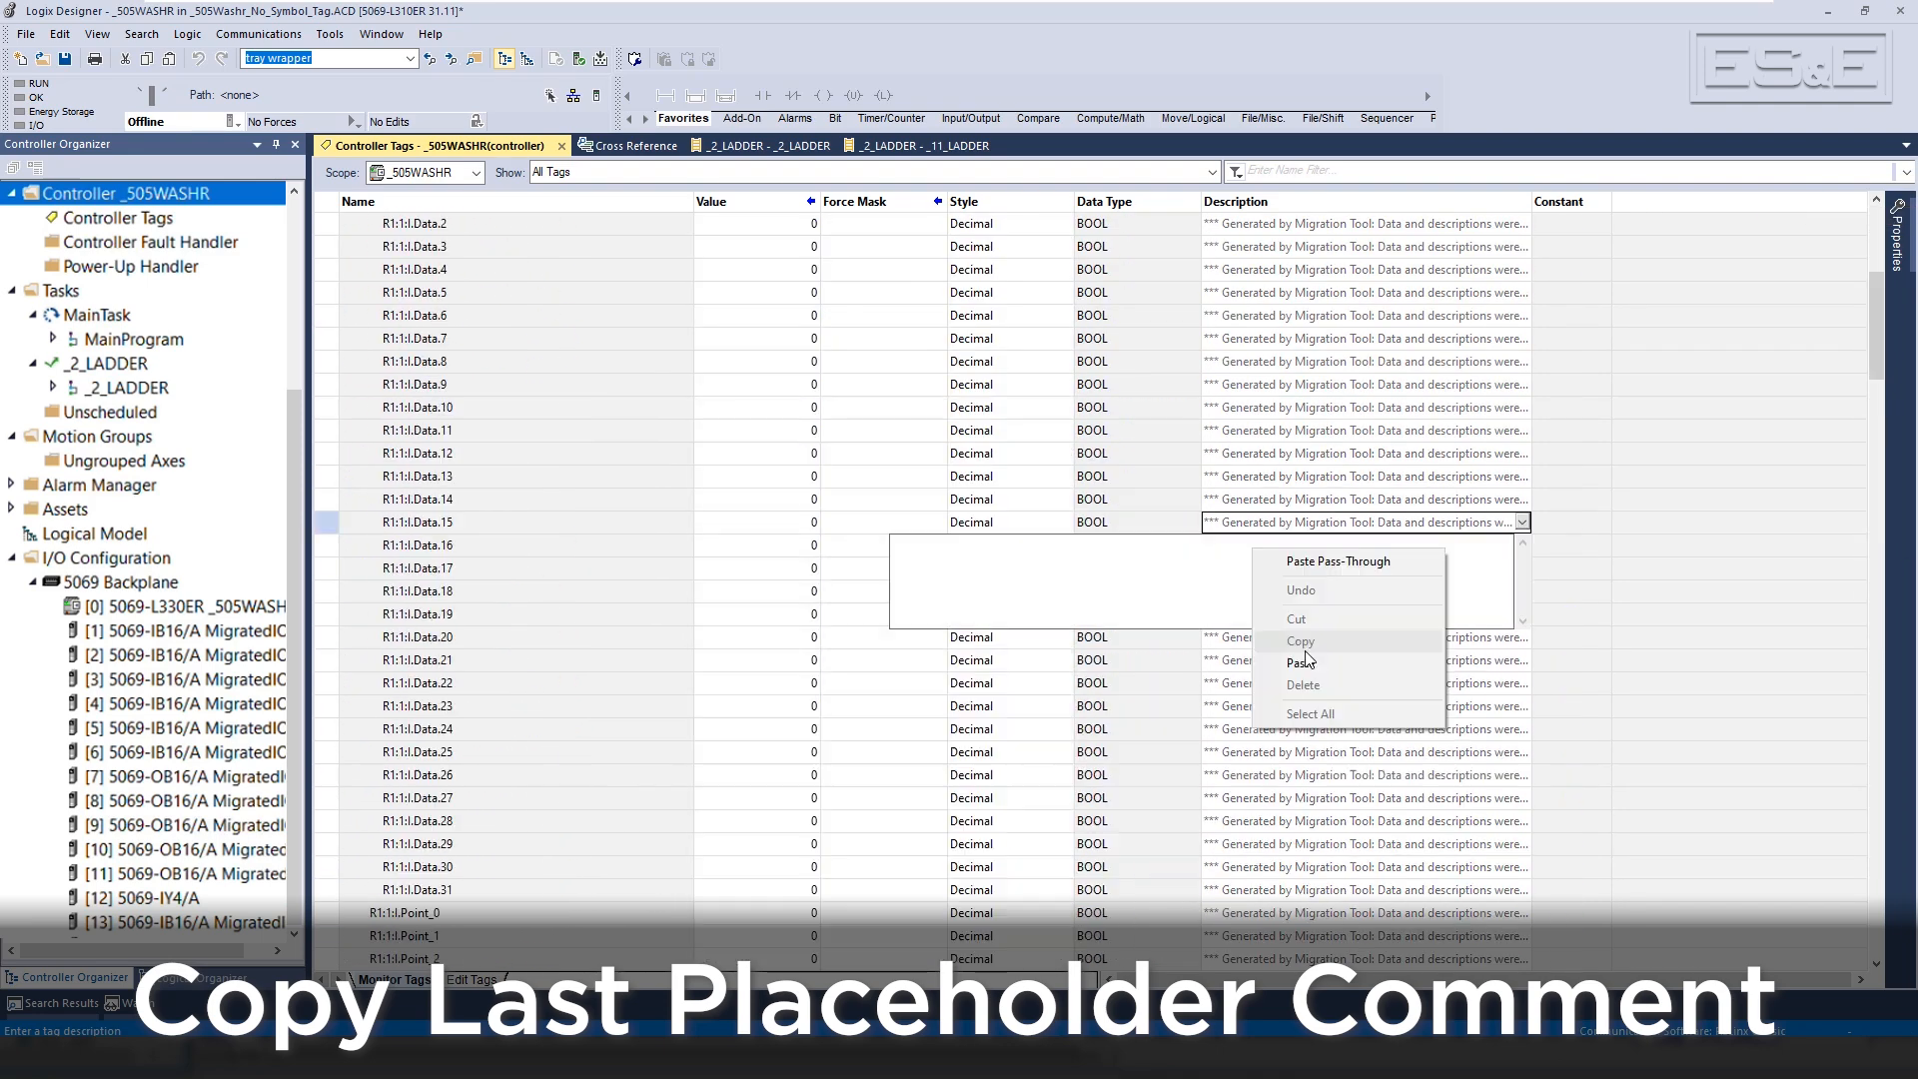
click(1303, 661)
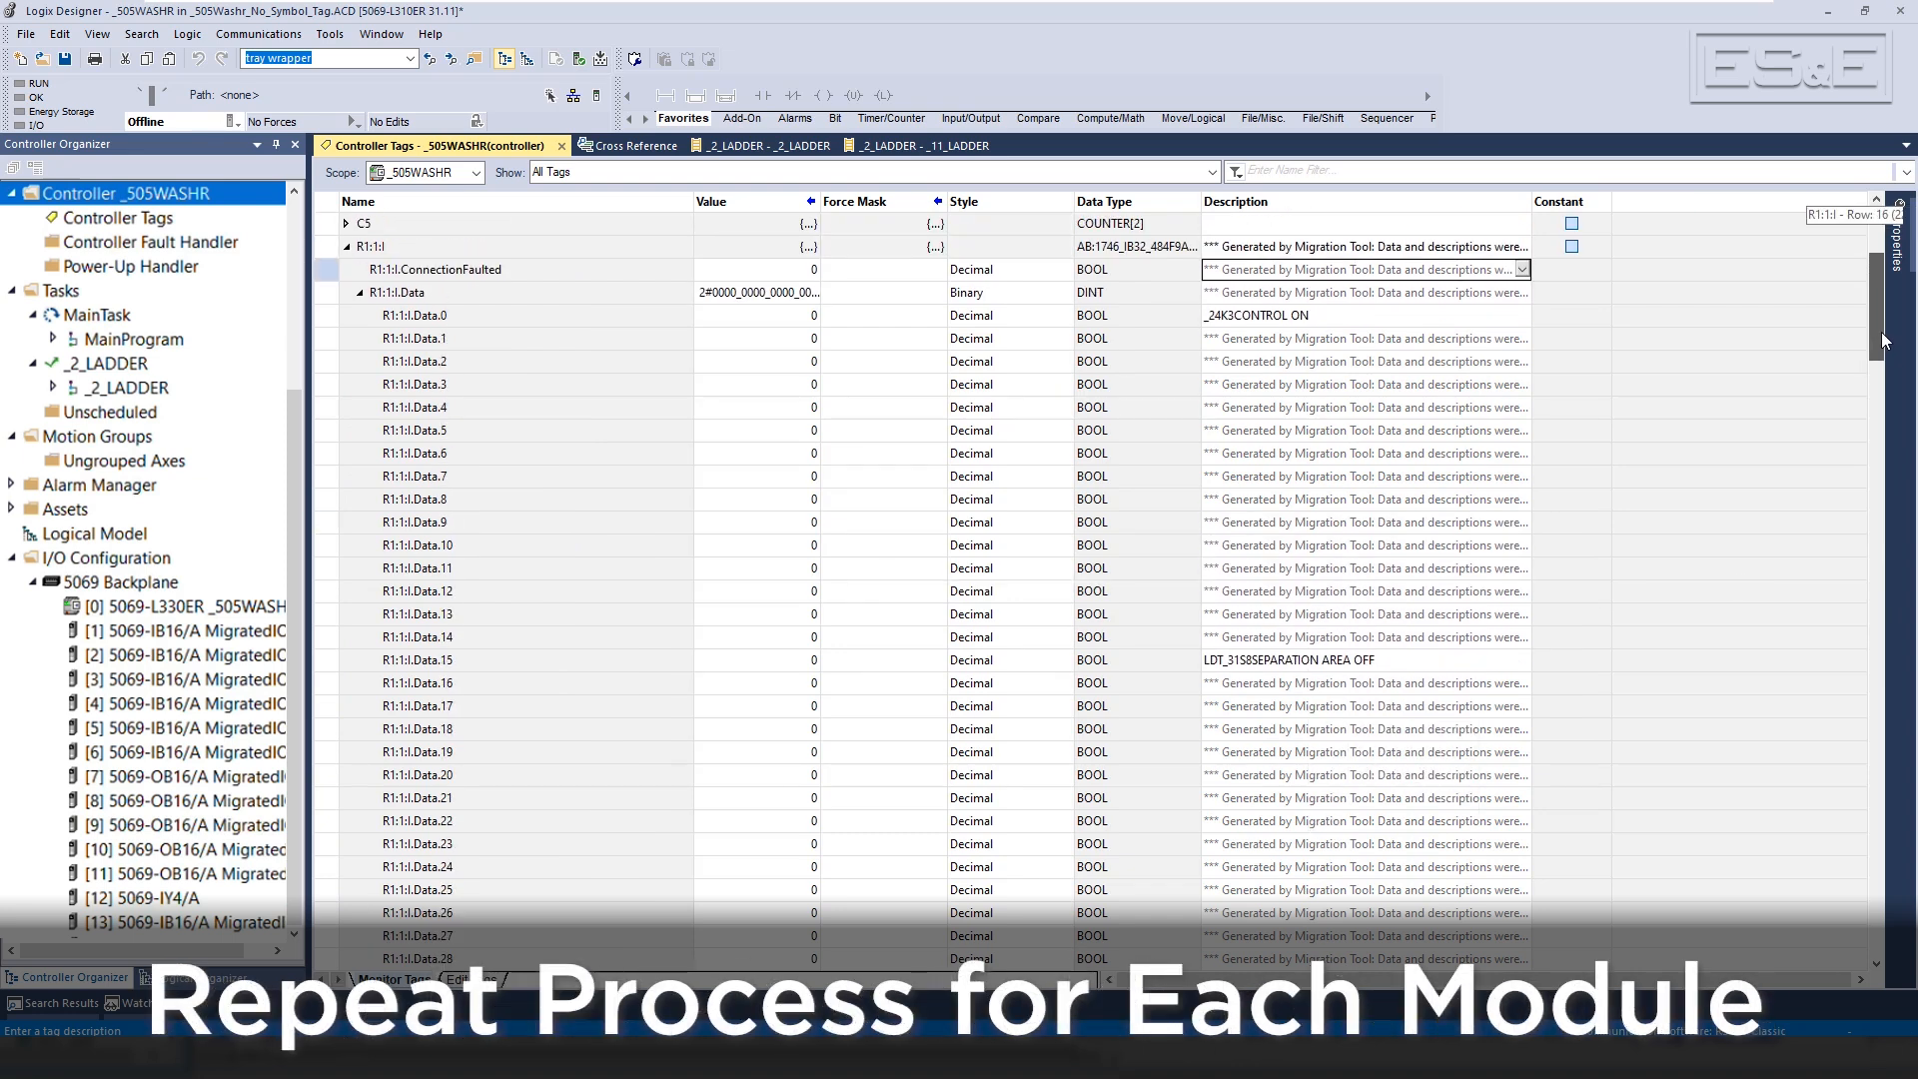
click(347, 245)
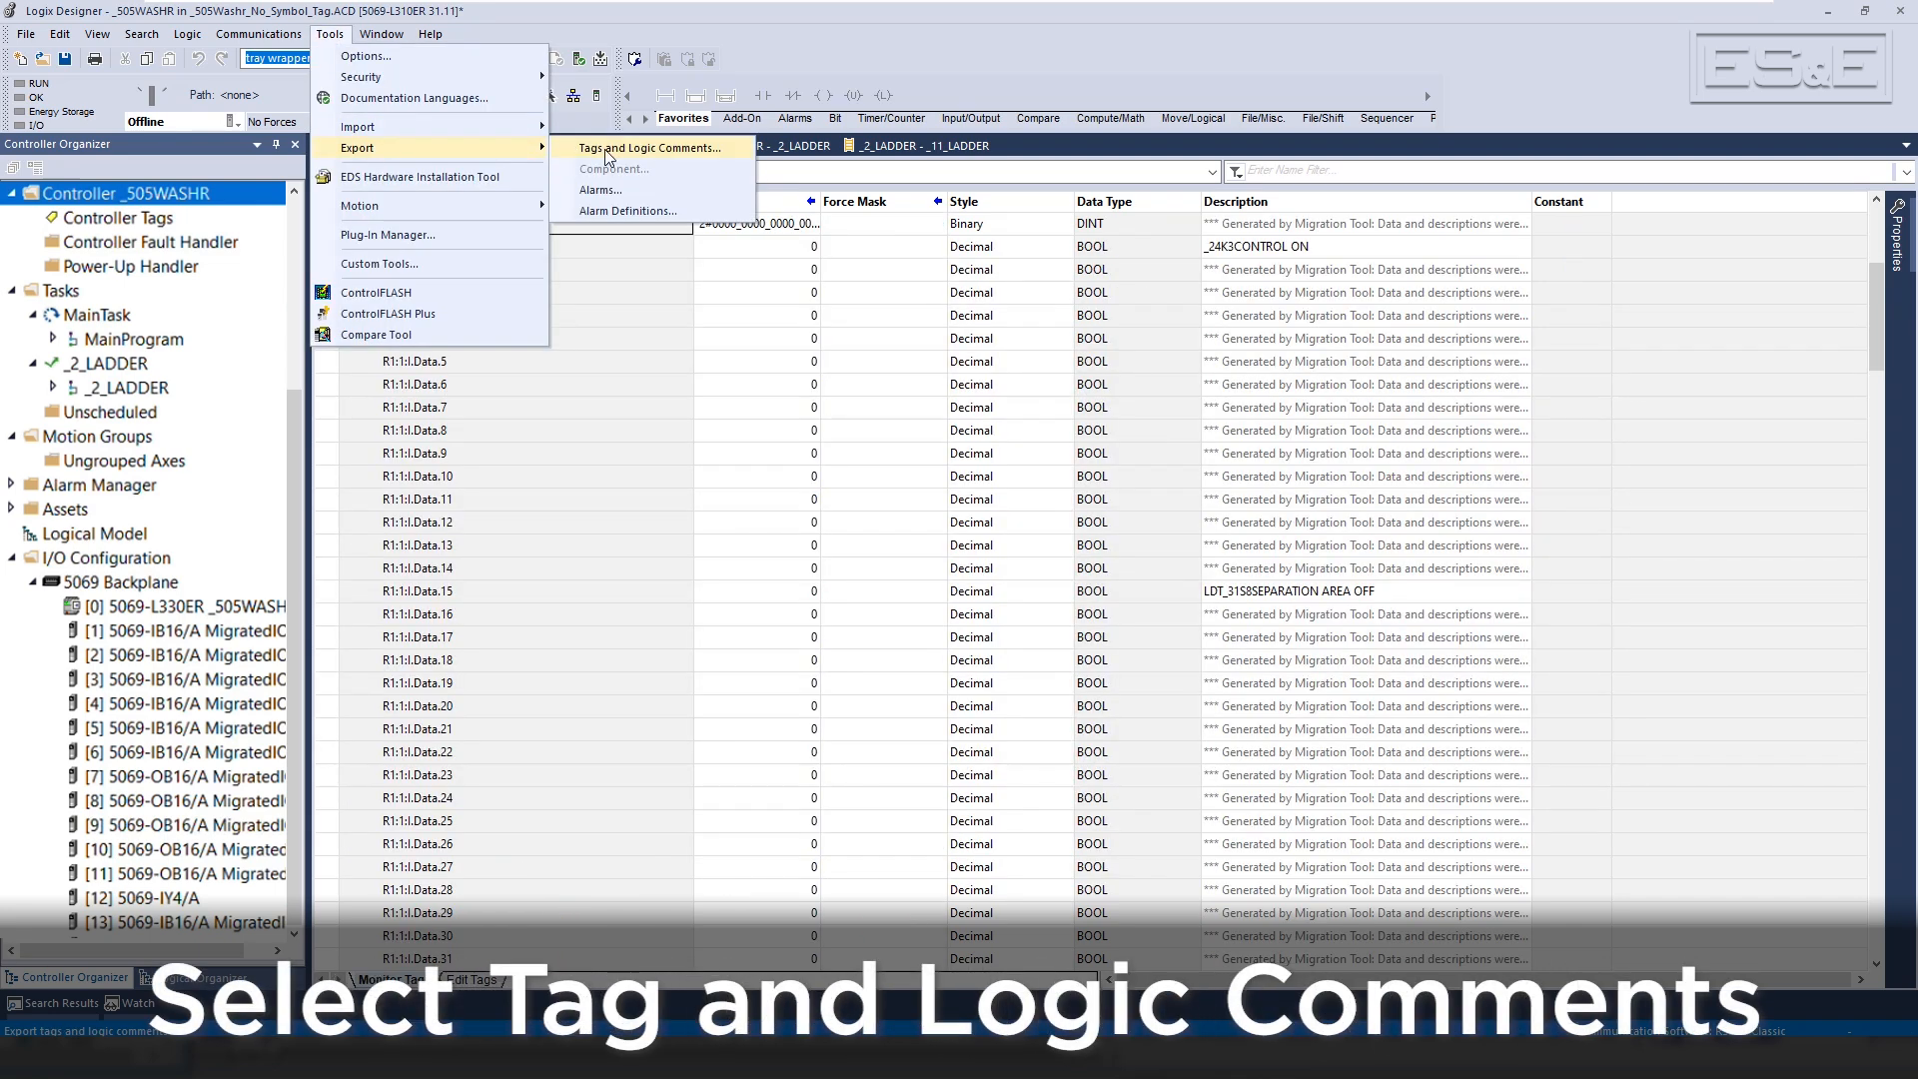
Export tags and logic comments via Tools > Export to a CSV
click(654, 147)
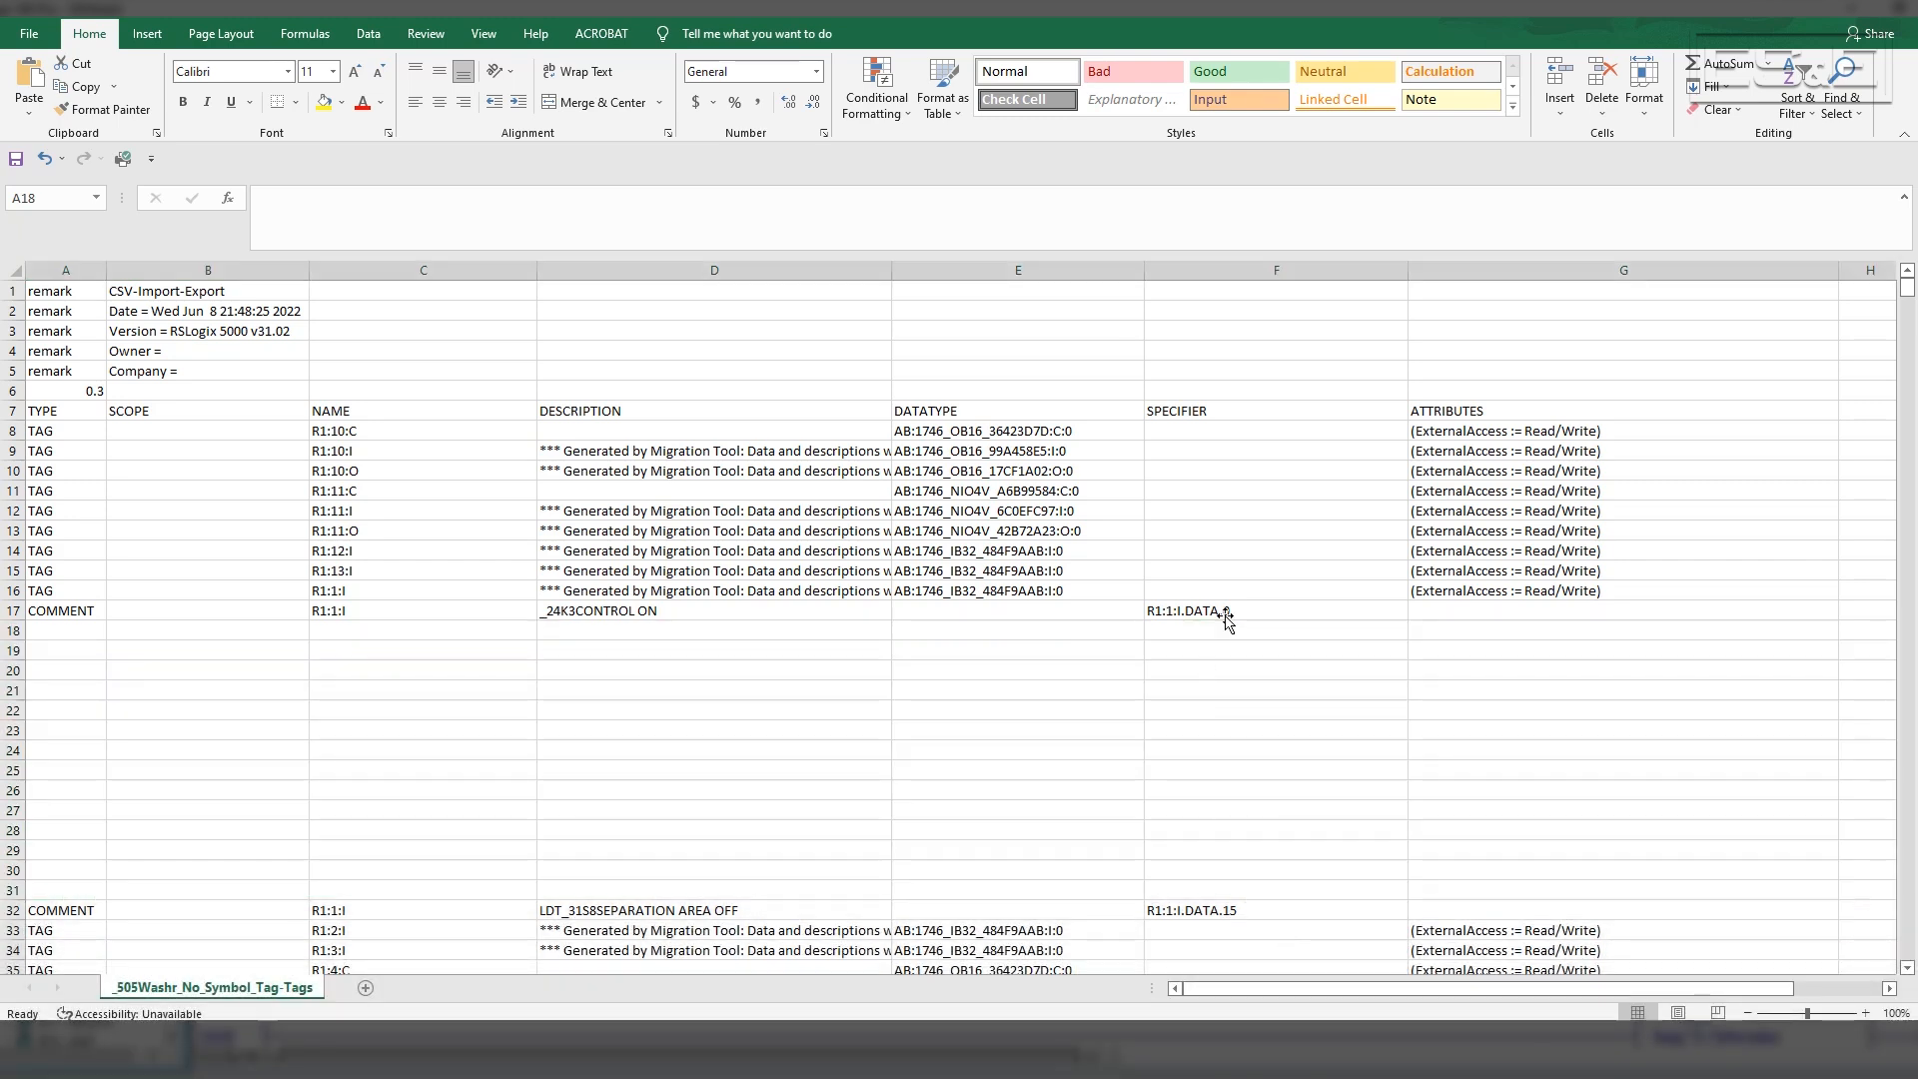
Fill COMMENT, R1:1:I and DATA.1–DATA.14 down to row 31, copy the fourteen legacy descriptions
click(1274, 610)
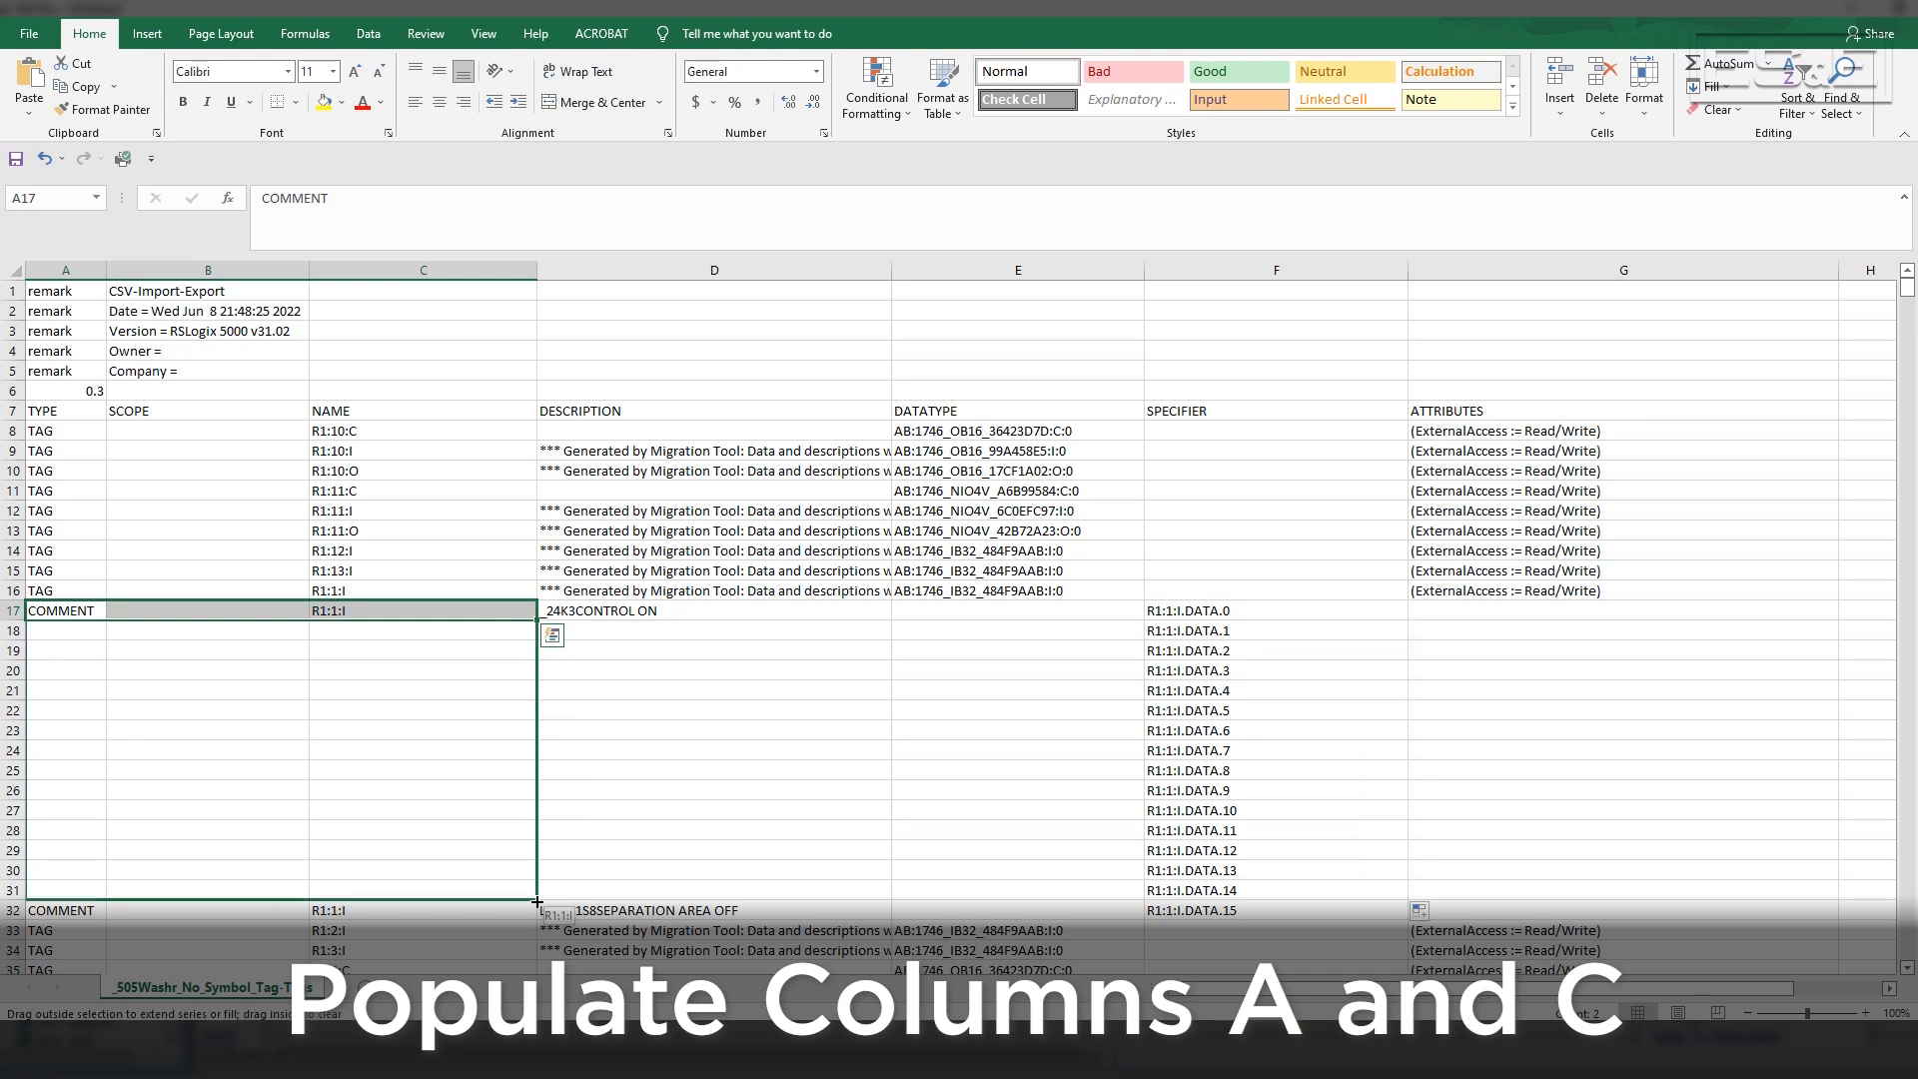
drag(538, 621, 538, 902)
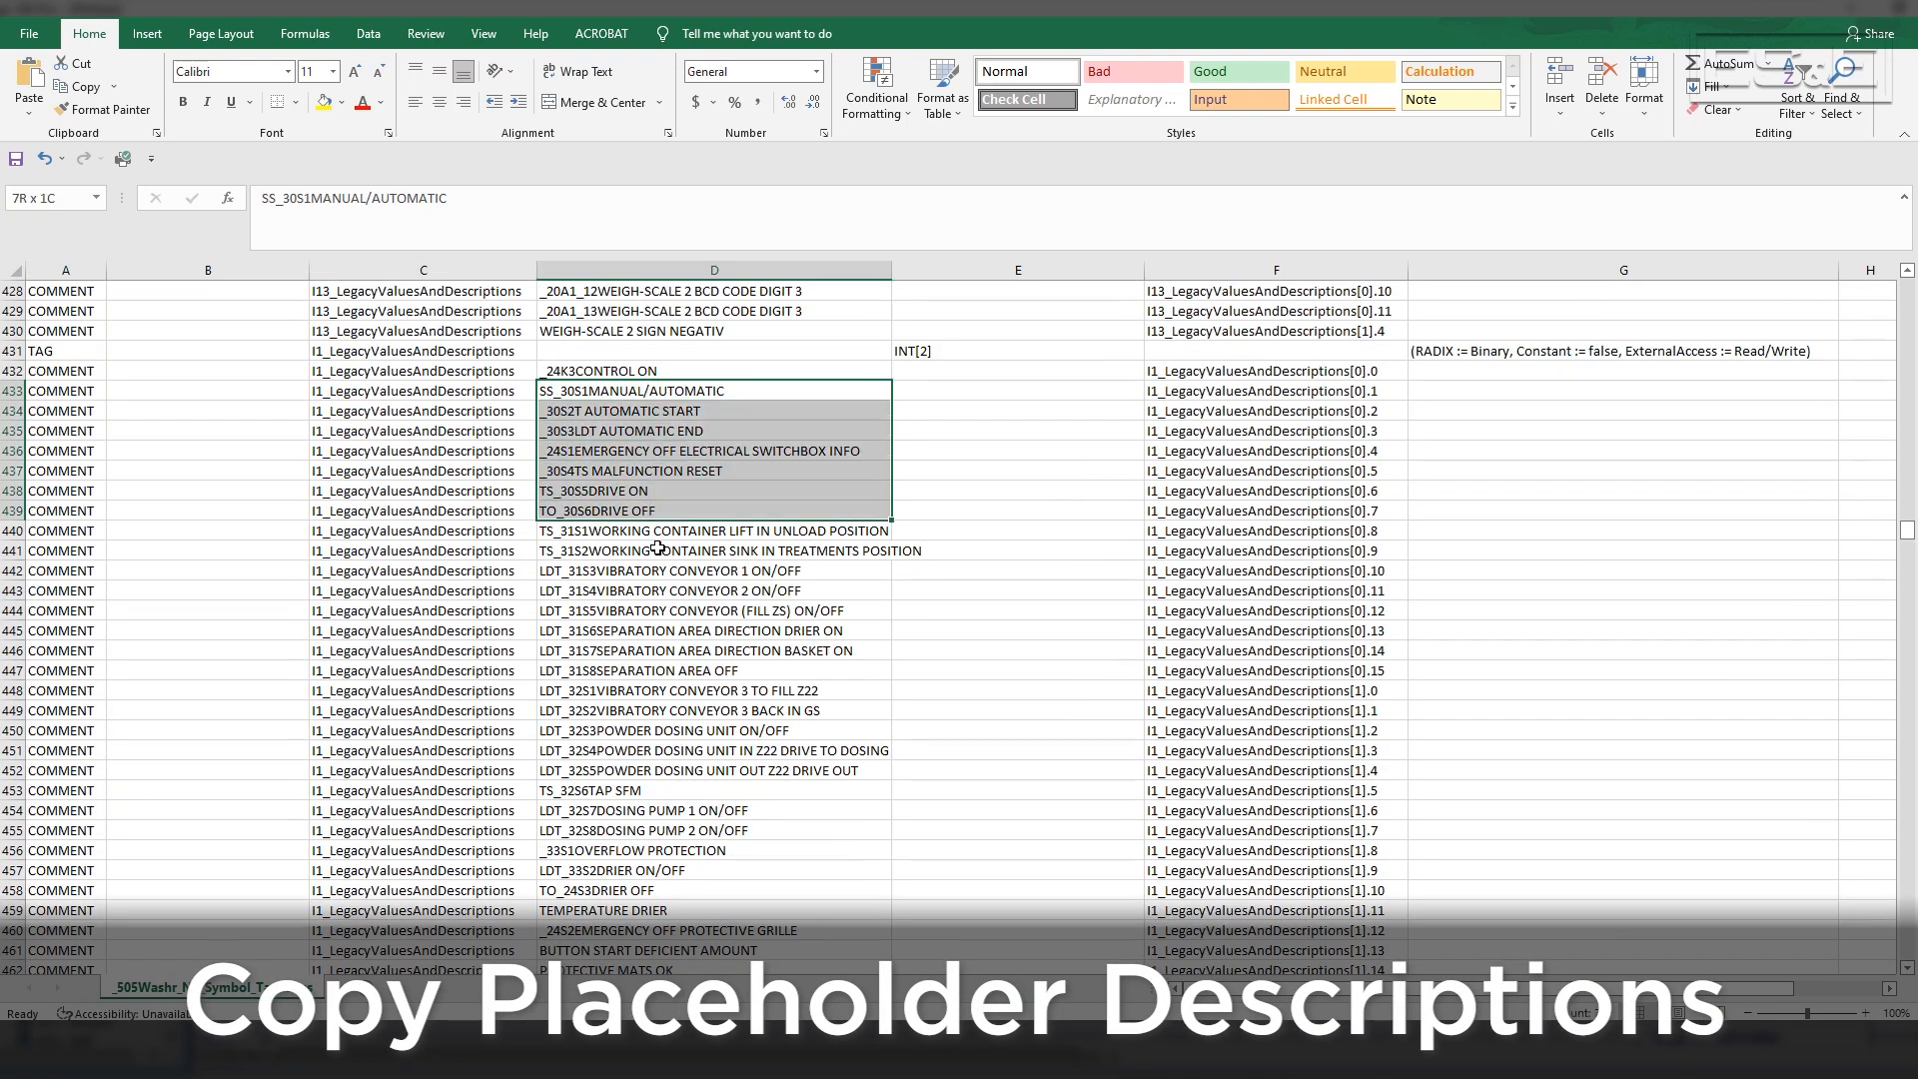
right_click(658, 549)
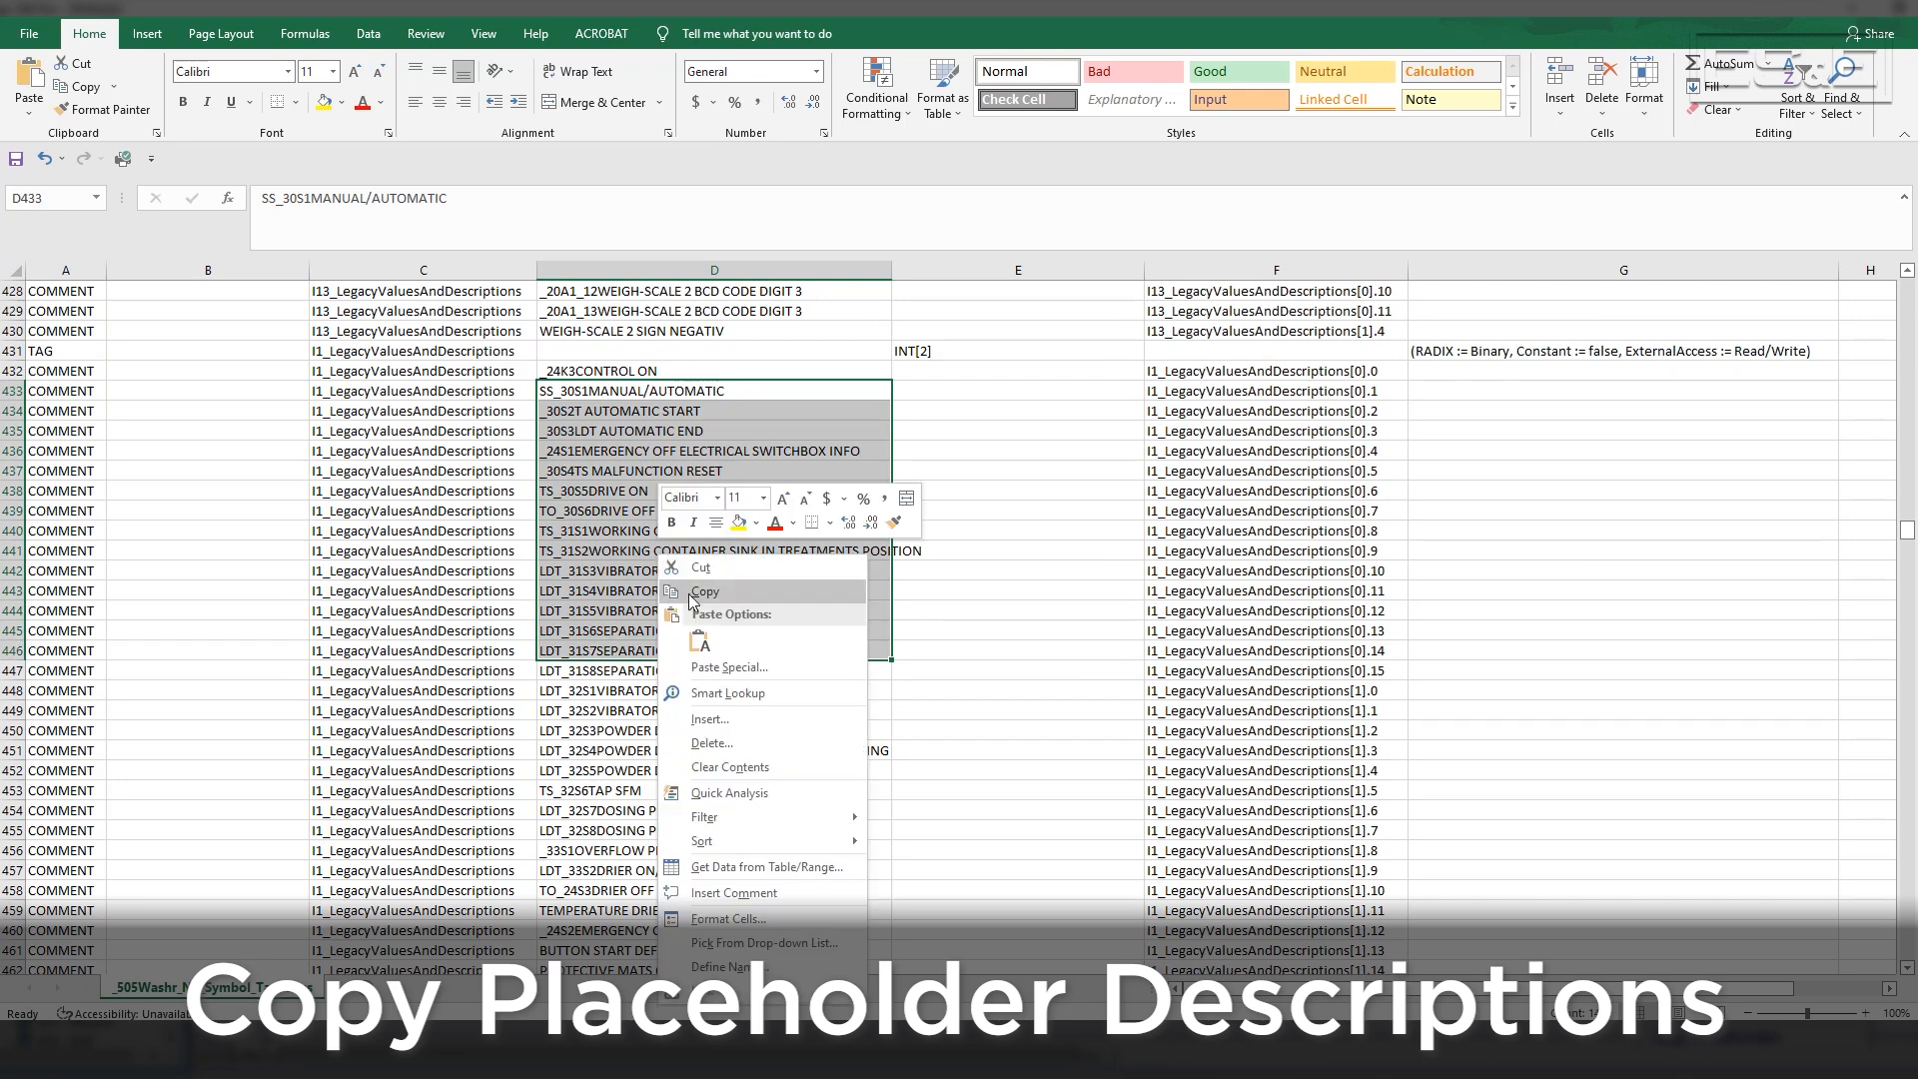
click(704, 590)
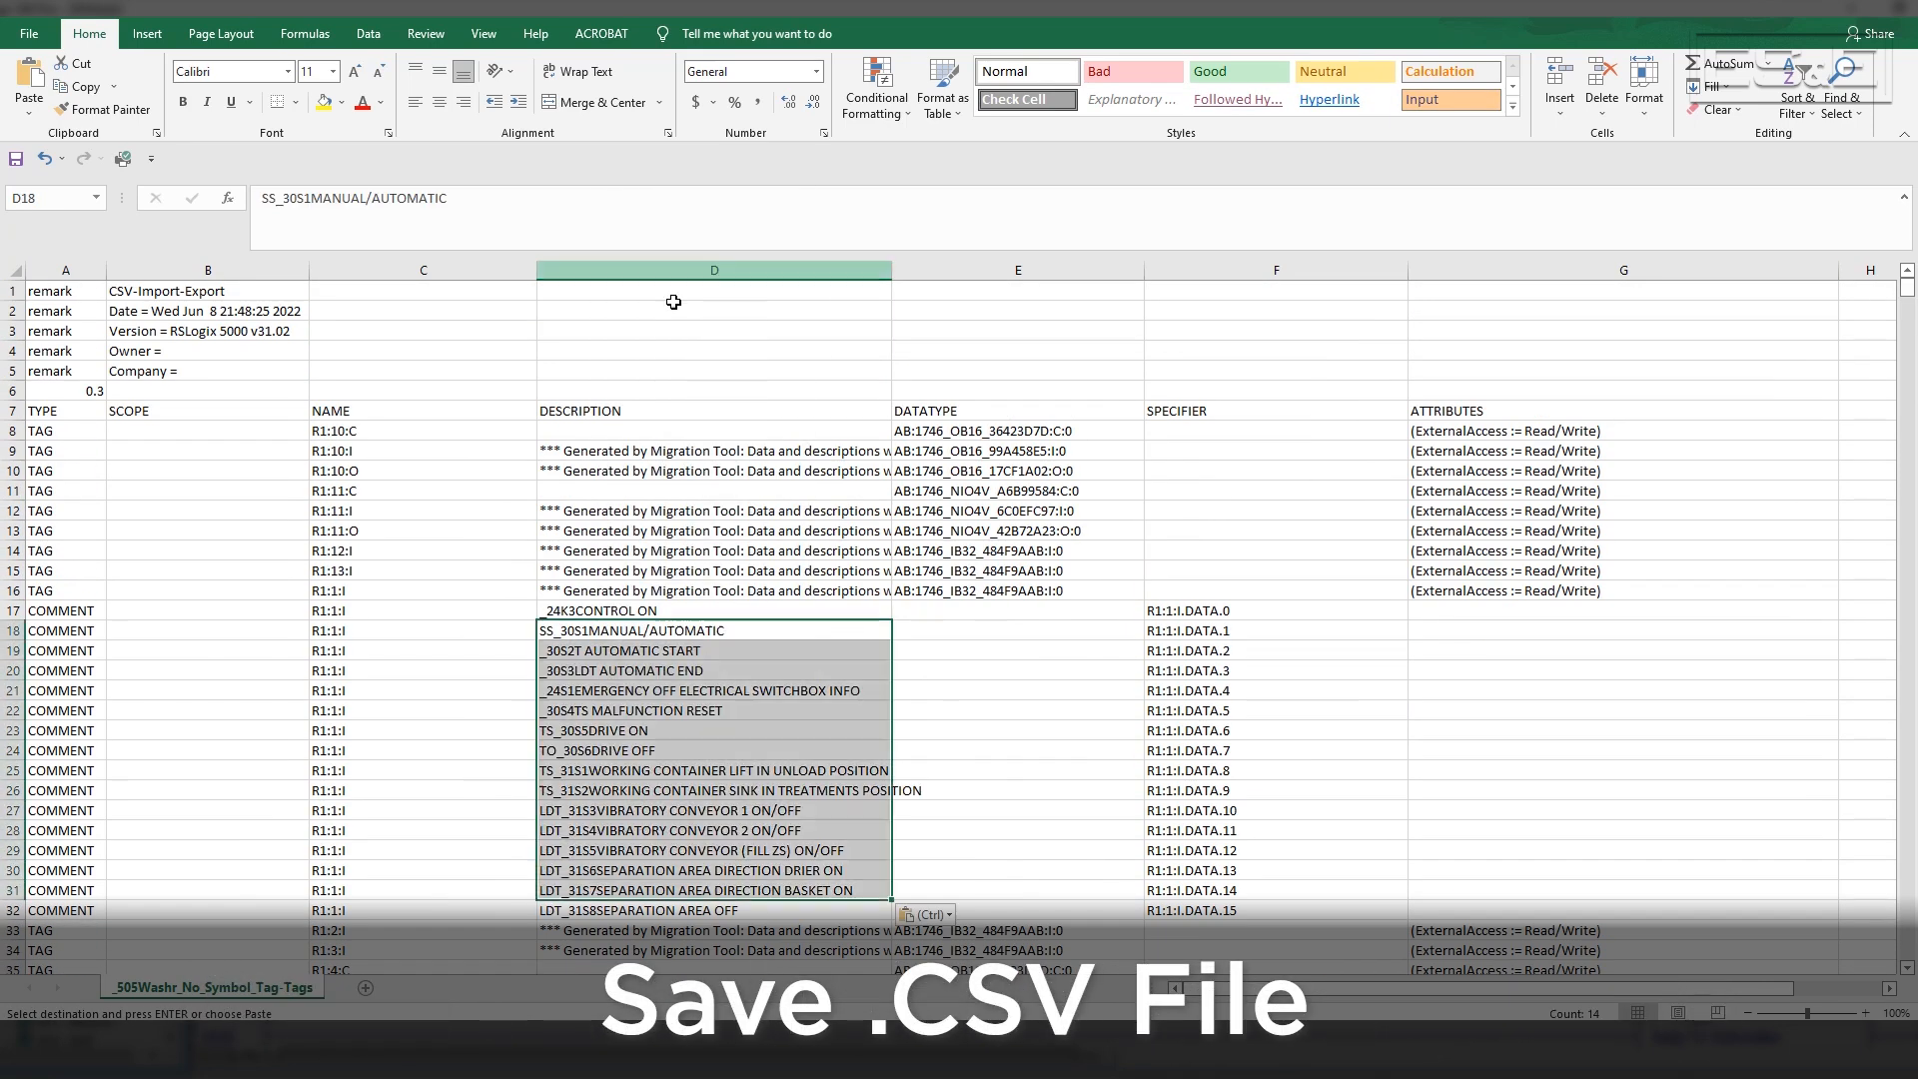
click(331, 33)
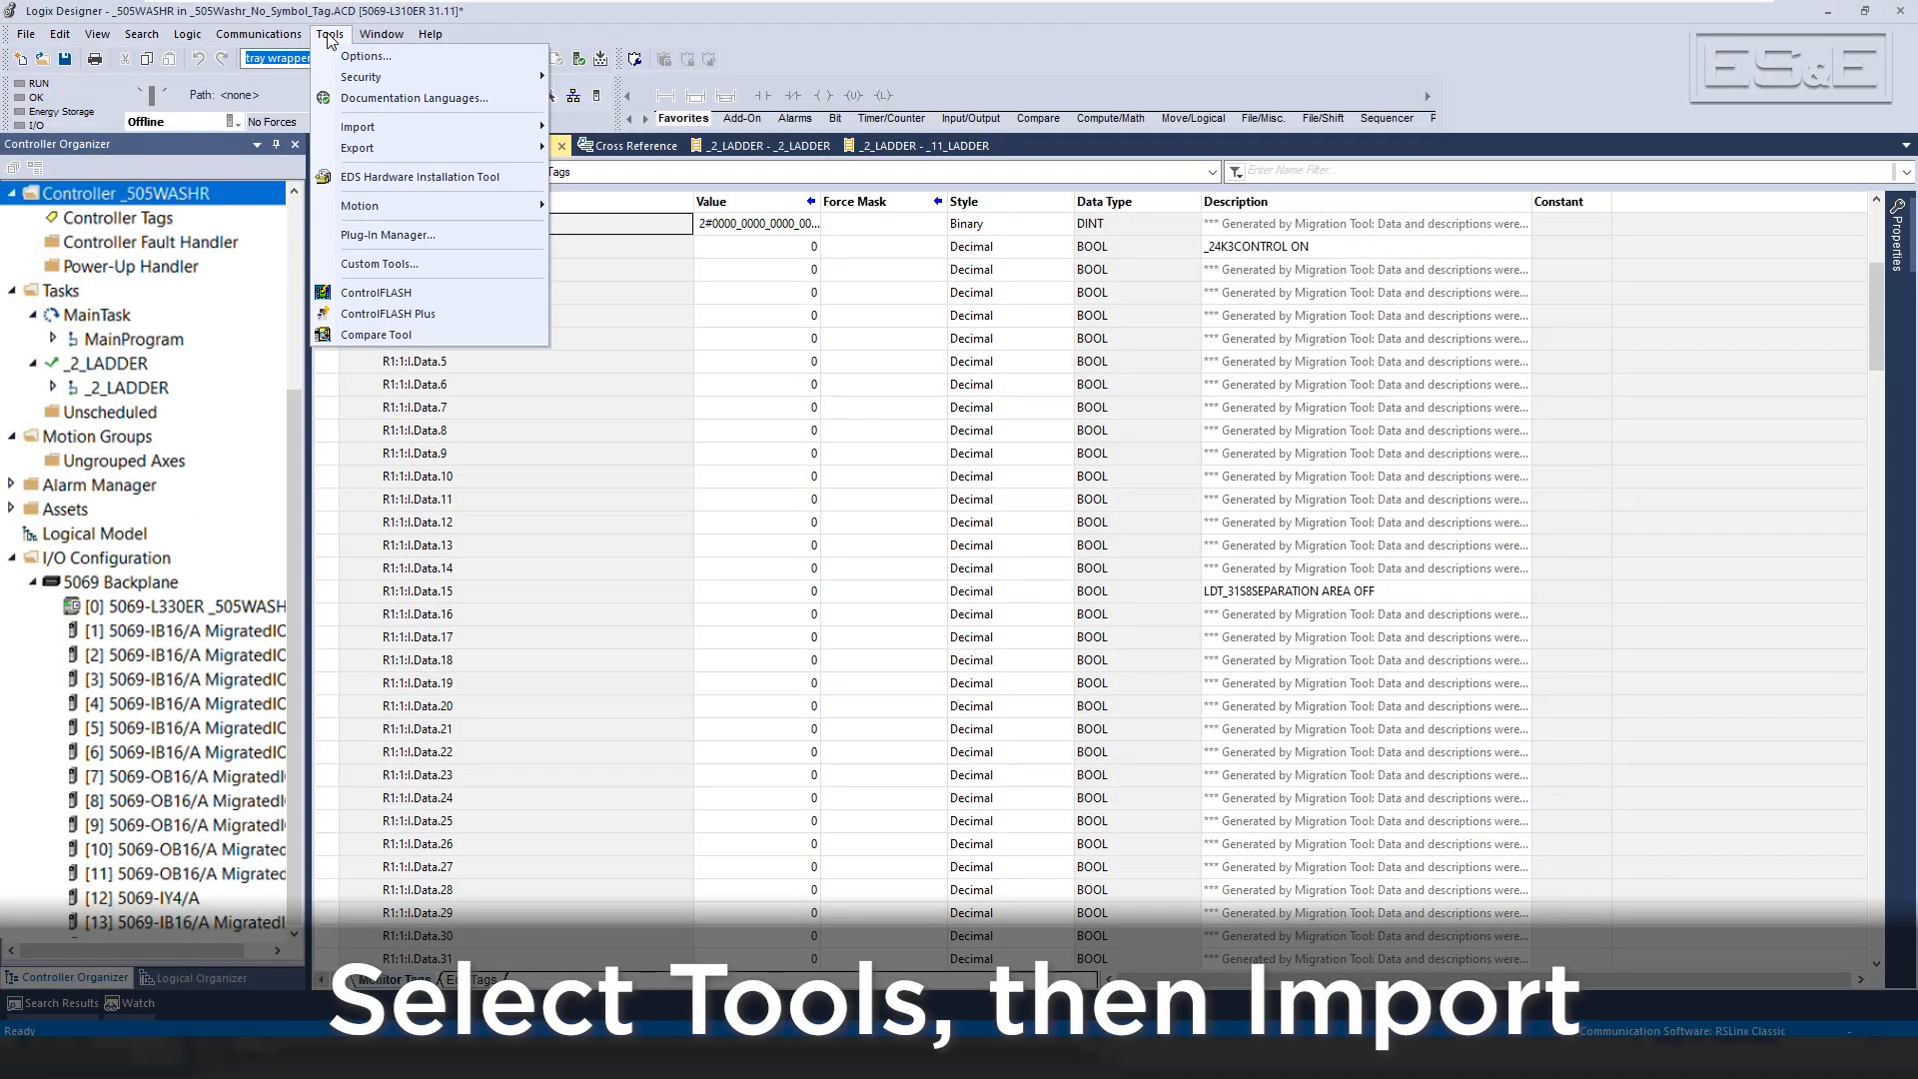
mouse_move(357, 147)
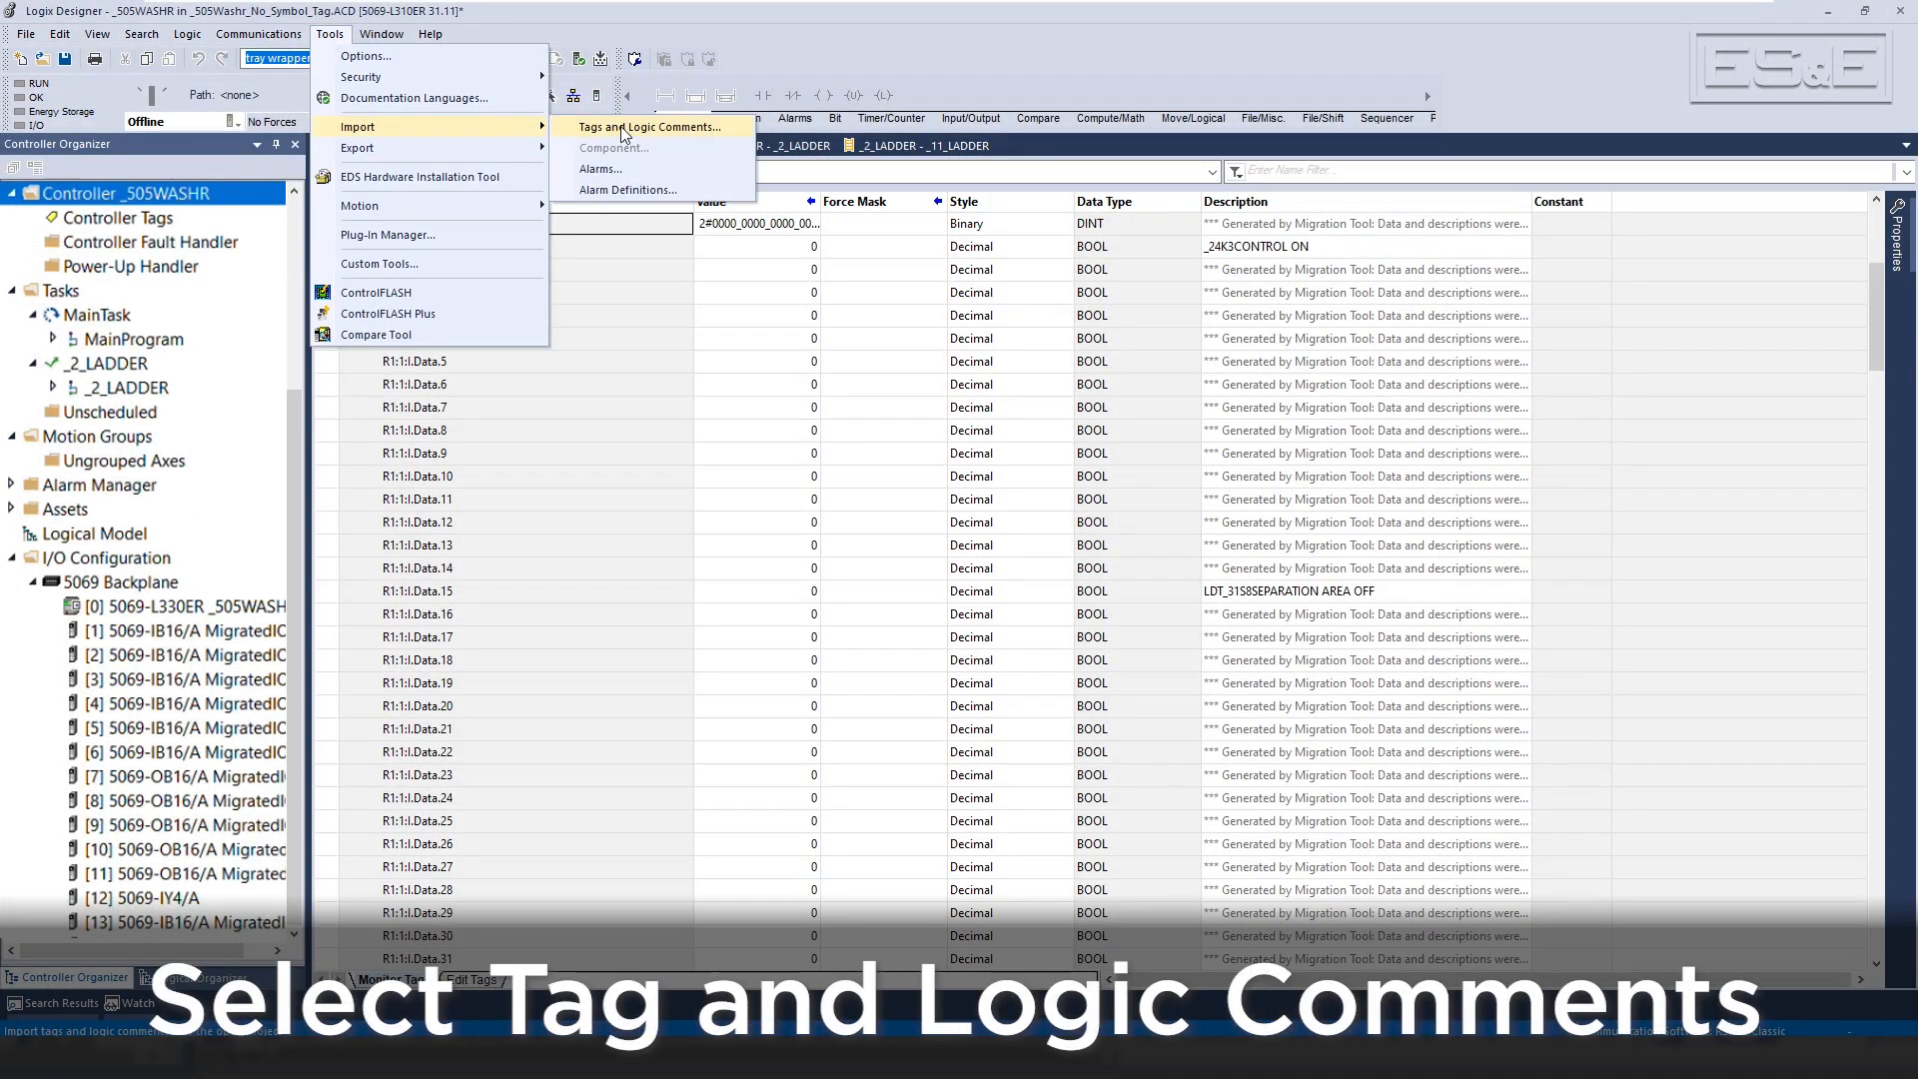
Import _505Washr_No_Symbol_Tag-Tags.csv via Tools > Import > Tags and Logic Comments
click(657, 126)
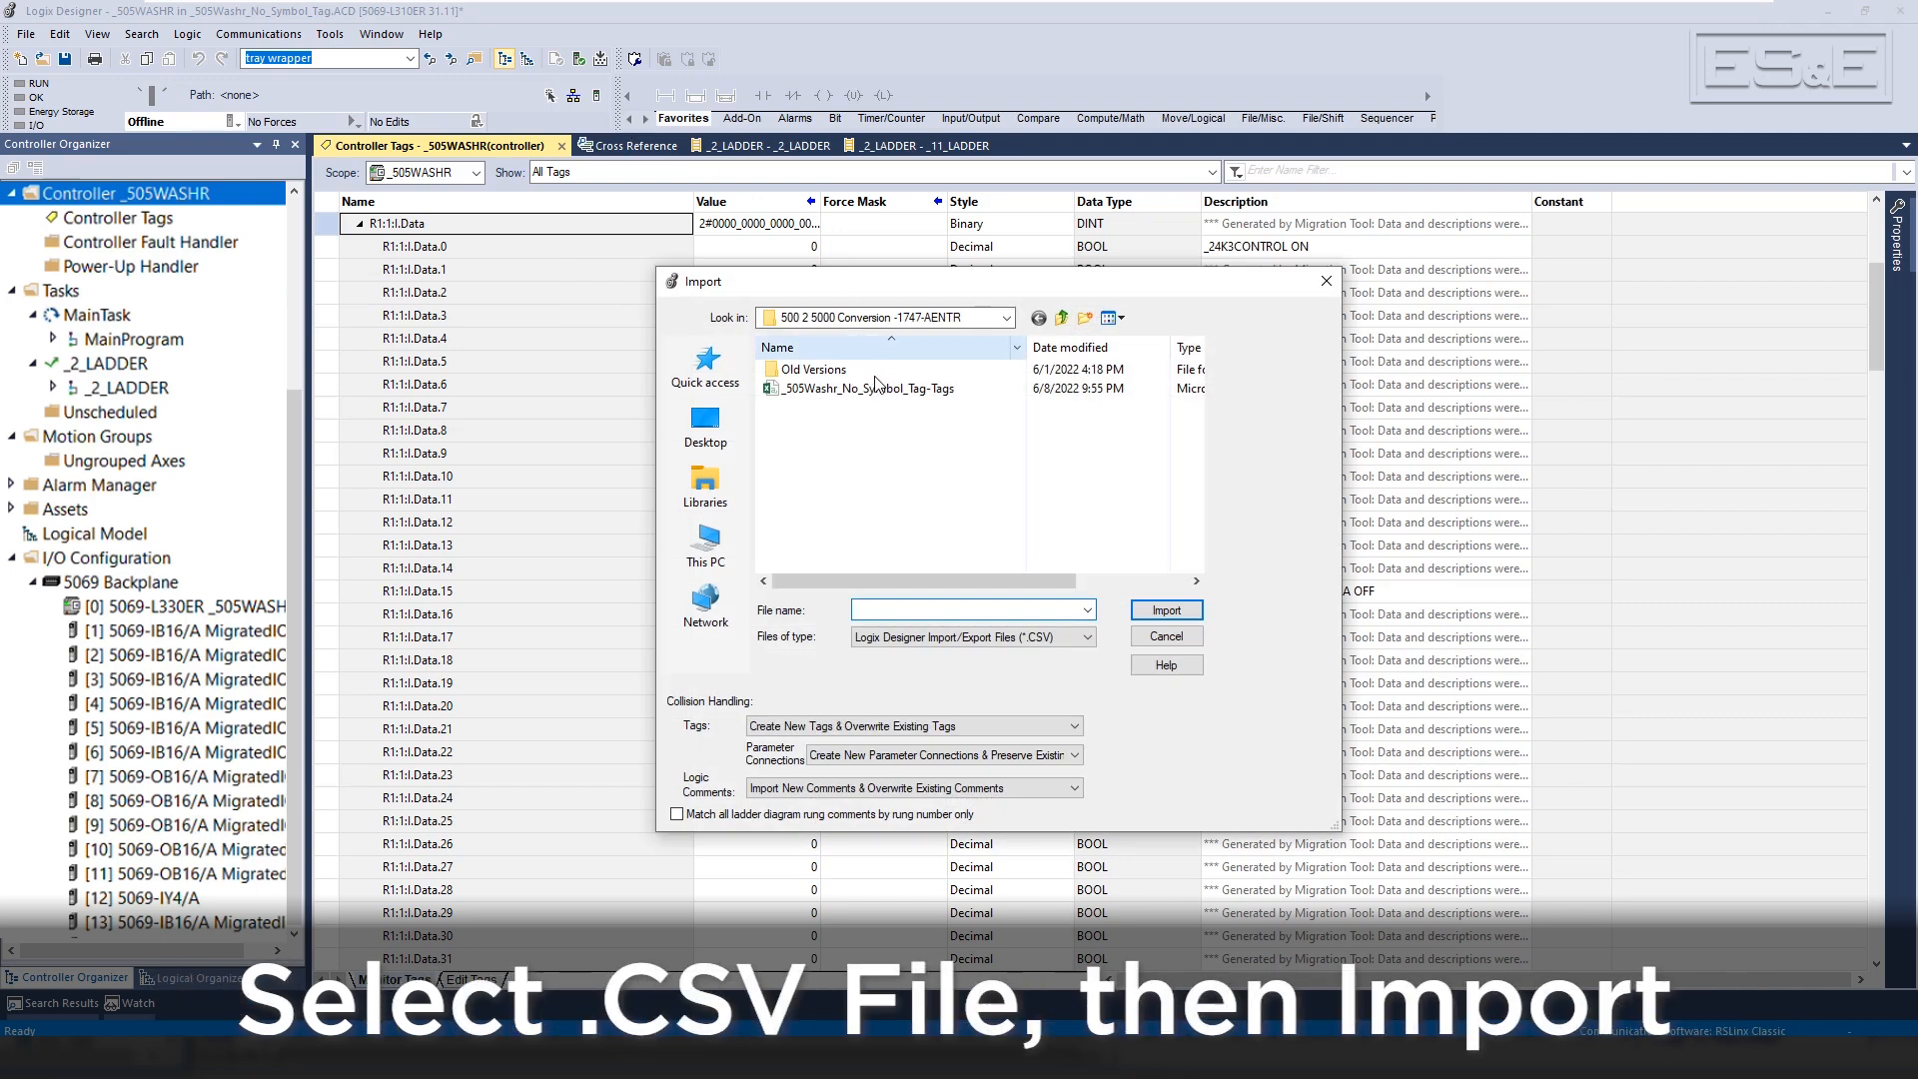
click(868, 388)
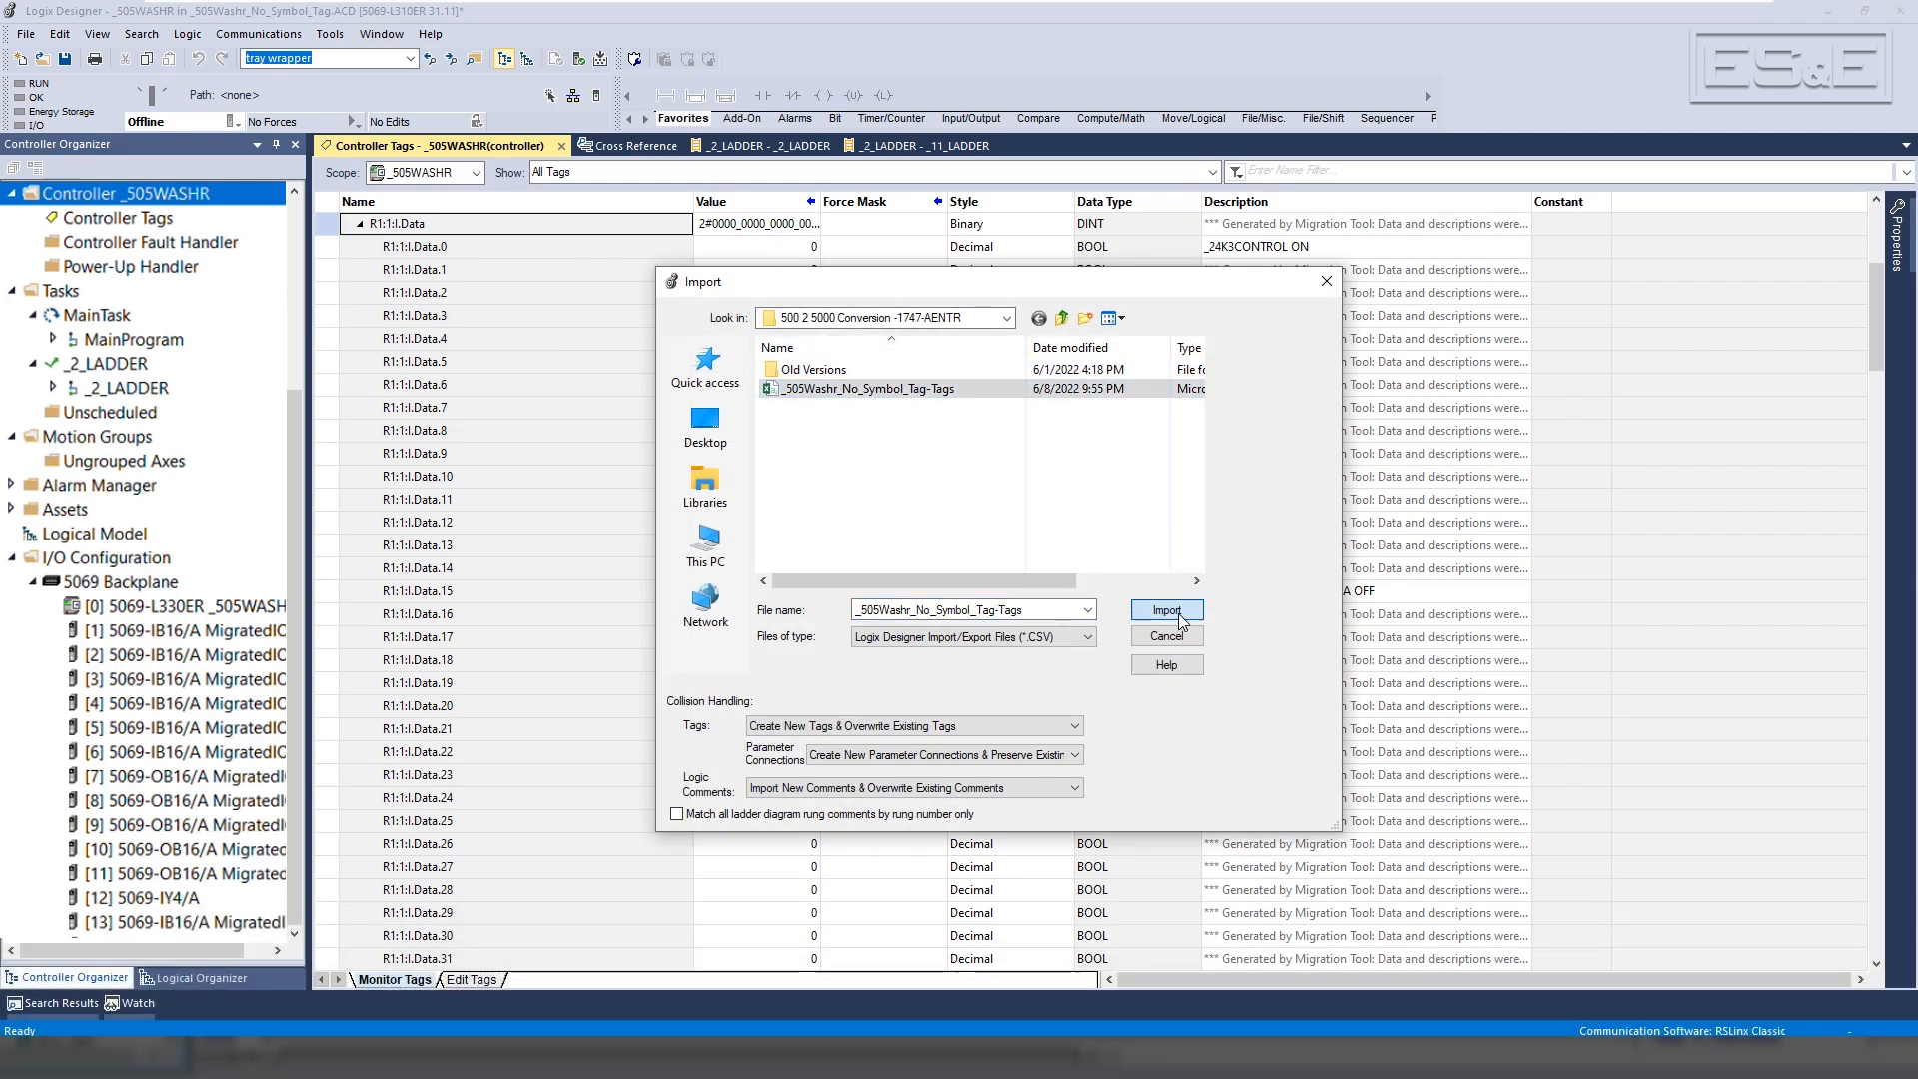
click(1163, 611)
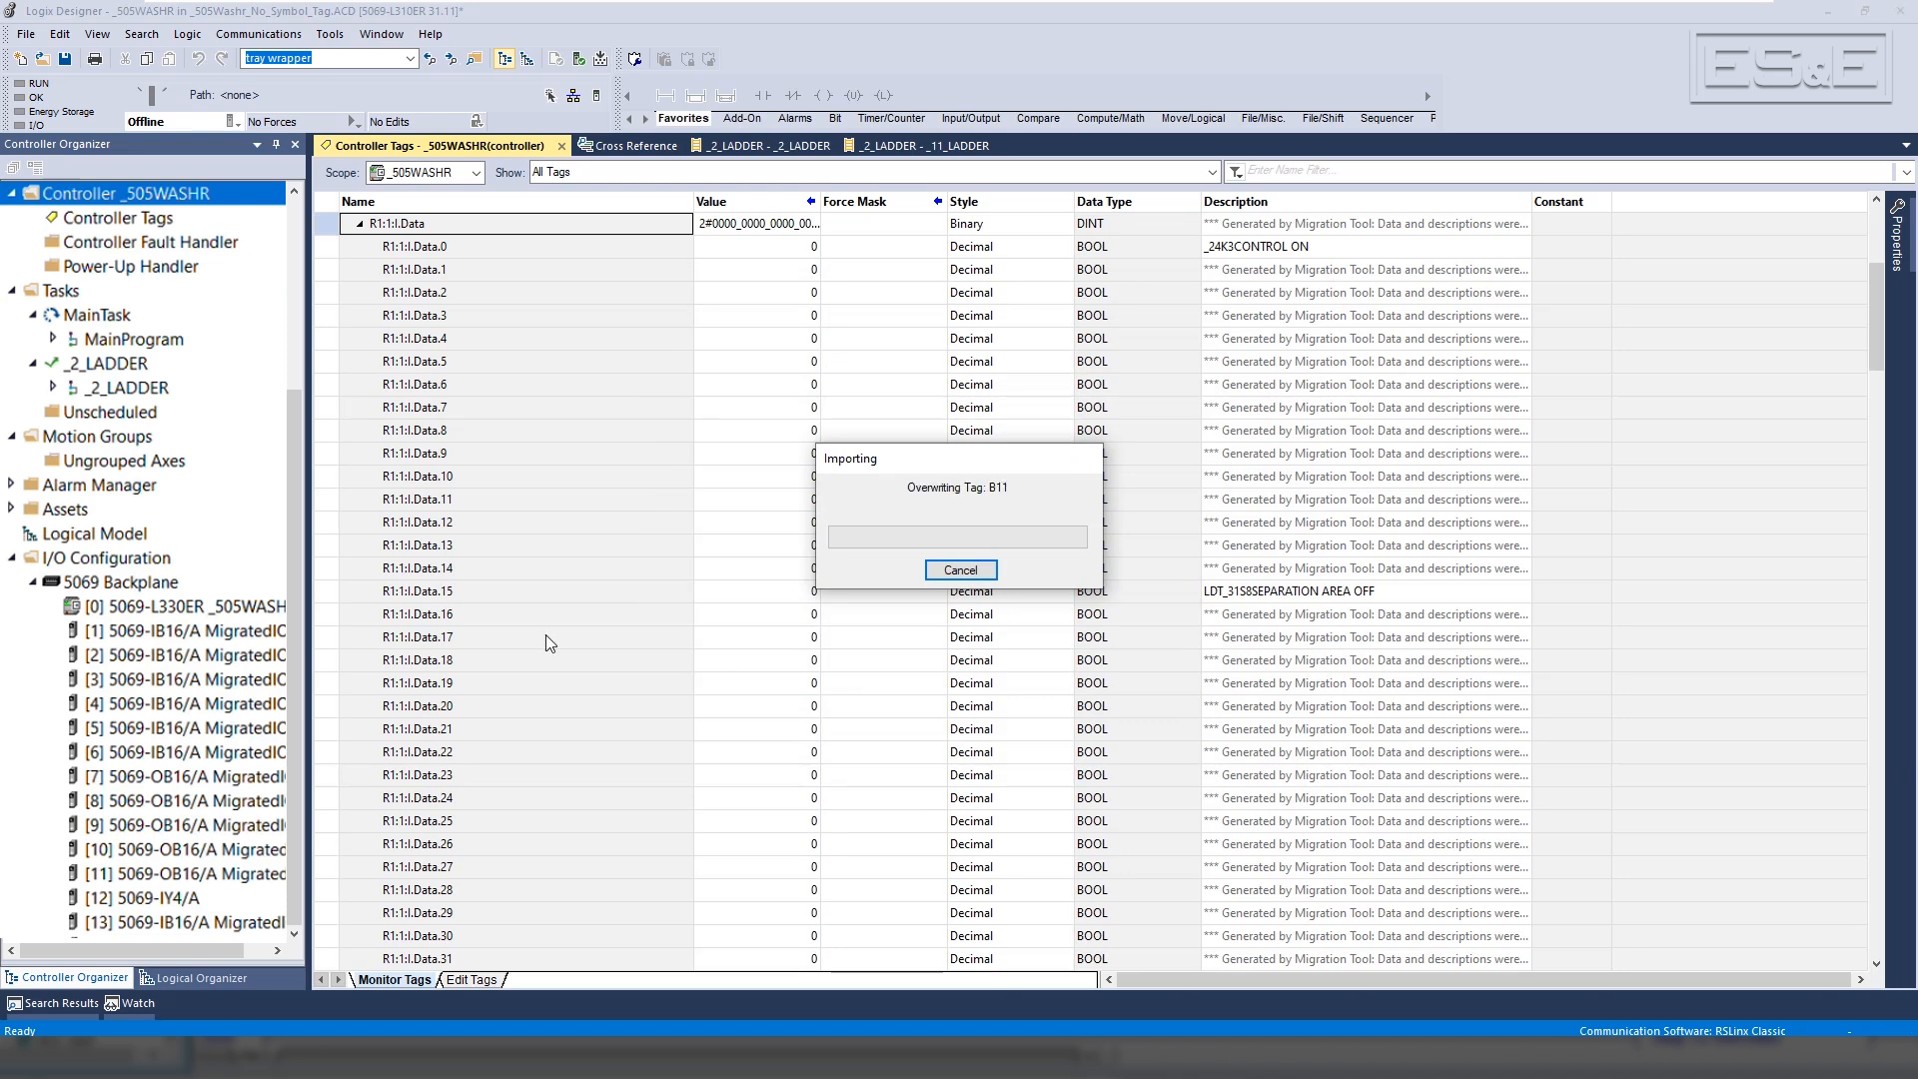